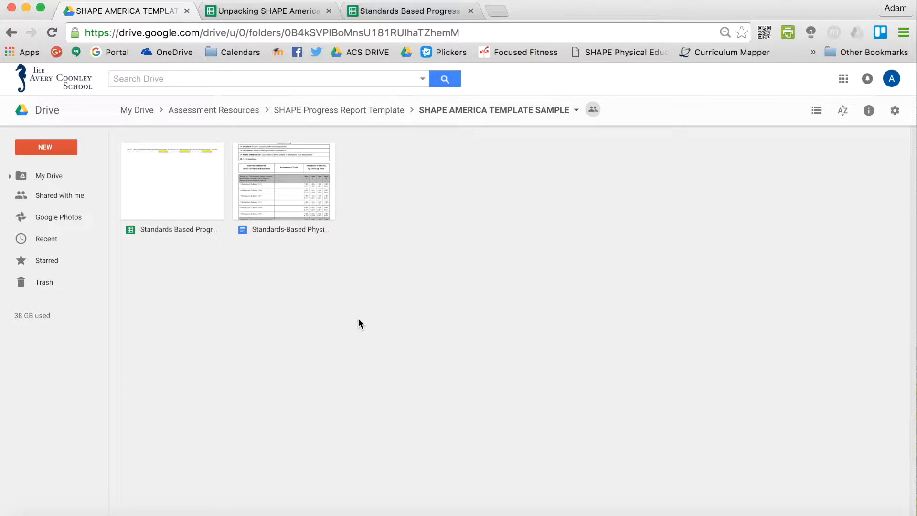
mouse_move(278, 196)
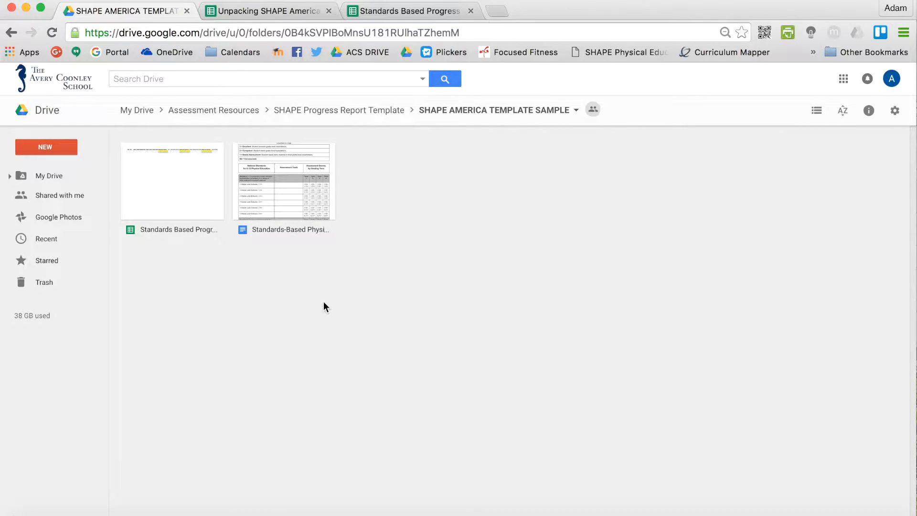
mouse_move(554, 284)
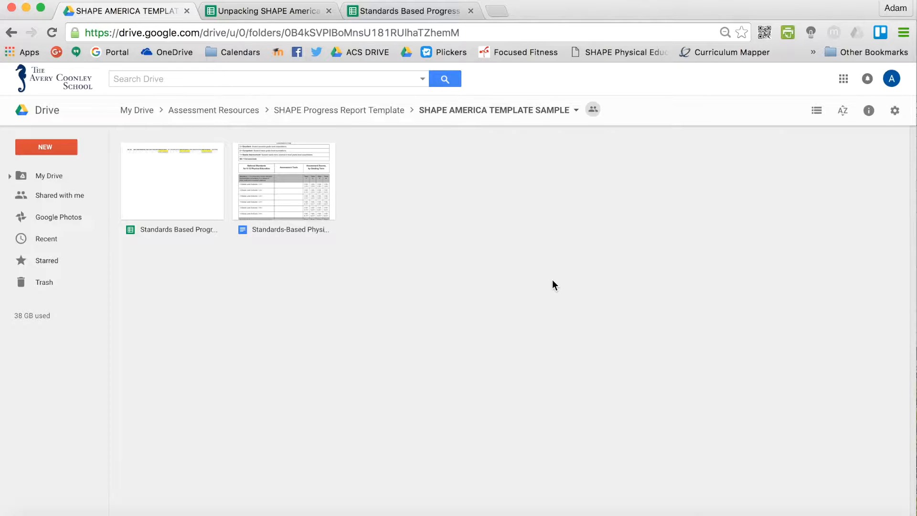
mouse_move(332, 257)
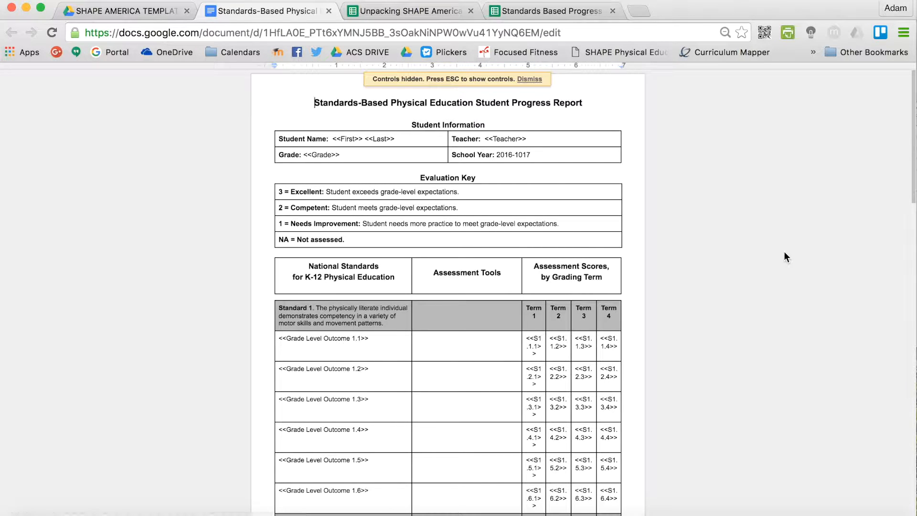
mouse_move(677, 142)
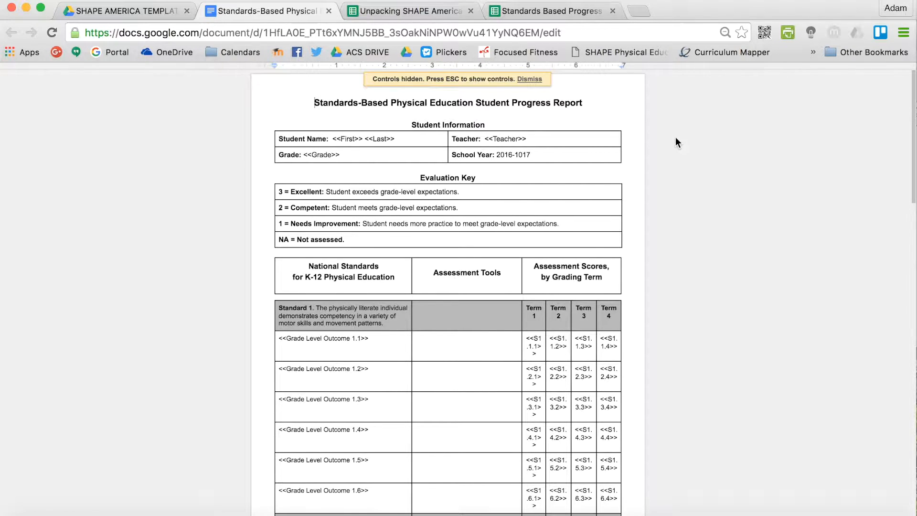
Scroll the template down to the Standard 1 Grade Level Outcome 1.1–1.6 table.
scroll("down", 3)
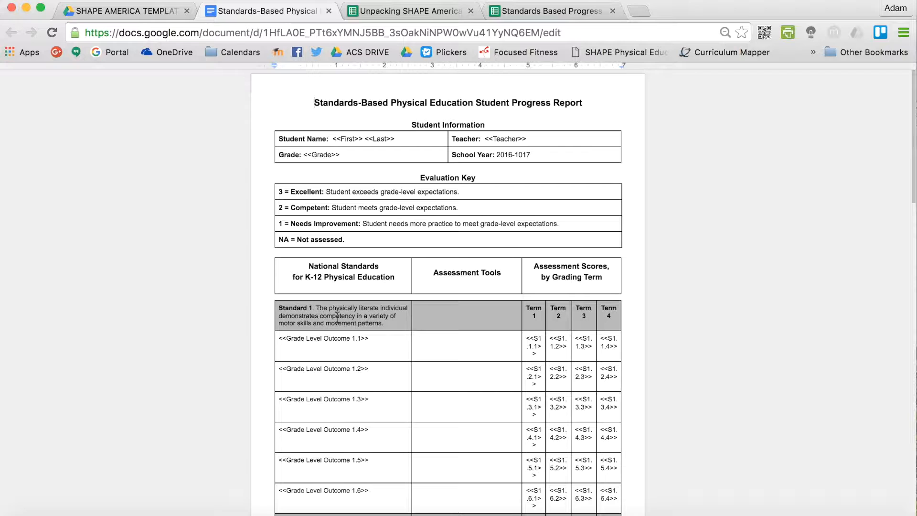
scroll("down", 3)
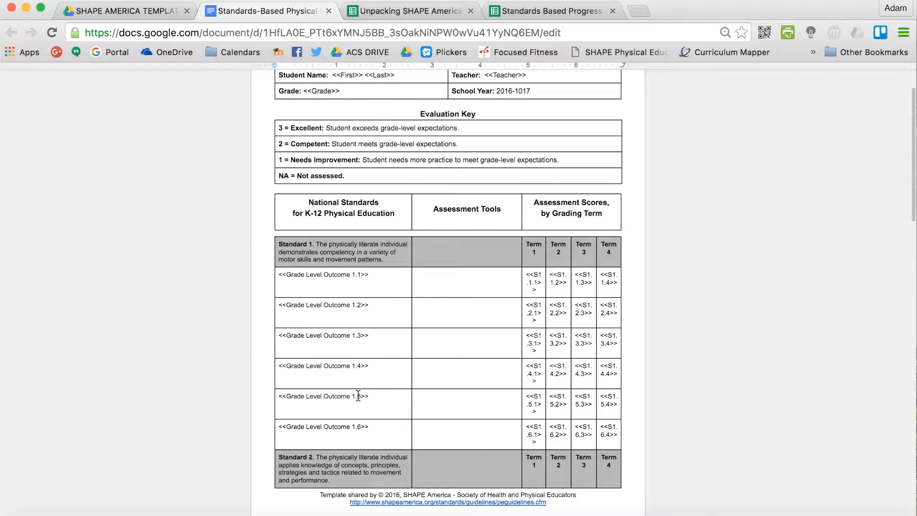
scroll("down", 3)
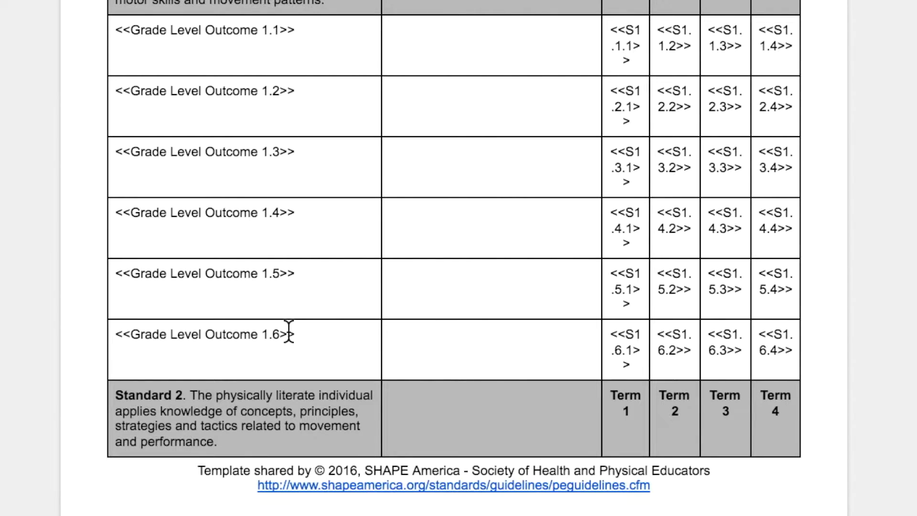
right_click(275, 334)
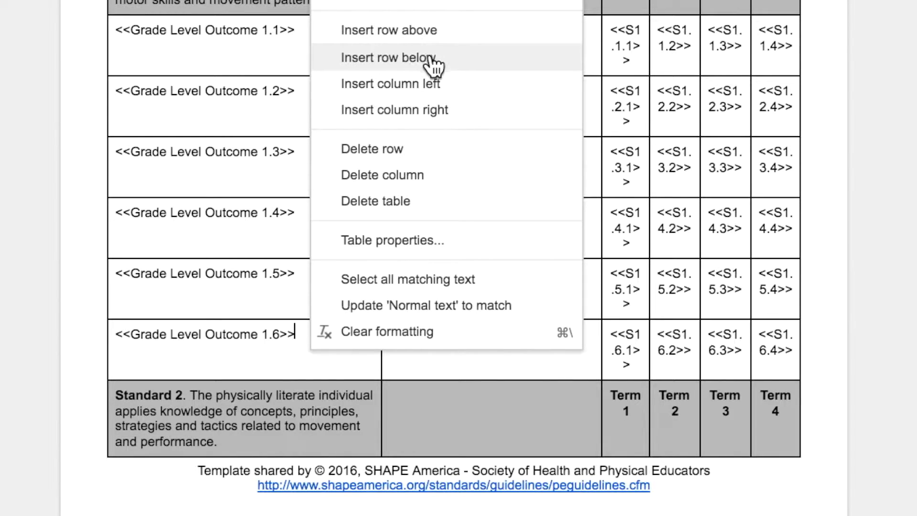
left_click(387, 58)
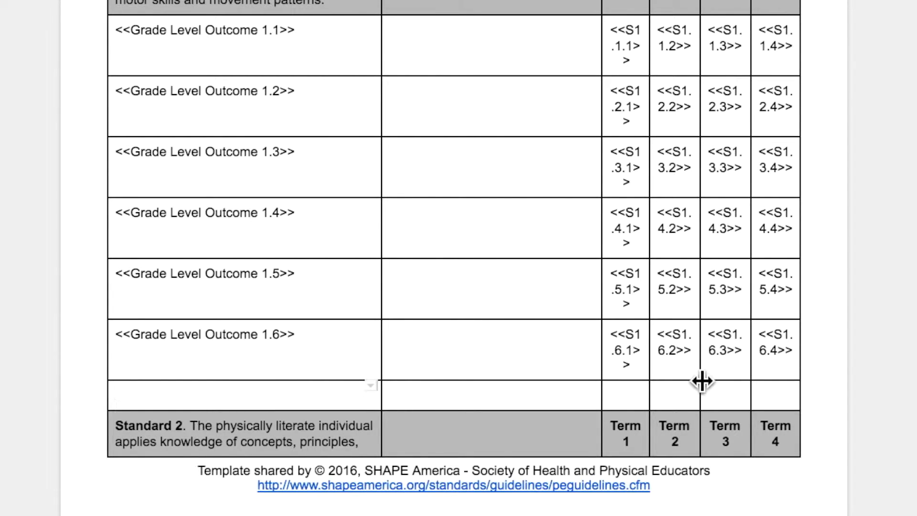
mouse_move(584, 365)
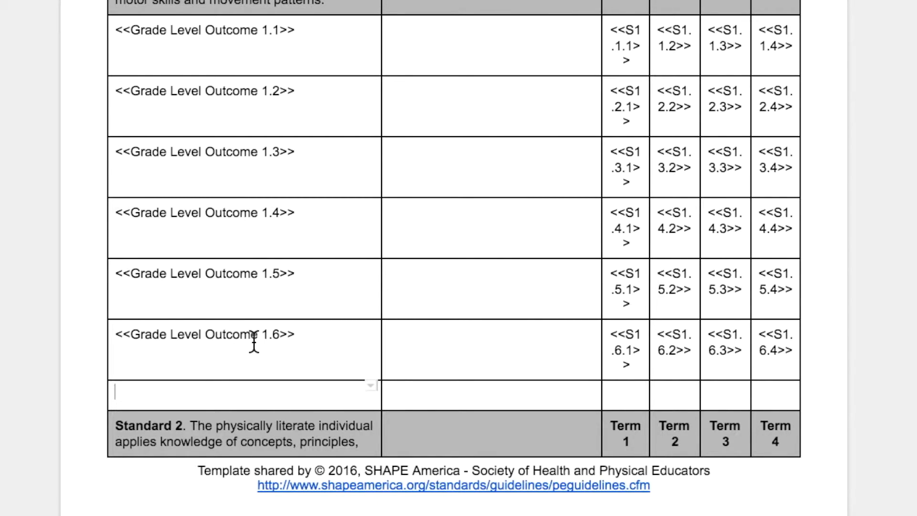
mouse_move(269, 356)
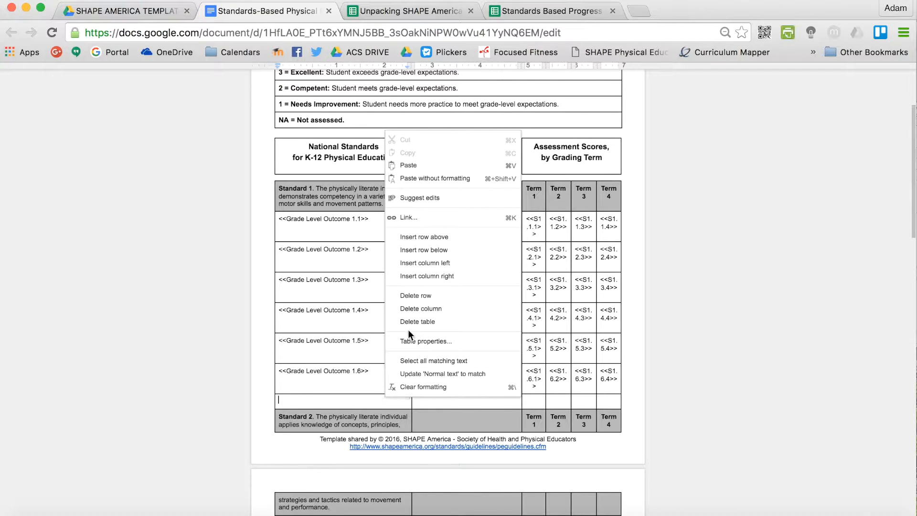
mouse_move(416, 295)
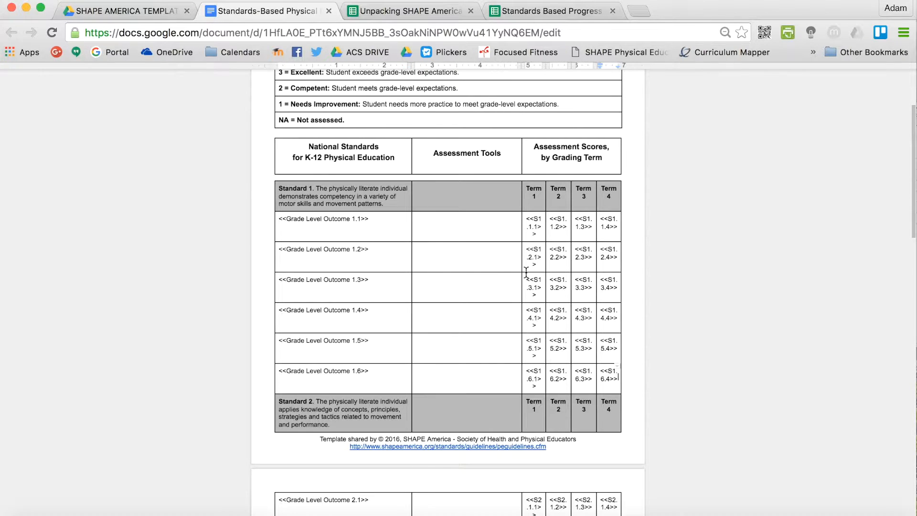
scroll("down", 3)
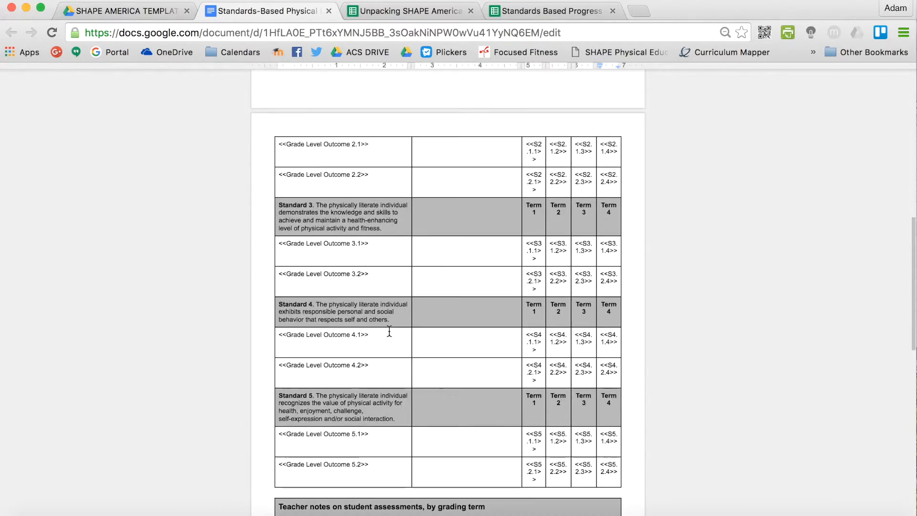
scroll("up", 3)
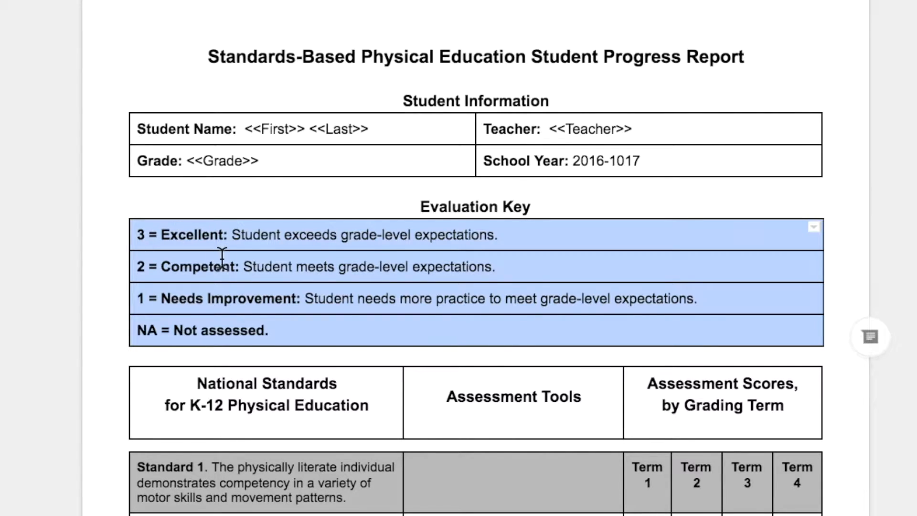
mouse_move(242, 322)
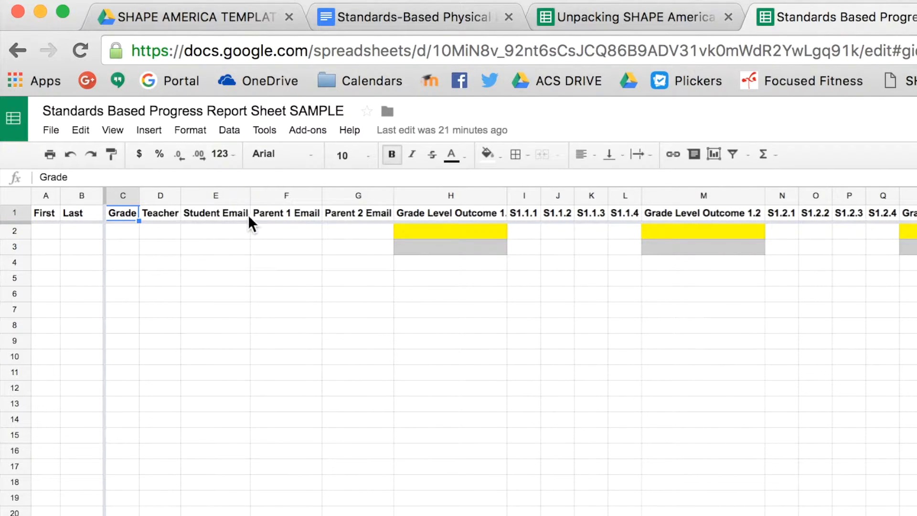
mouse_move(358, 222)
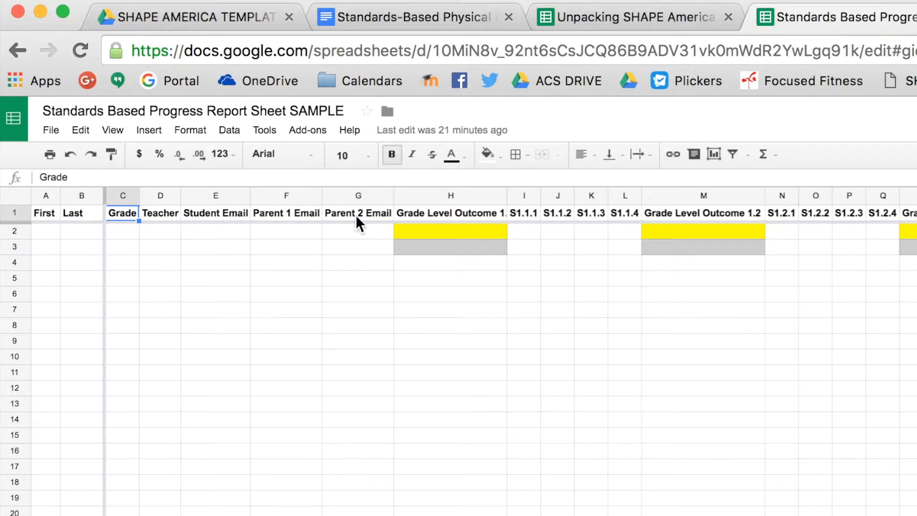
mouse_move(385, 237)
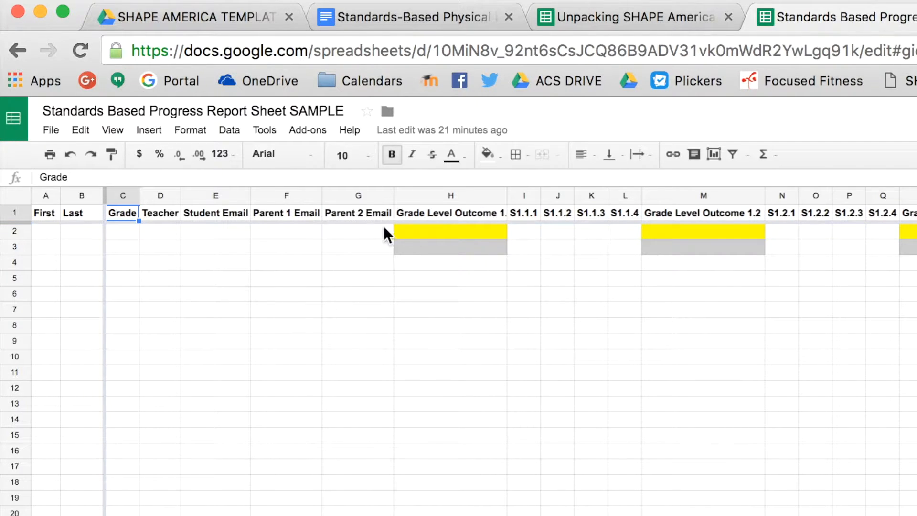
Select the empty yellow cells under the Grade Level Outcome 1.1 headers.
left_click(450, 231)
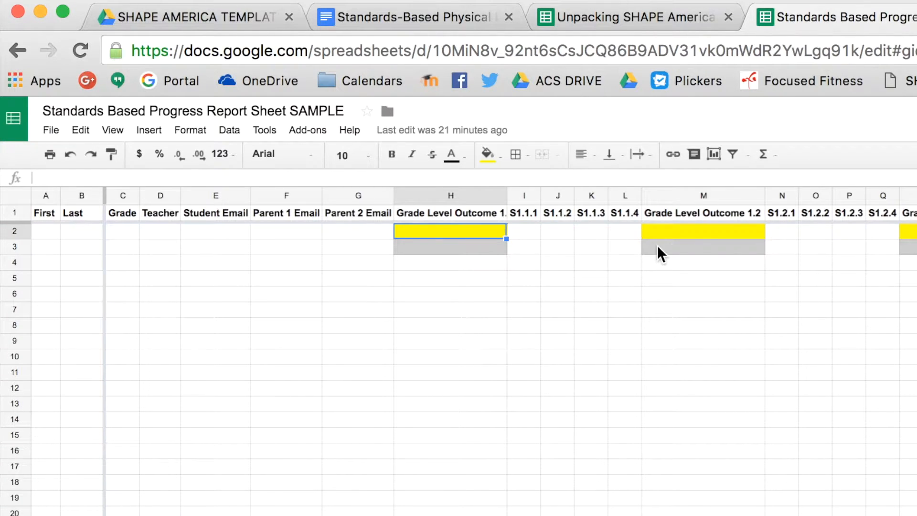
left_click(781, 230)
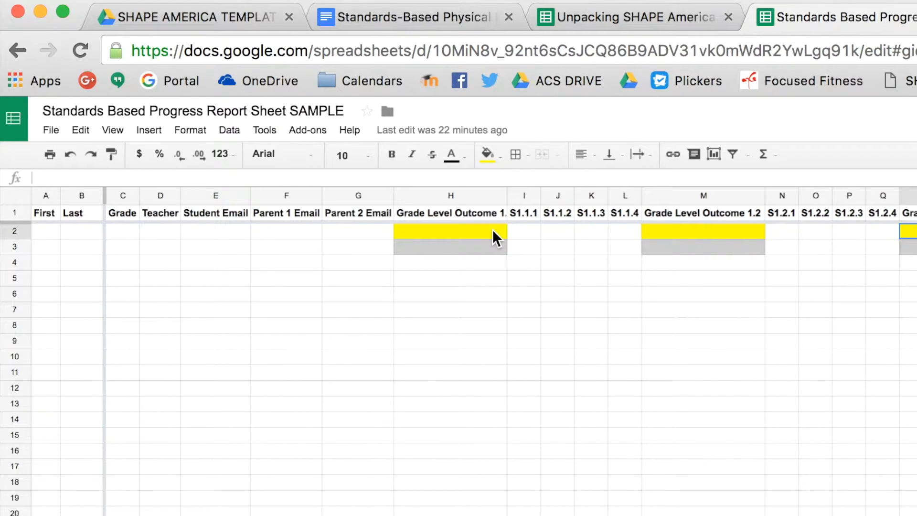
mouse_move(736, 239)
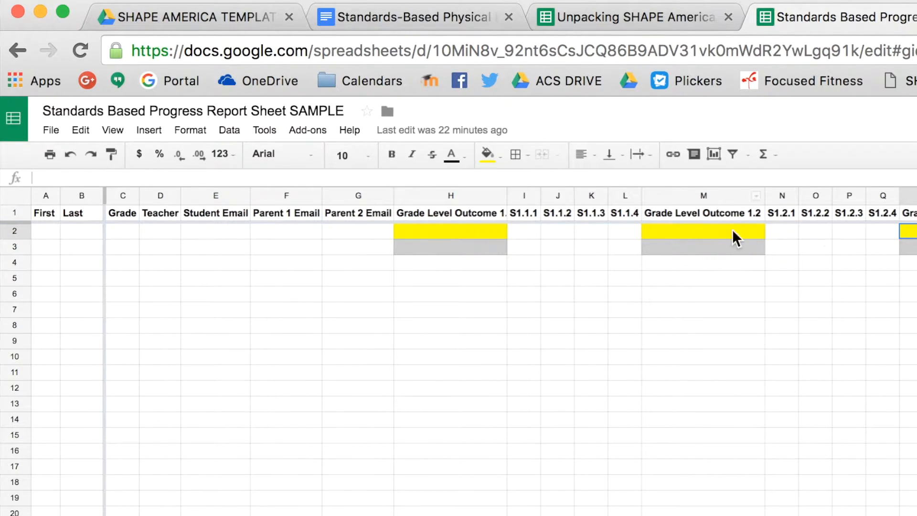
mouse_move(251, 9)
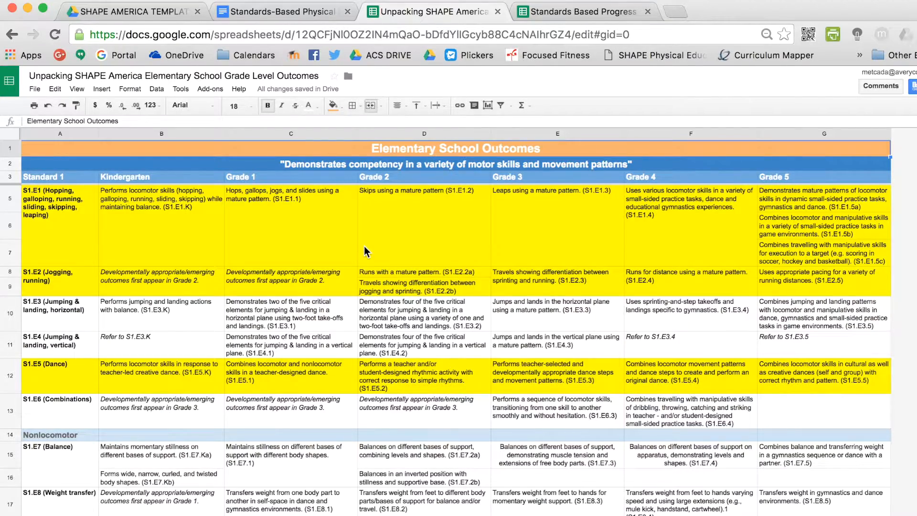
Browse the Standard 3 and Standard 5 outcome sheets, then return to Standard 1.
scroll("down", 3)
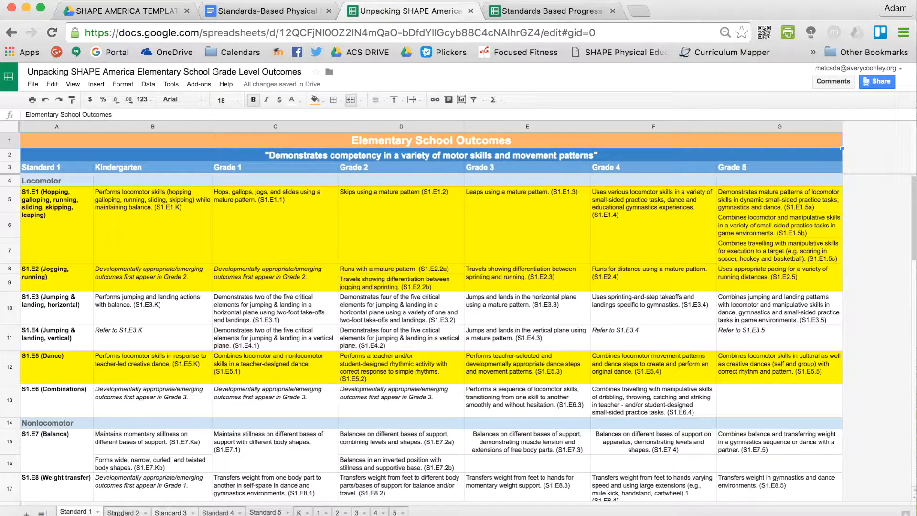
left_click(170, 512)
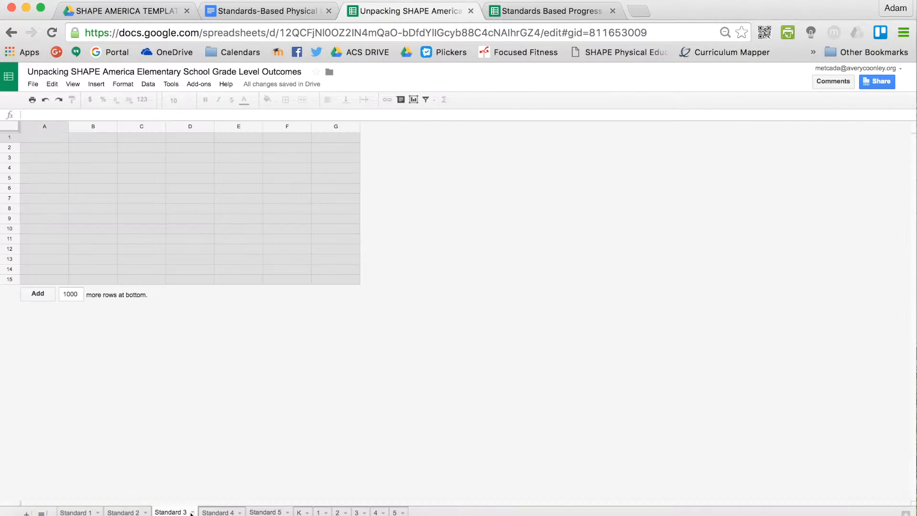
left_click(264, 512)
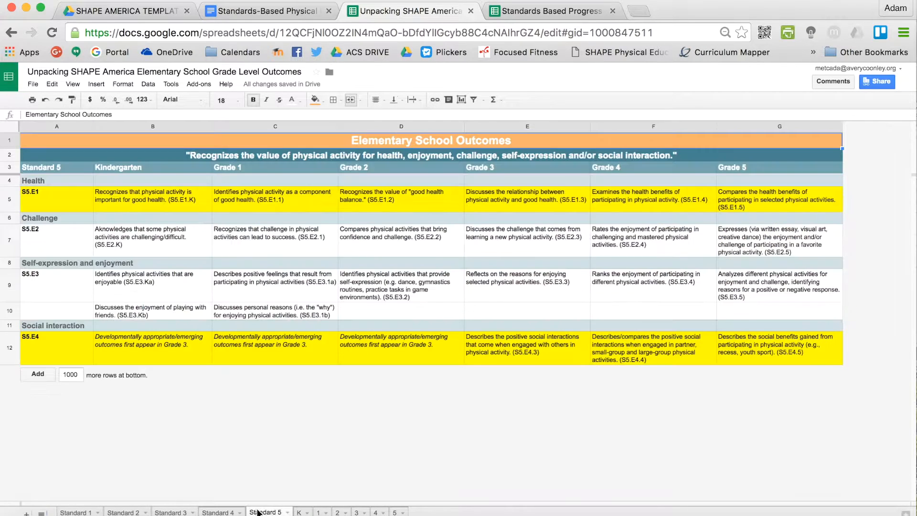
left_click(72, 512)
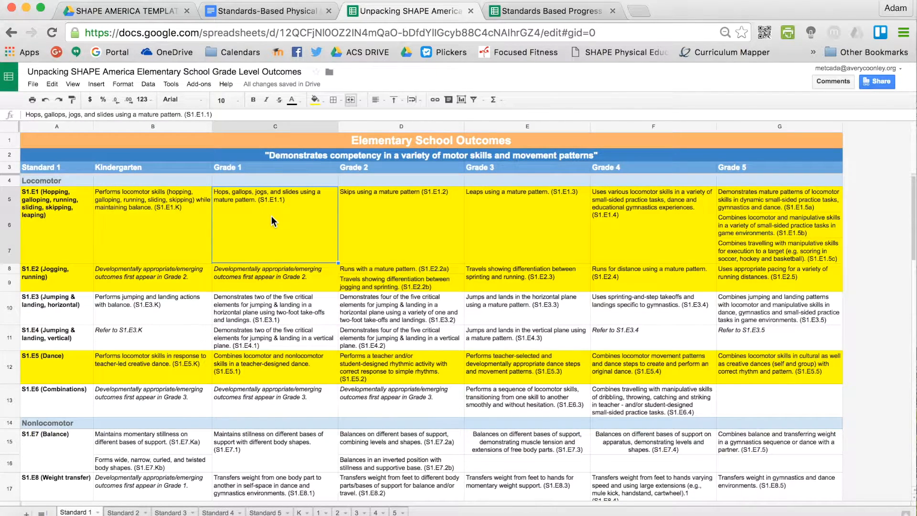
Paste the Grade 1 S1.E1.1 outcome under Grade Level Outcome 1.1 and copy the hops and gallops outcome.
left_click(275, 226)
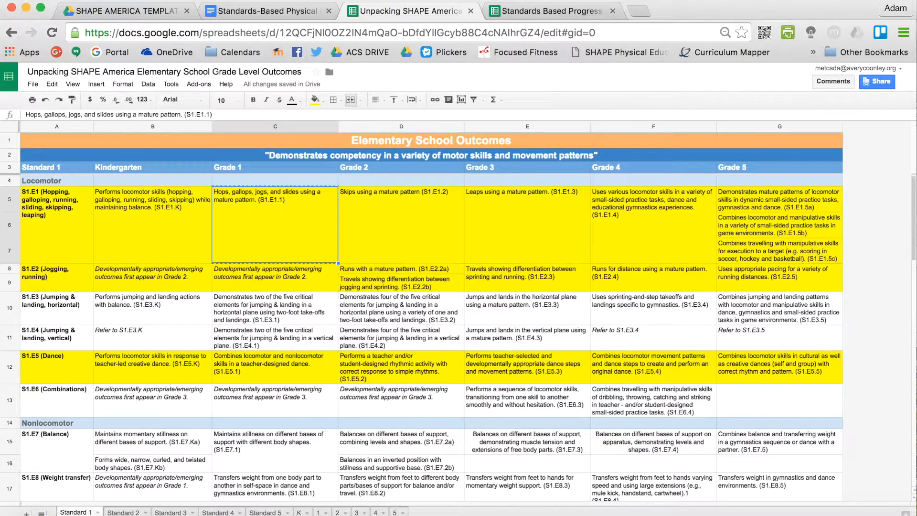
left_click(551, 10)
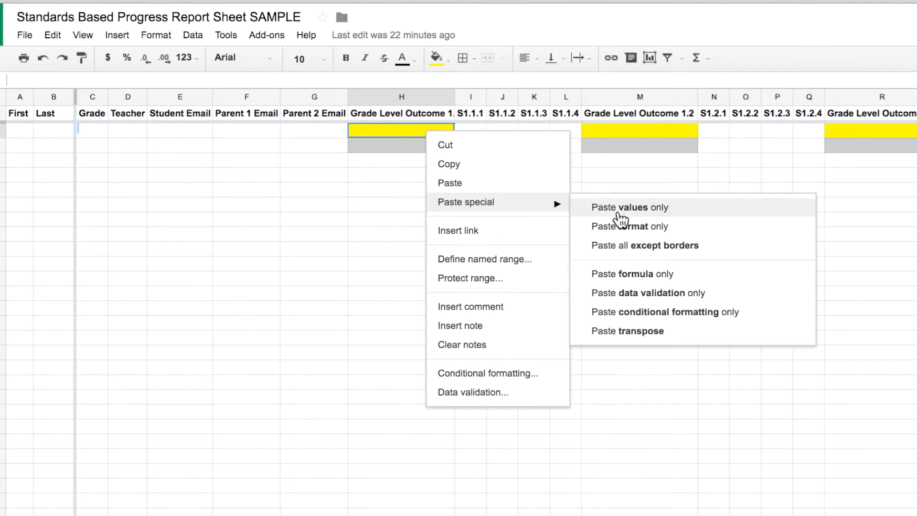
left_click(629, 207)
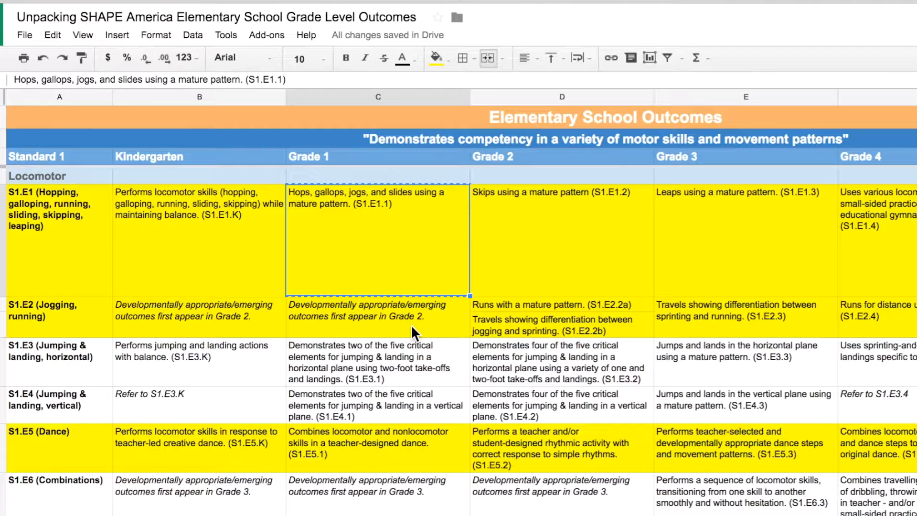
left_click(366, 447)
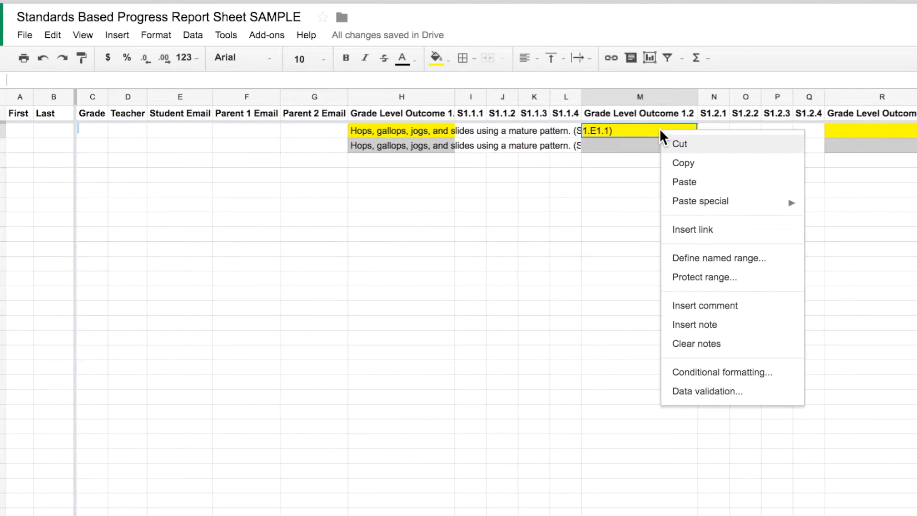
left_click(684, 182)
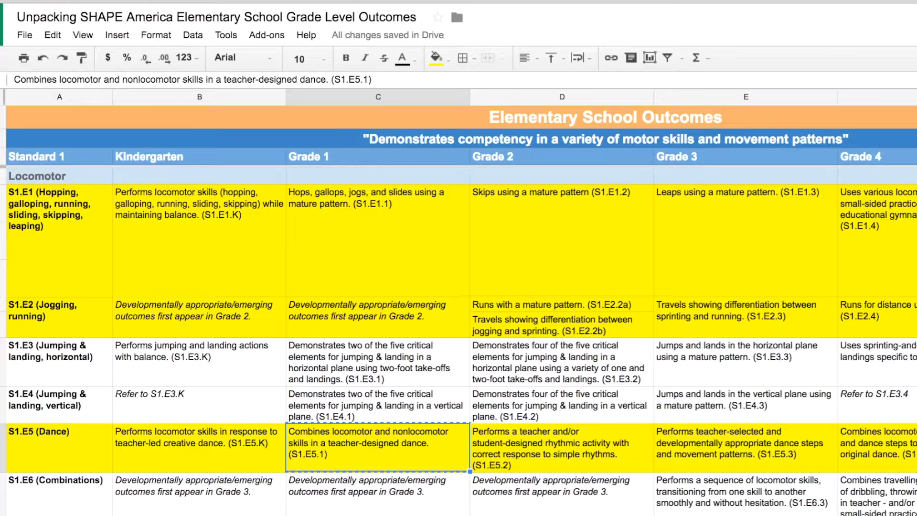
scroll("down", 3)
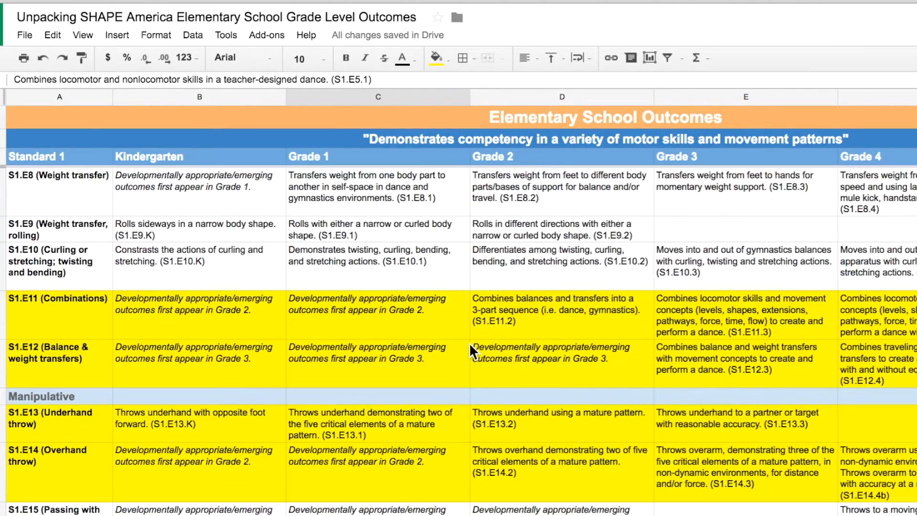
Paste the underhand throw and catching outcomes under Grade Level Outcomes 1.3 and 1.4, checking the remaining columns.
left_click(377, 423)
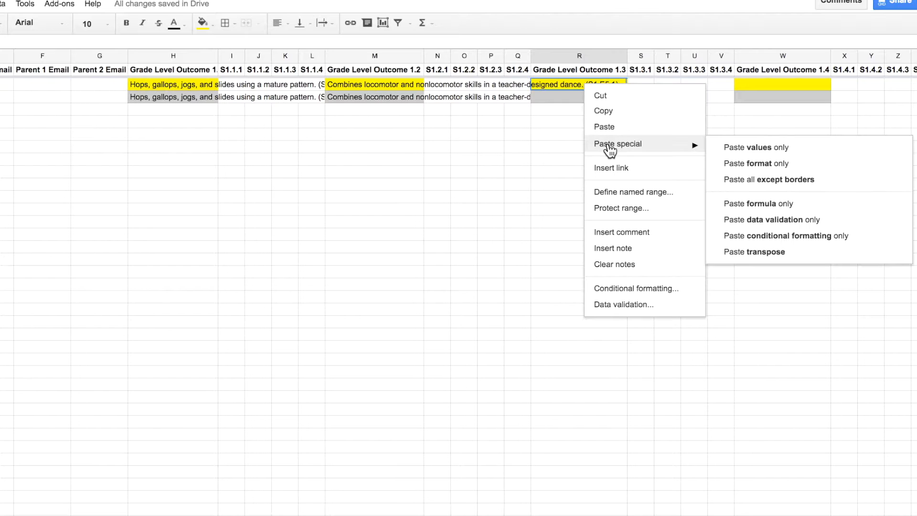
left_click(755, 147)
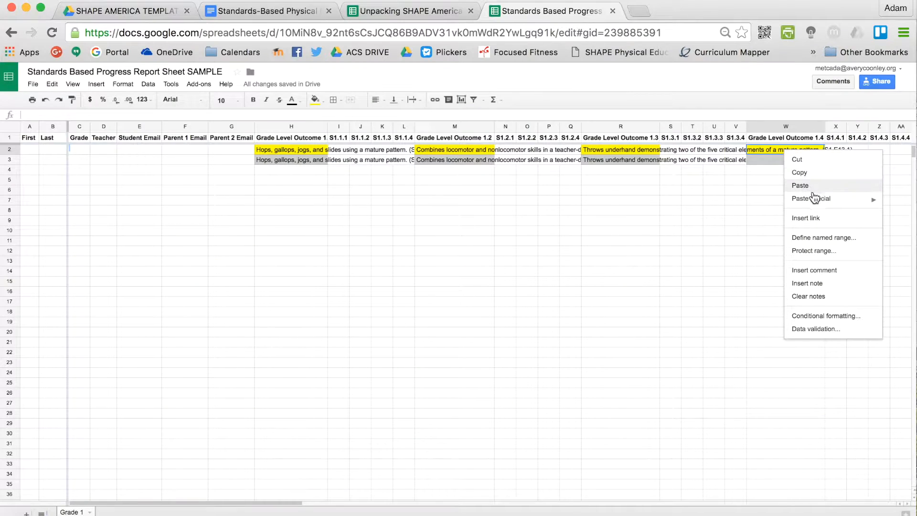
left_click(801, 185)
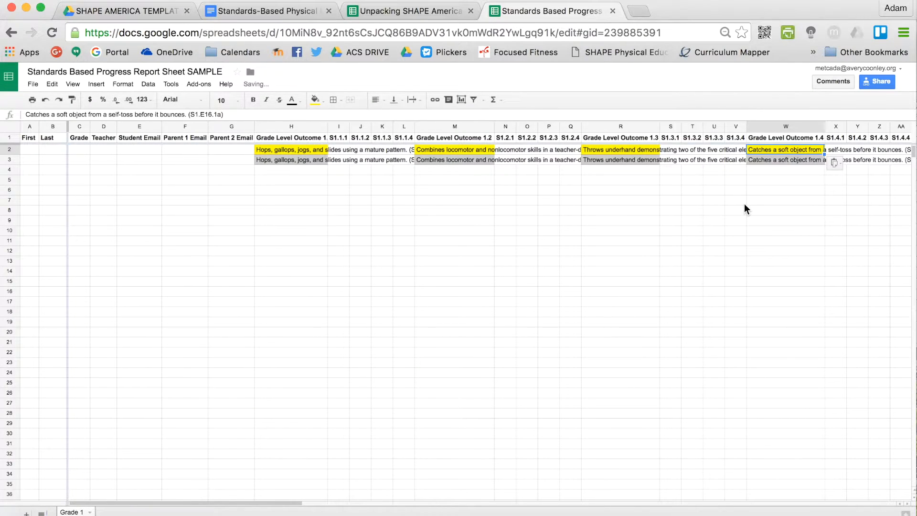
left_click(786, 200)
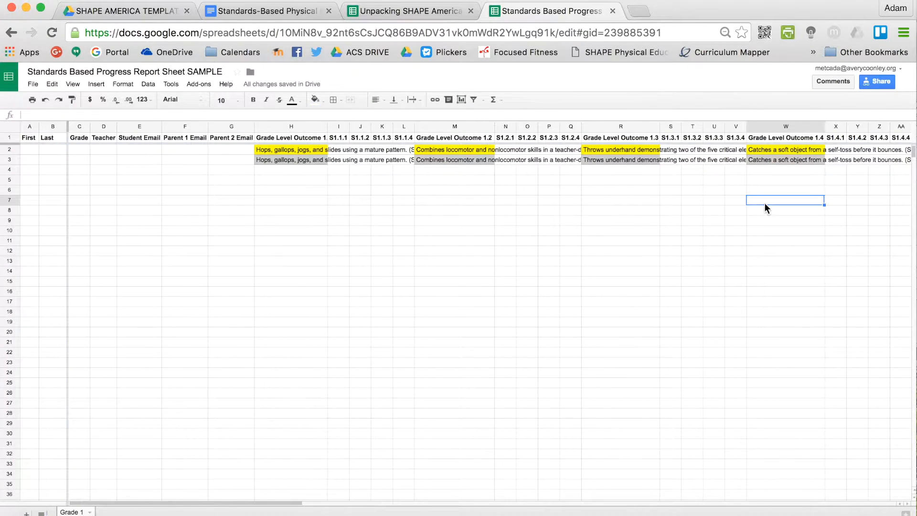
scroll("right", 3)
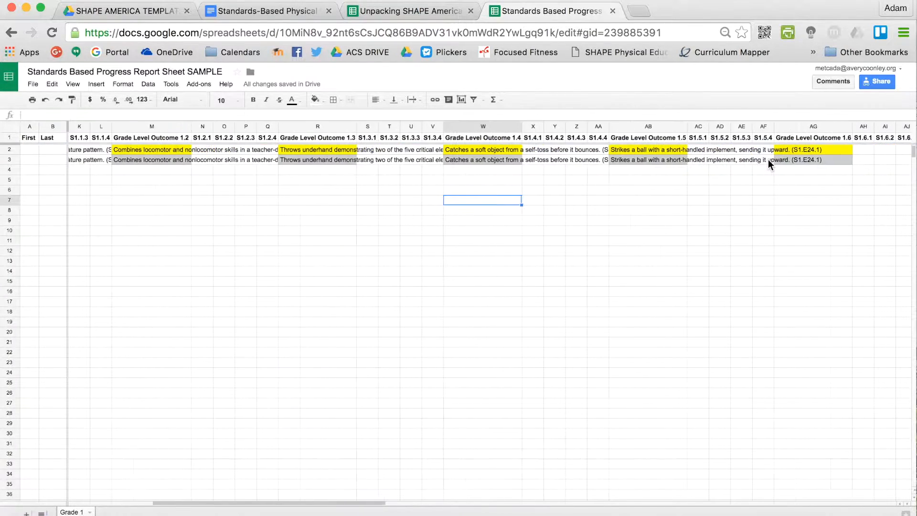
scroll("right", 3)
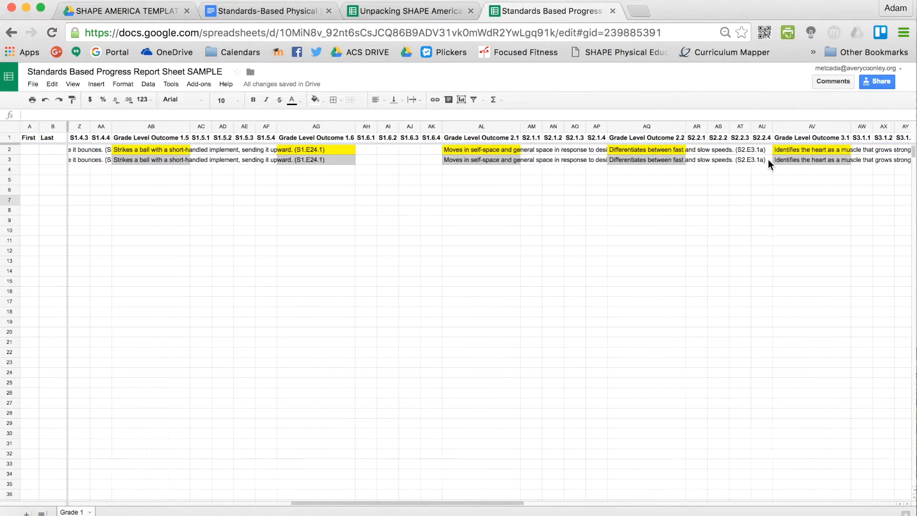
scroll("right", 3)
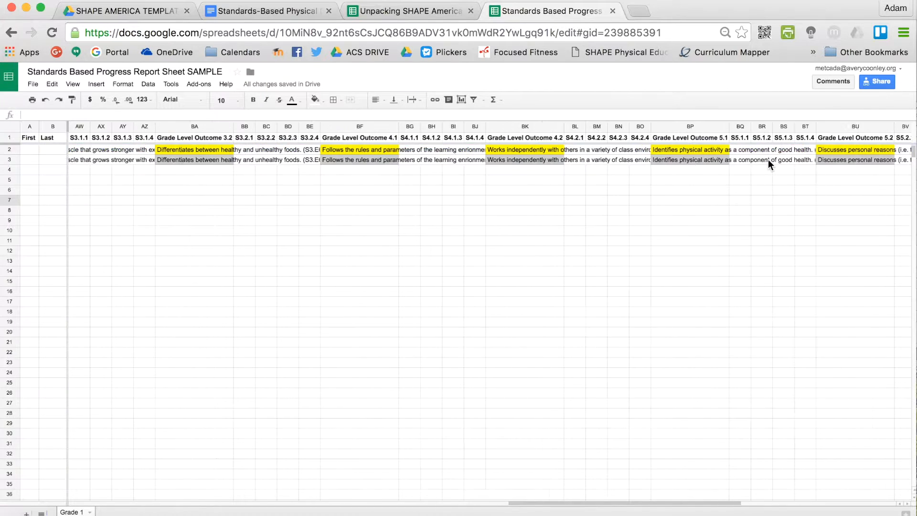
scroll("right", 3)
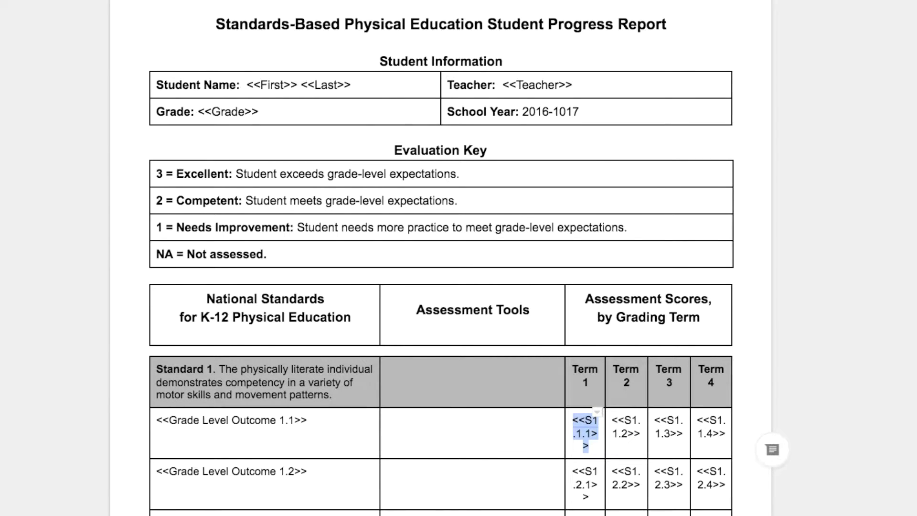
Paste the eight students' first and last names into the roster columns.
left_click(550, 10)
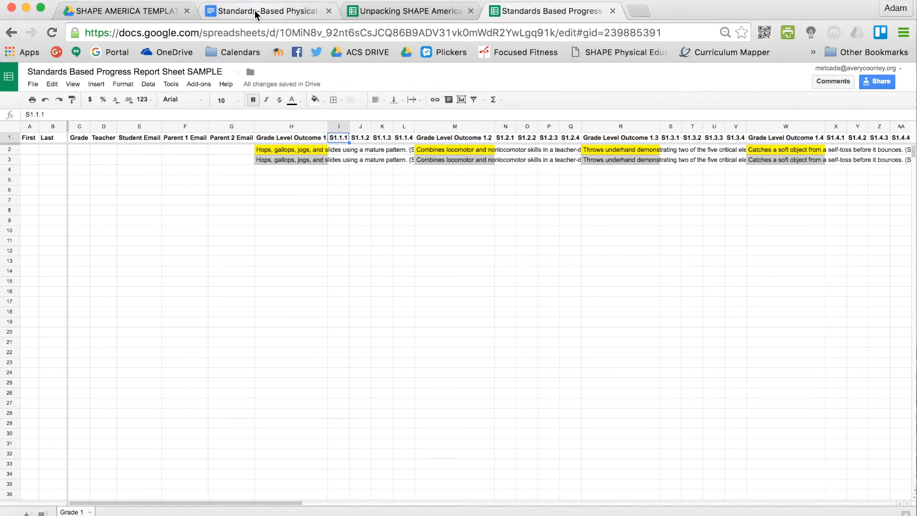
left_click(410, 11)
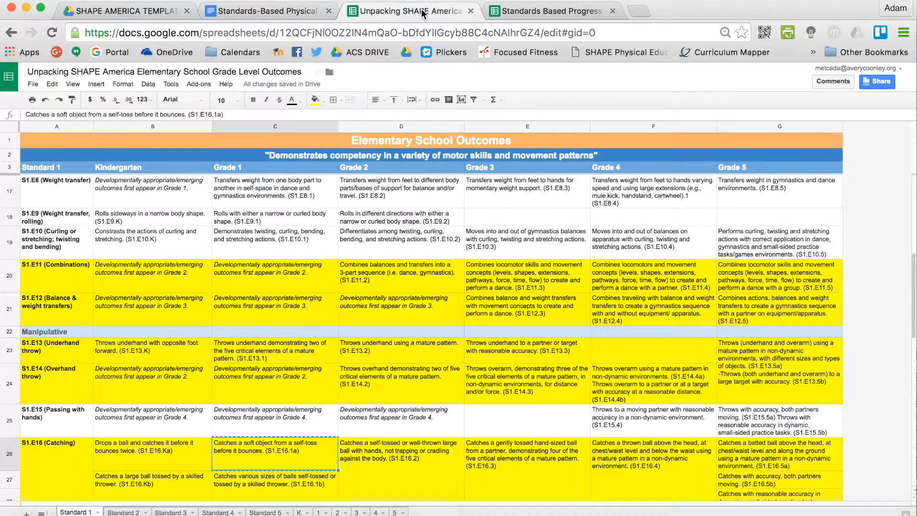
left_click(266, 11)
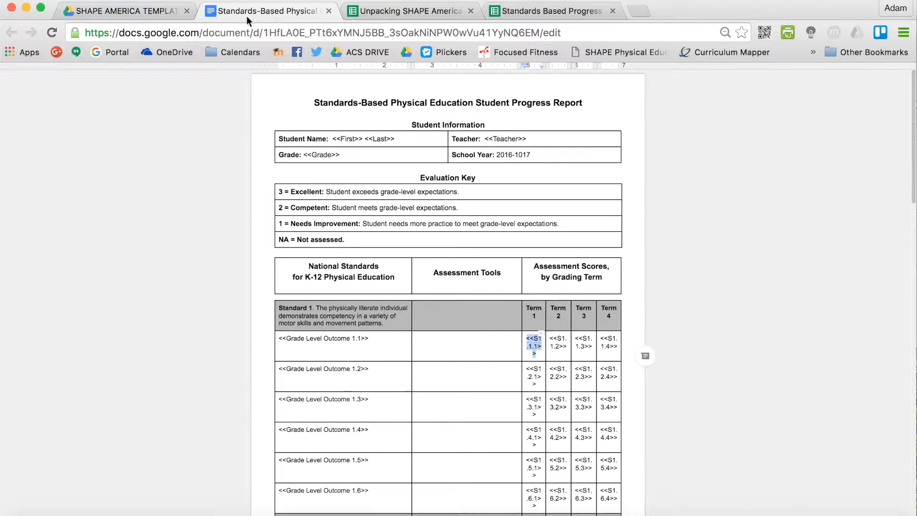
left_click(550, 11)
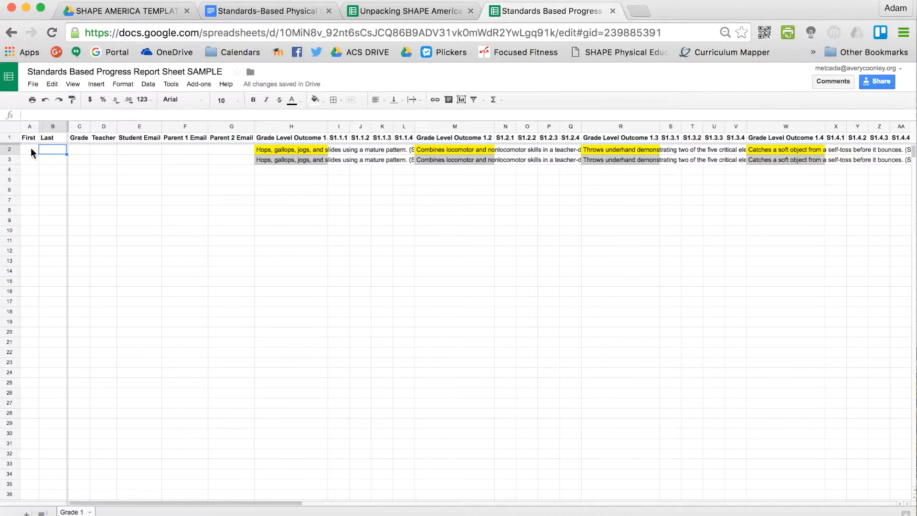
key("cmd+tab")
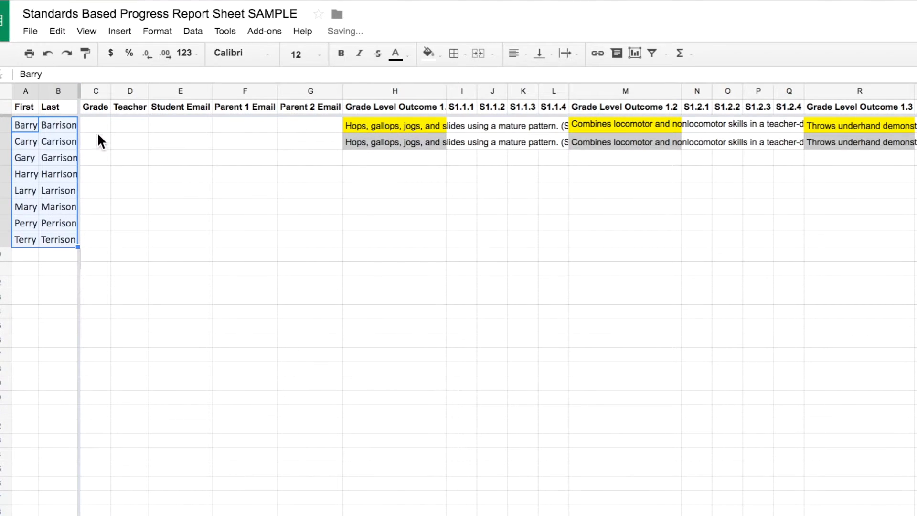
Give every student grade 1 and teacher Metcalf, filled down the column.
type("1")
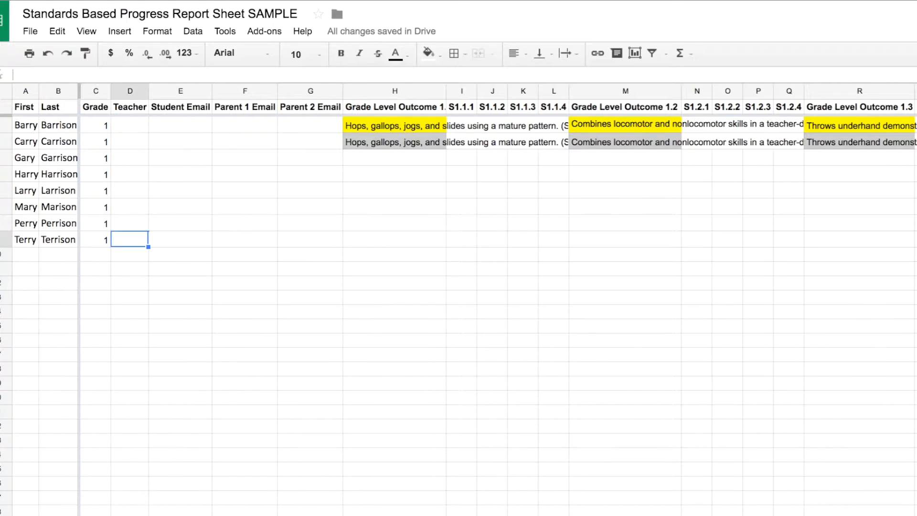
left_click(130, 124)
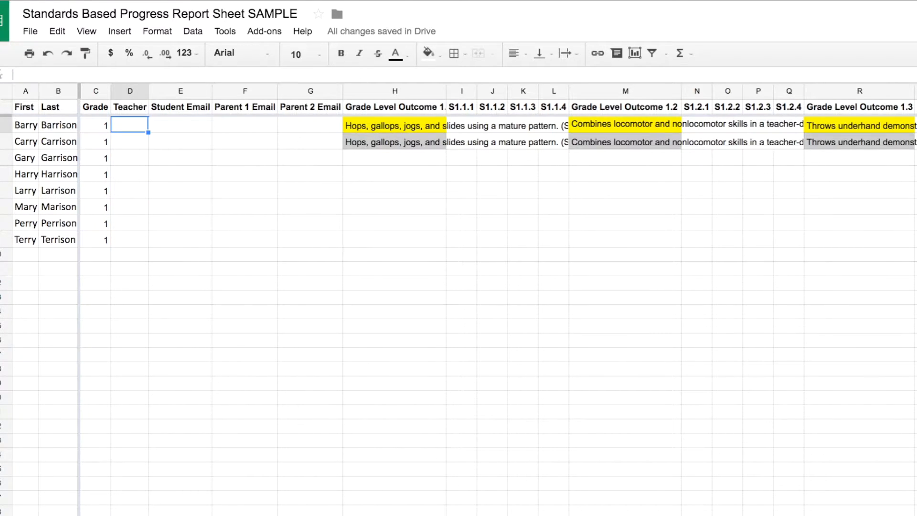
type("Metcalf")
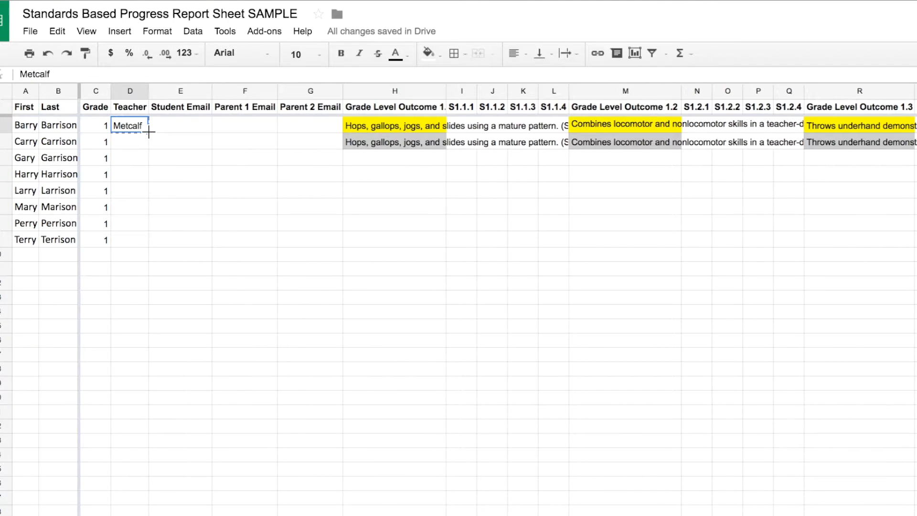
left_click_drag(148, 132, 148, 245)
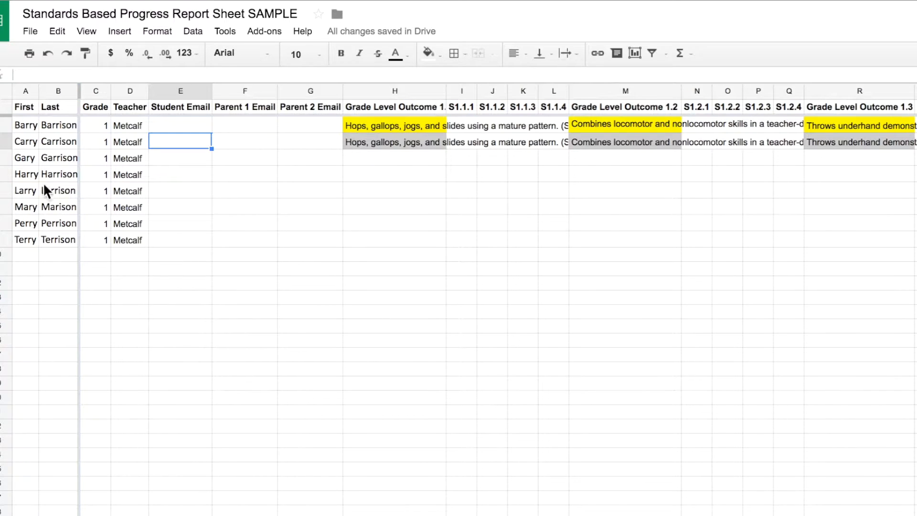
Check the <<First>> <<Last>> name placeholders against the sheet's column headers.
left_click(265, 11)
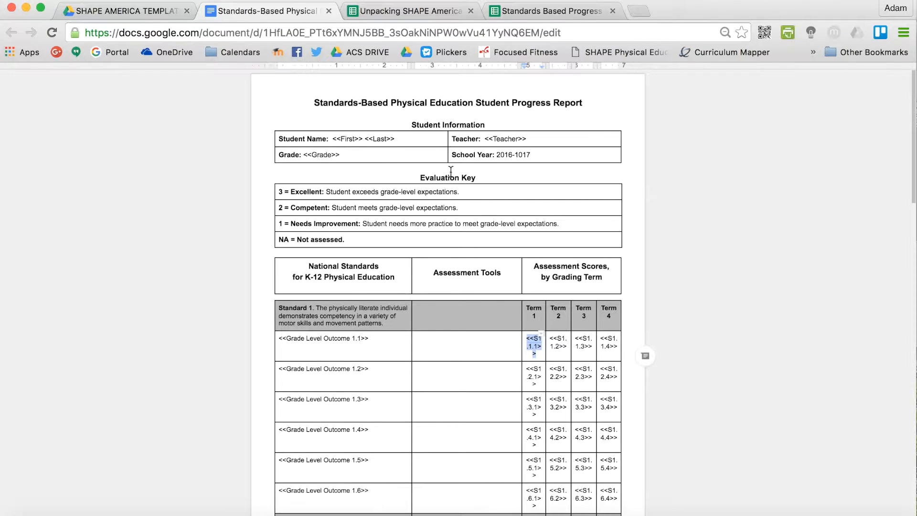
left_click(394, 138)
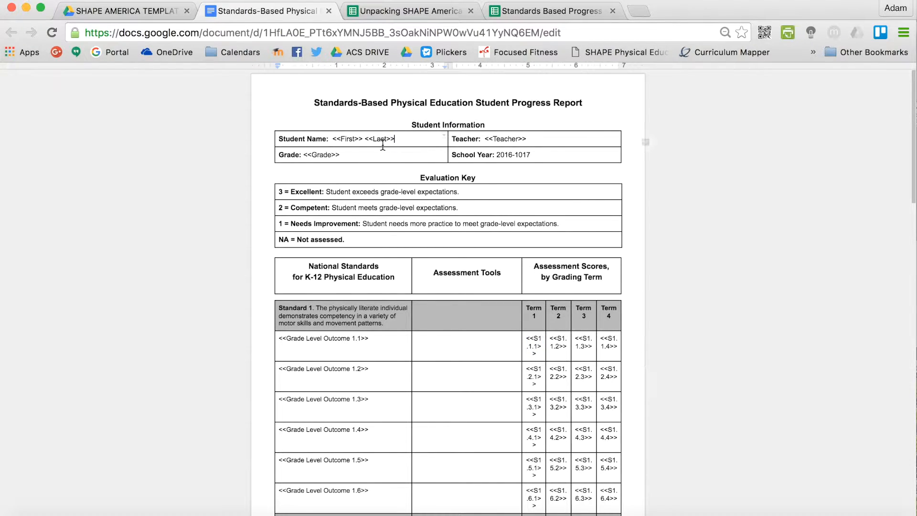
double_click(349, 138)
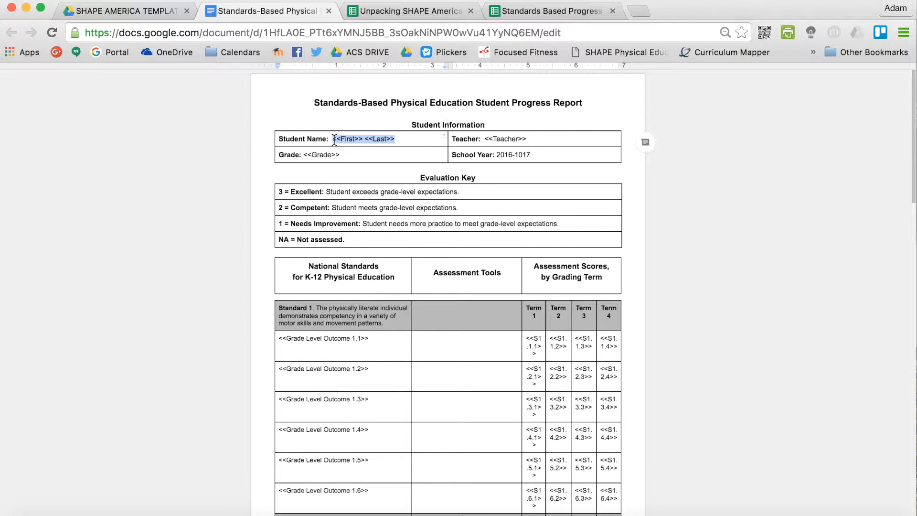
left_click(550, 11)
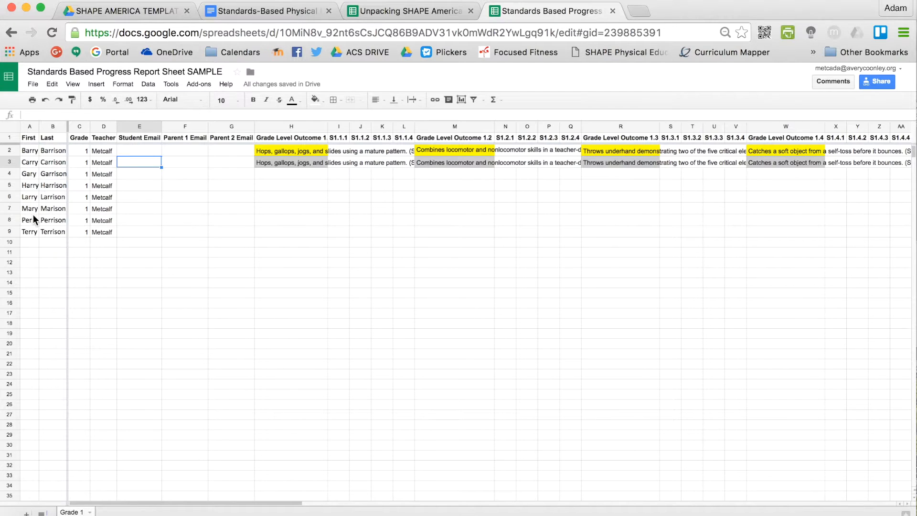
Check the <<Grade>> placeholder in the template against the sheet.
left_click(267, 10)
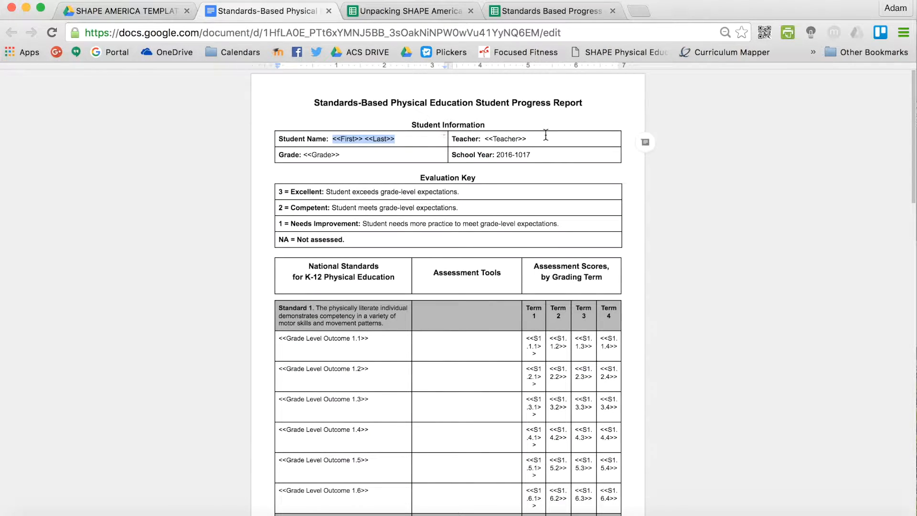
left_click(327, 155)
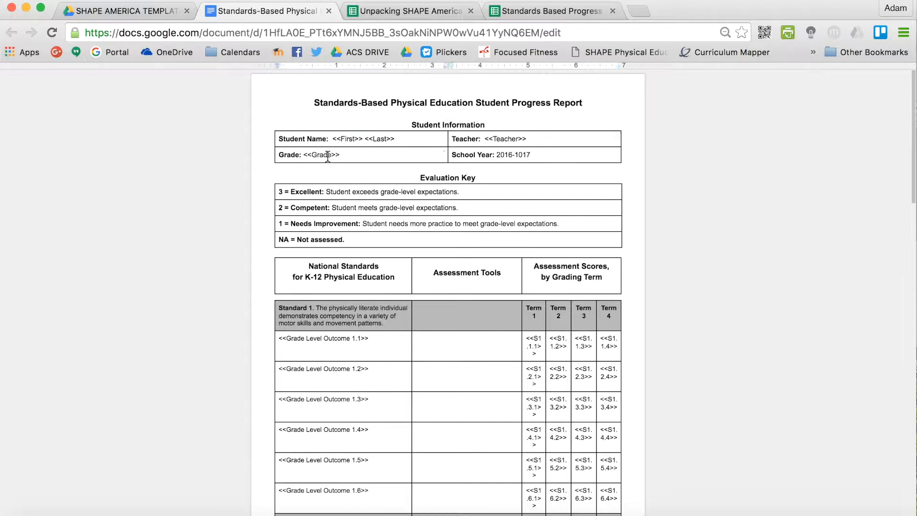
scroll("down", 3)
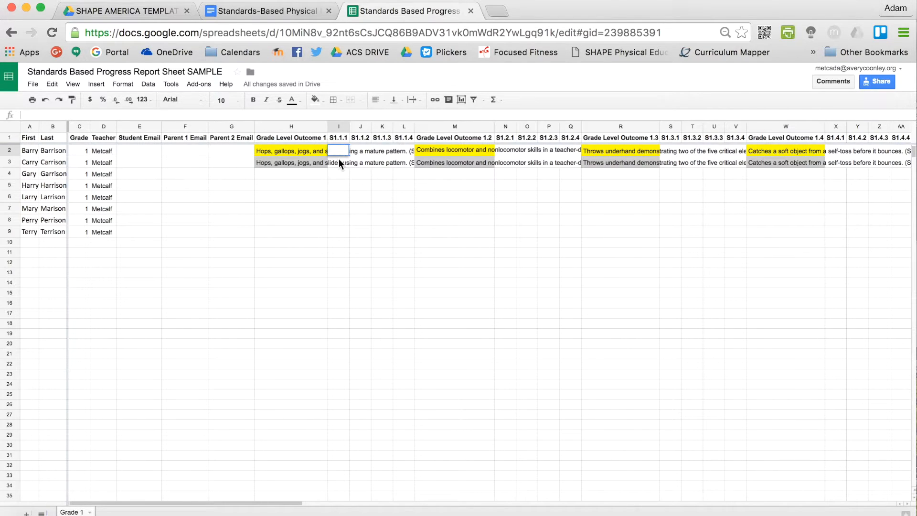
left_click(290, 163)
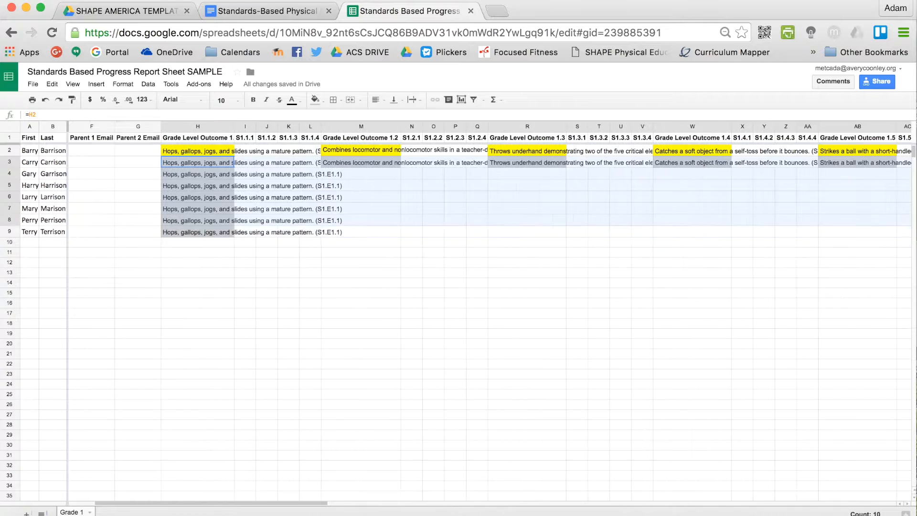
scroll("right", 3)
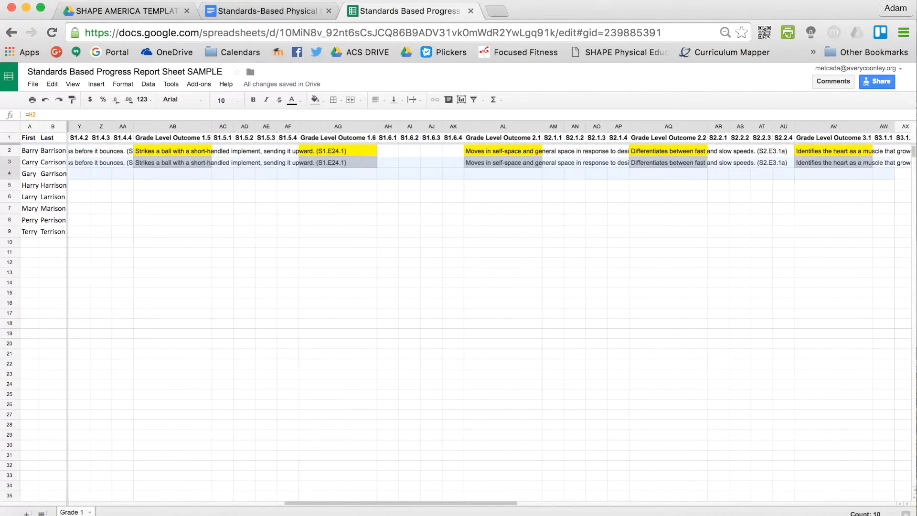
scroll("right", 3)
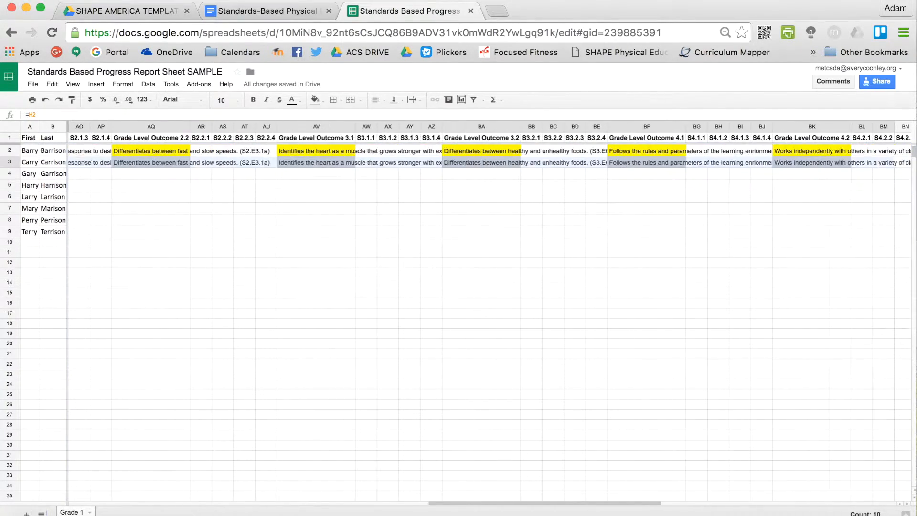
scroll("right", 3)
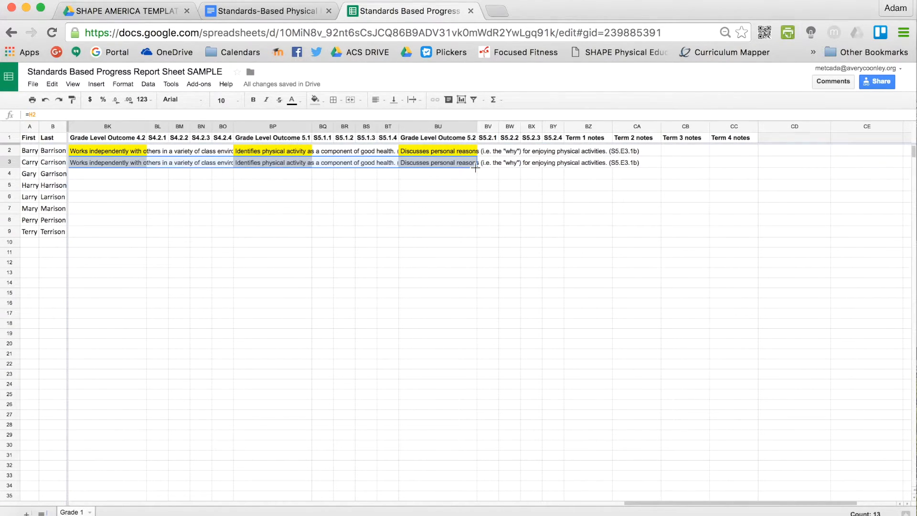
left_click_drag(474, 165, 473, 233)
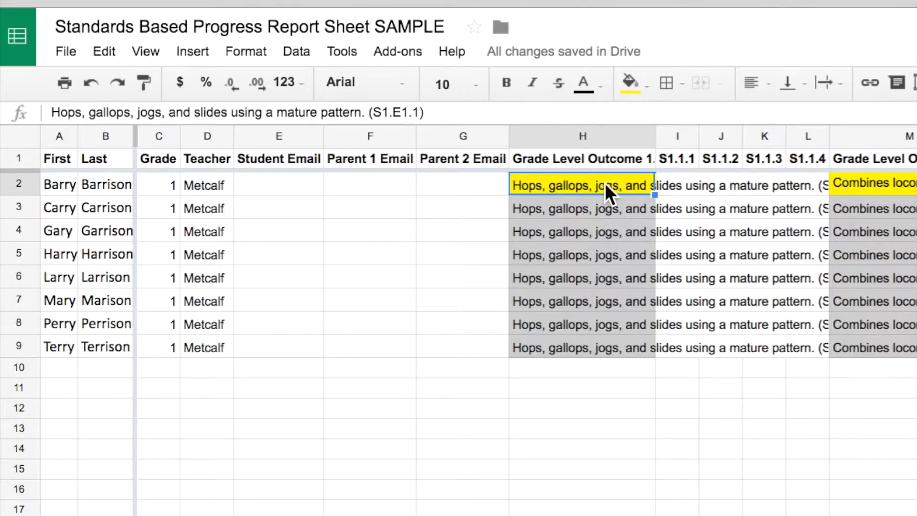
mouse_move(584, 195)
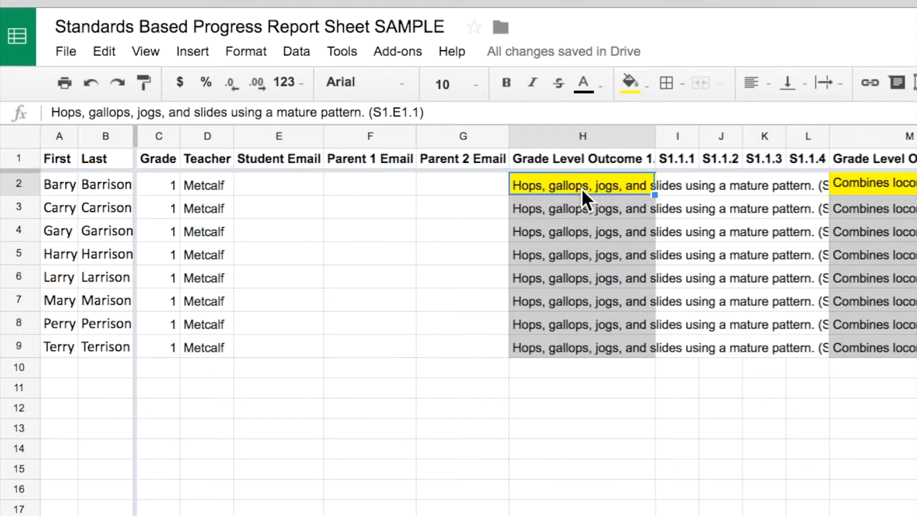
mouse_move(549, 213)
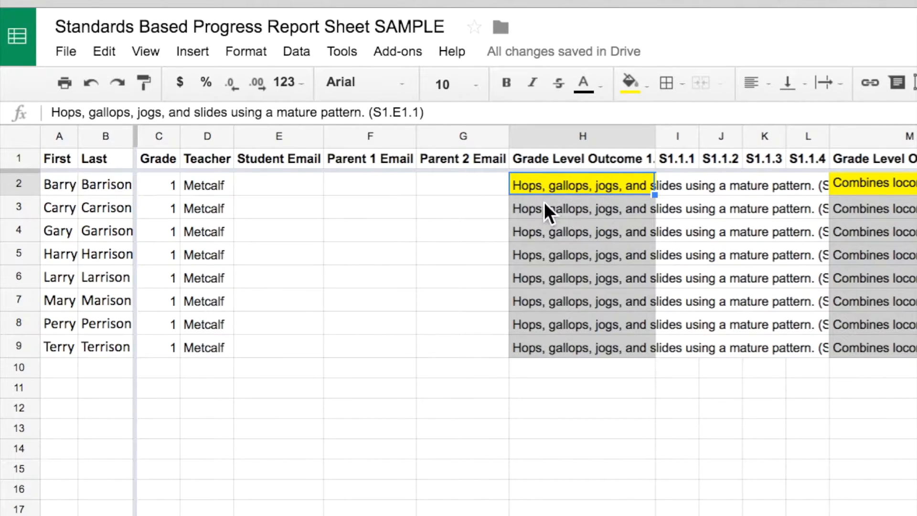
left_click(582, 208)
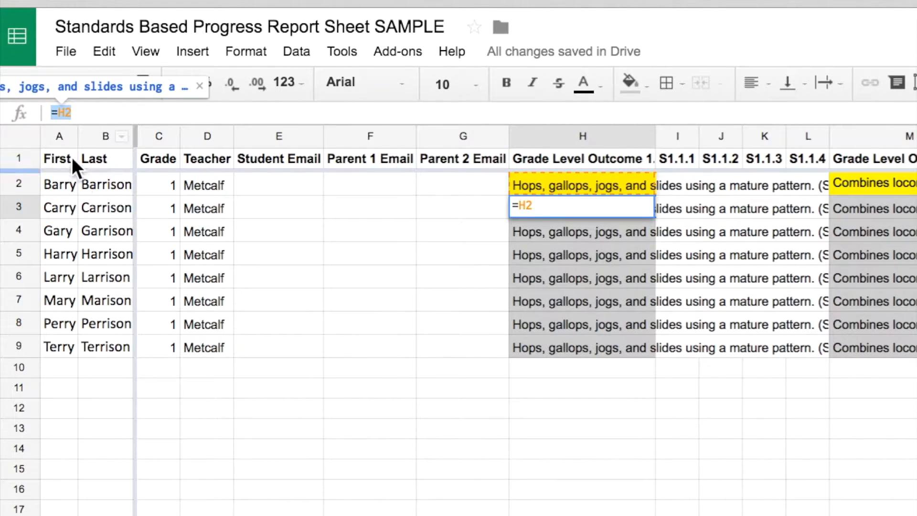
mouse_move(566, 194)
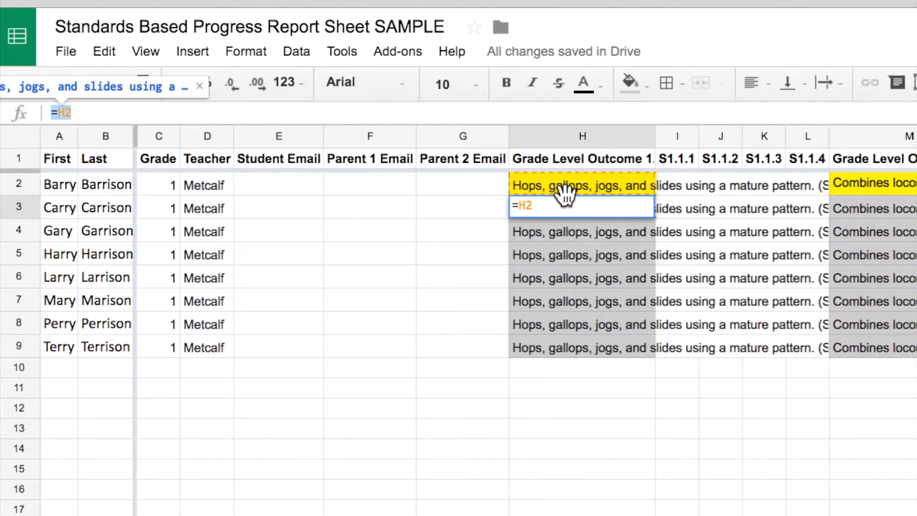
left_click(582, 231)
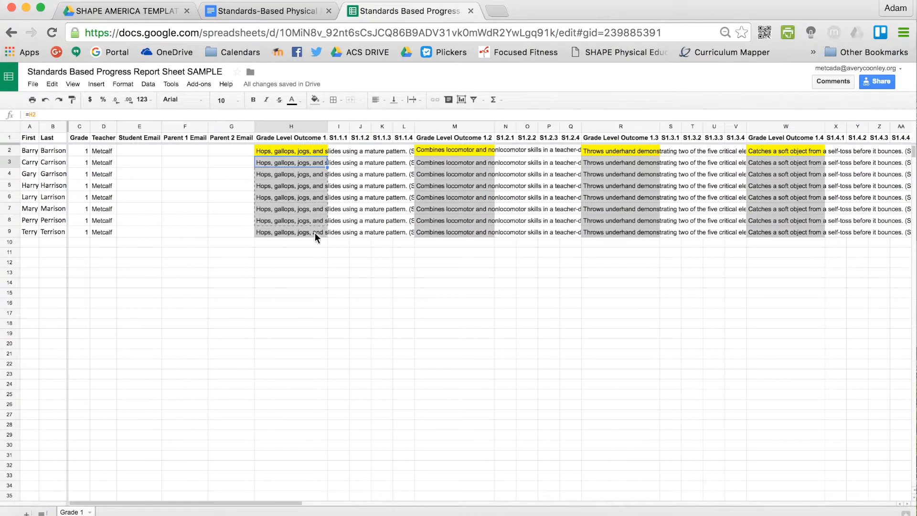
left_click(290, 252)
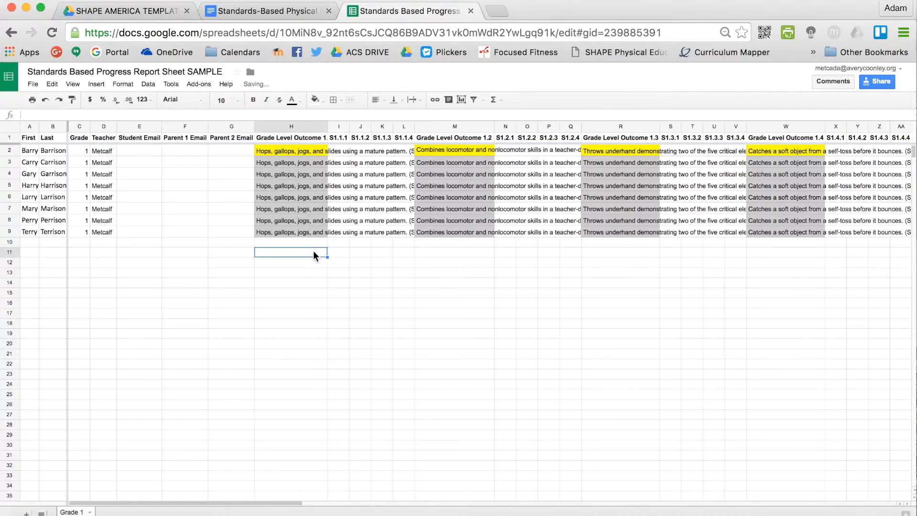
left_click(139, 150)
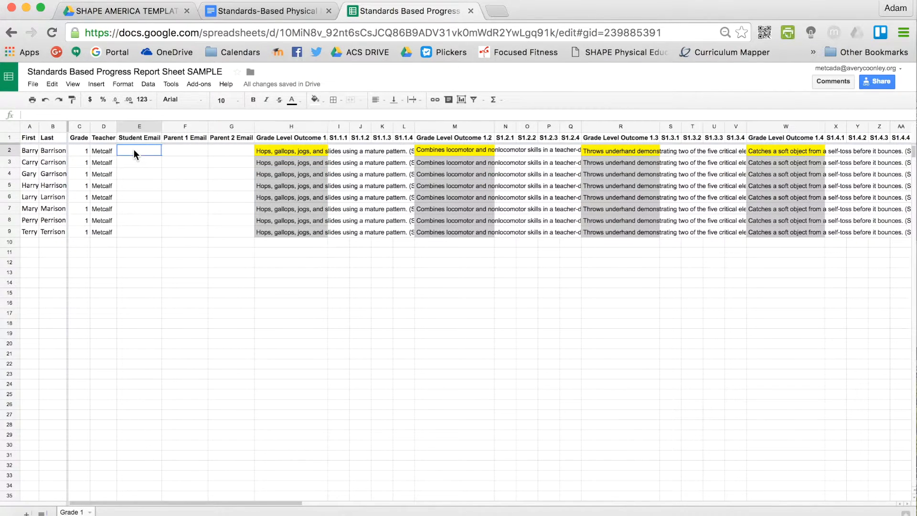
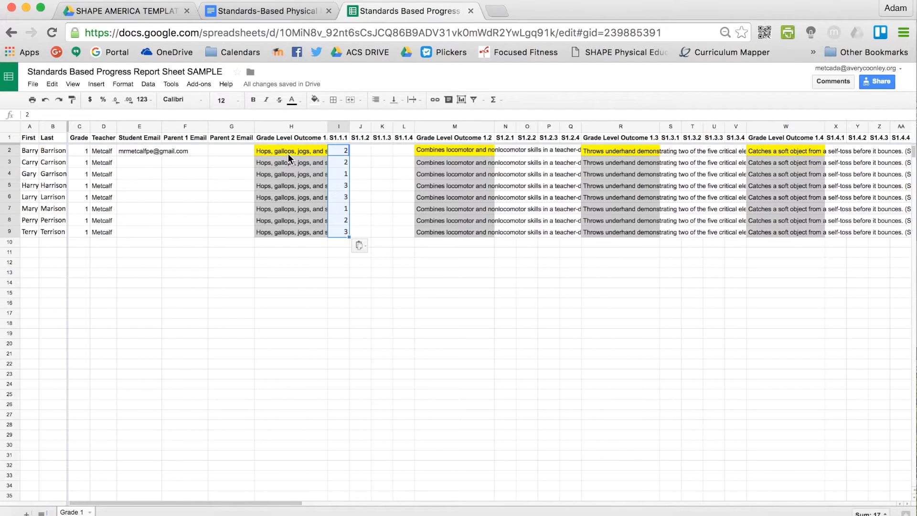
Select the eight Dance scores in the Excel workbook for copying into the sheet.
left_click(290, 150)
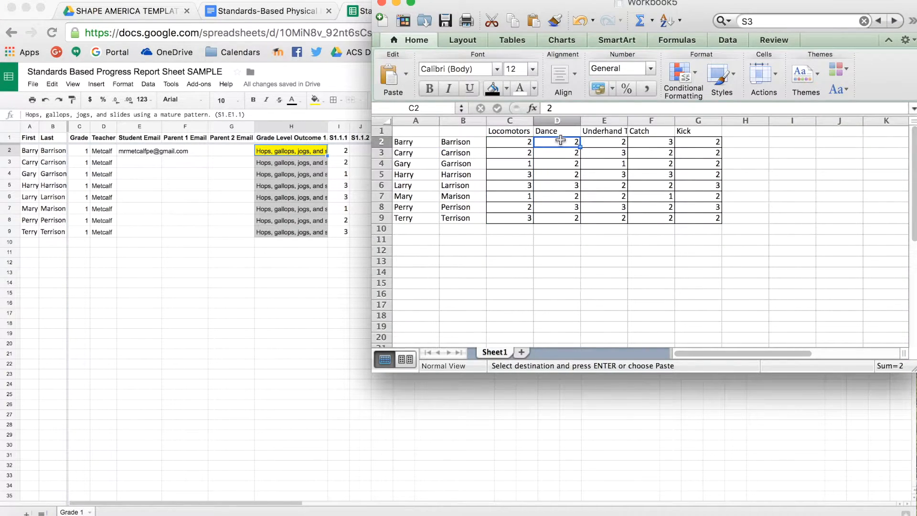
left_click_drag(556, 142, 556, 218)
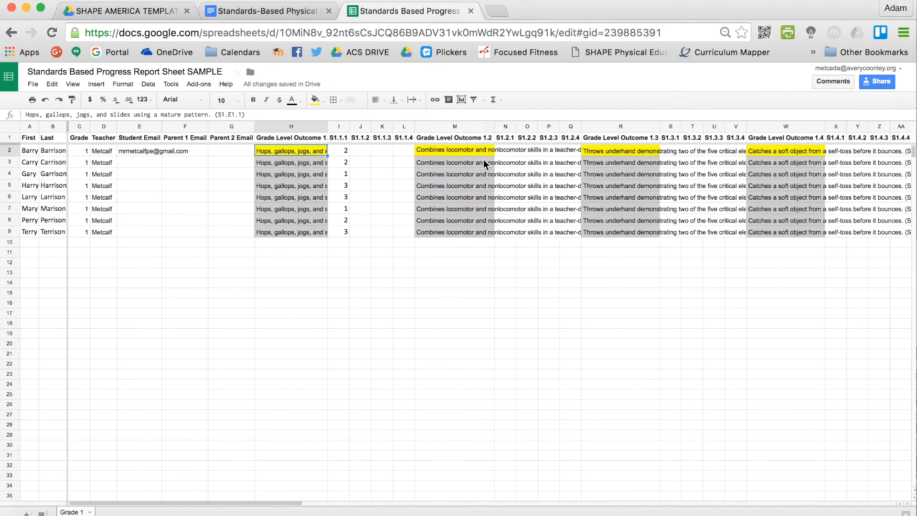
left_click(455, 150)
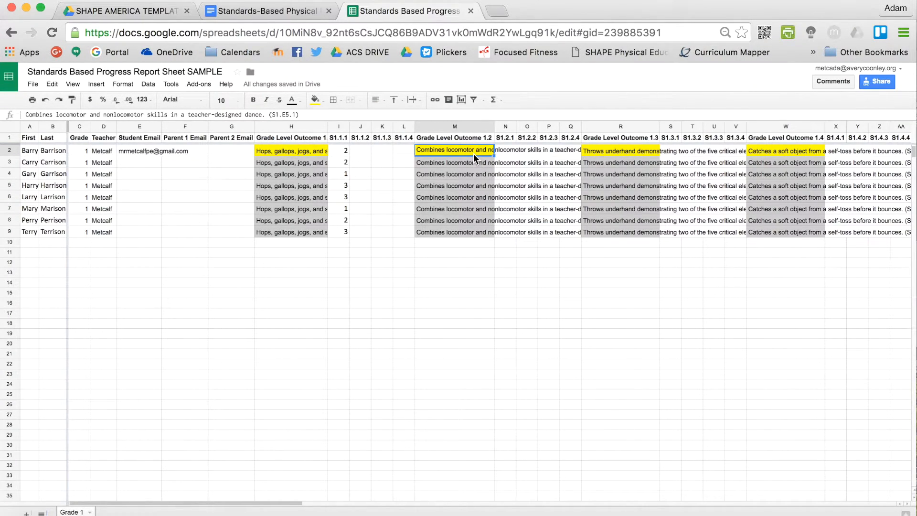
mouse_move(538, 189)
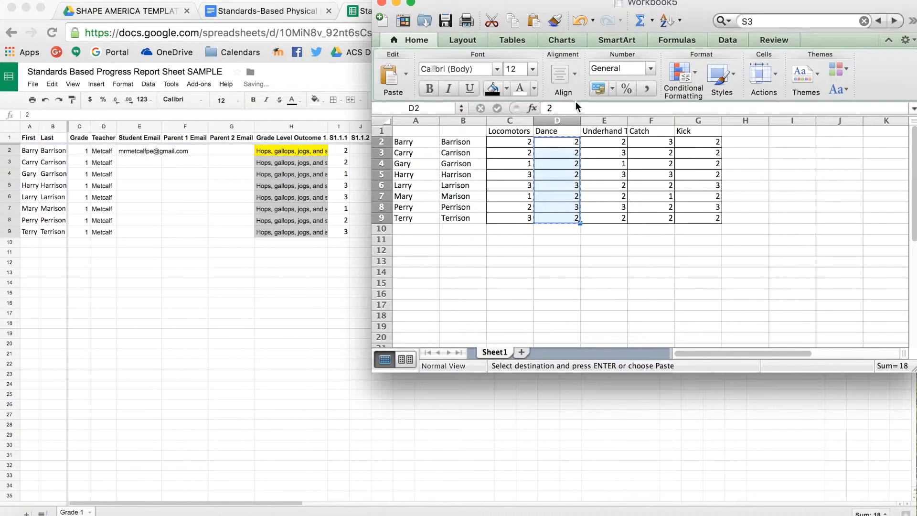
left_click(603, 142)
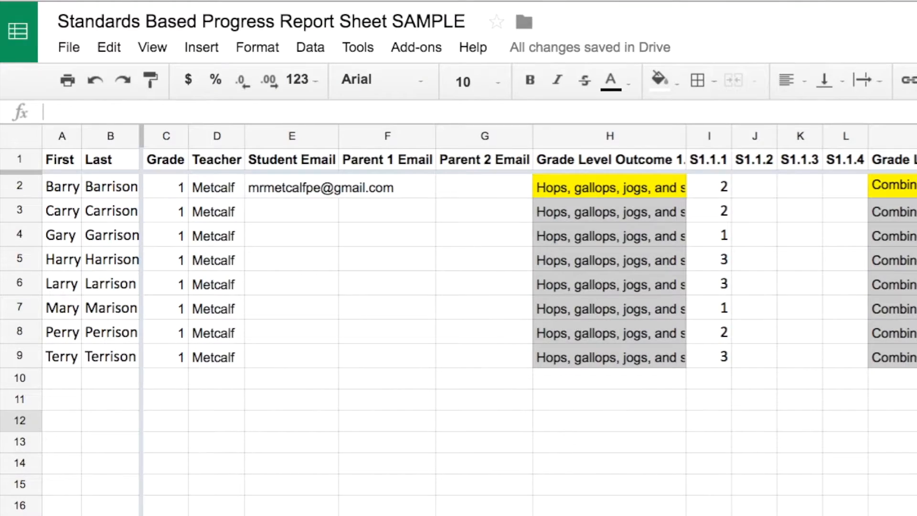
scroll("right", 3)
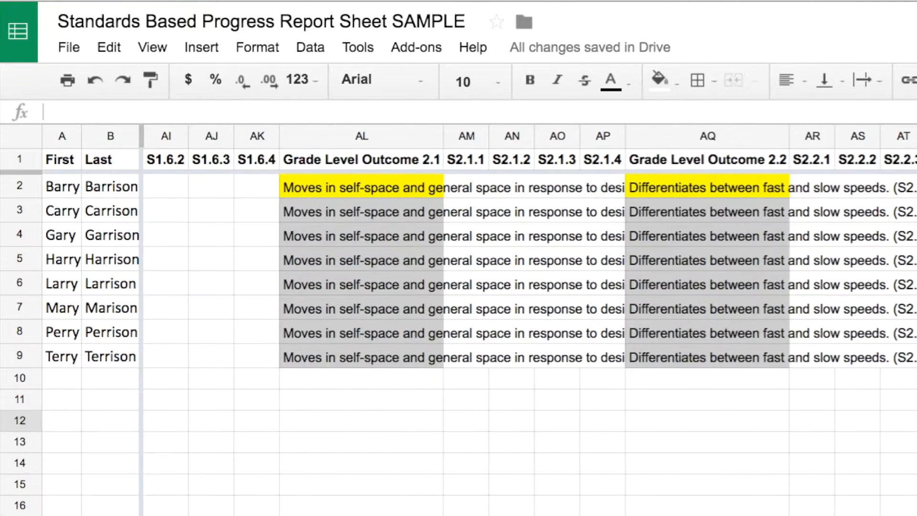
scroll("right", 3)
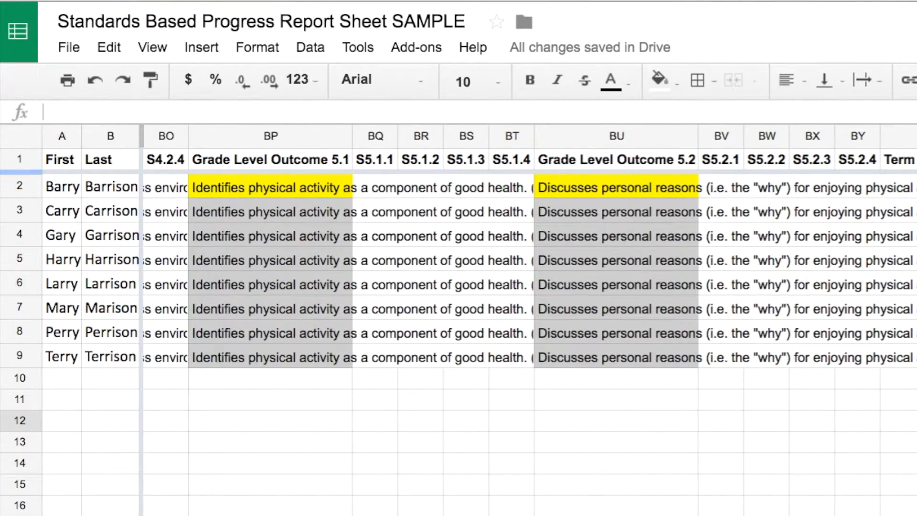
scroll("left", 3)
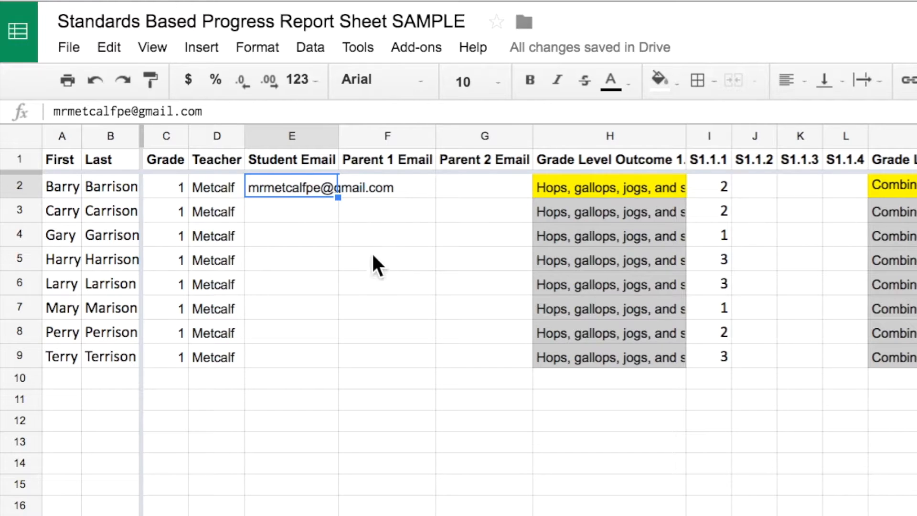
left_click(416, 47)
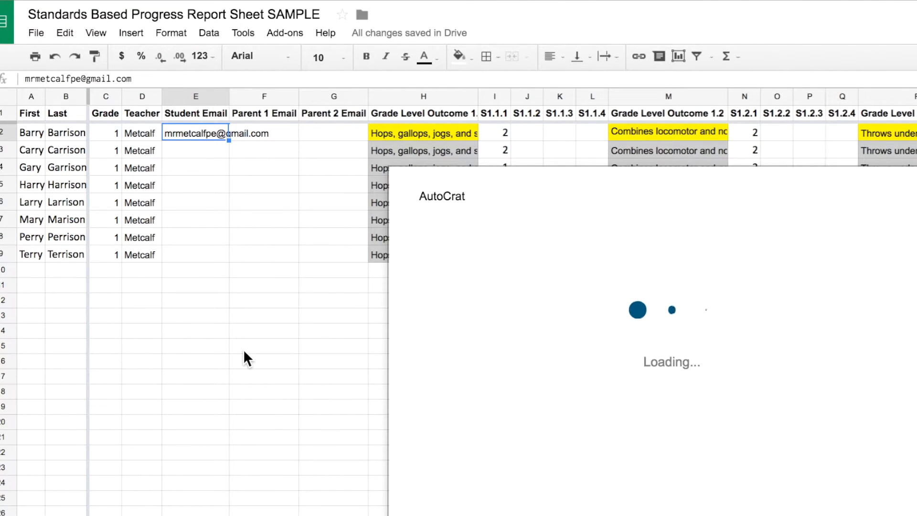
Create a new AutoCrat merge job named 'Standards Based Sample' and continue to template selection.
left_click(285, 32)
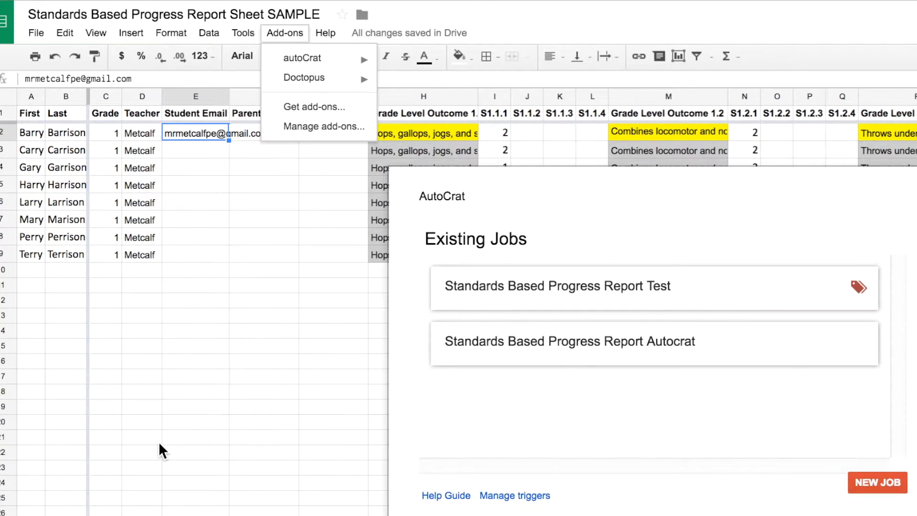
left_click(877, 482)
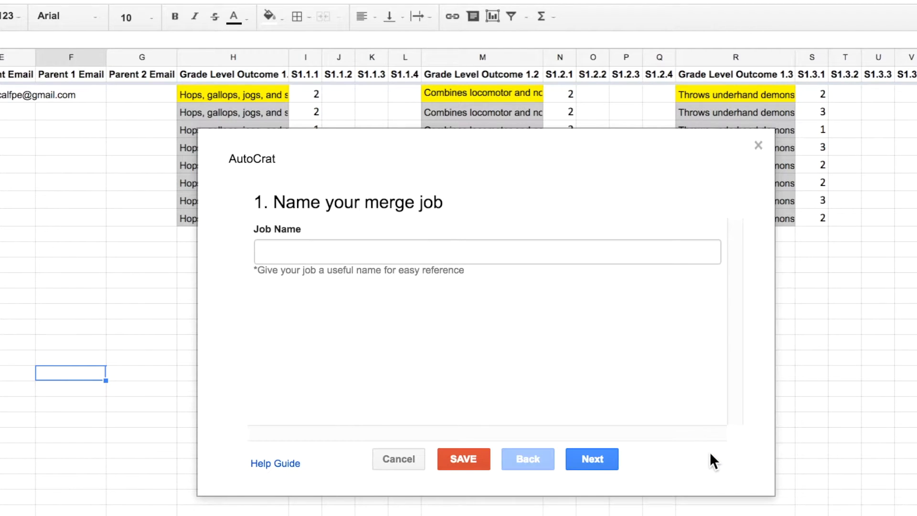
left_click(487, 253)
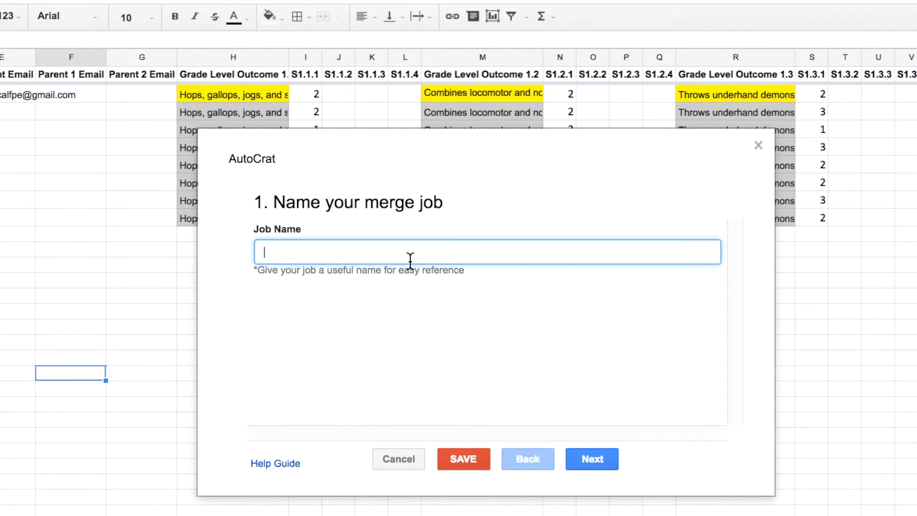
type("Standards")
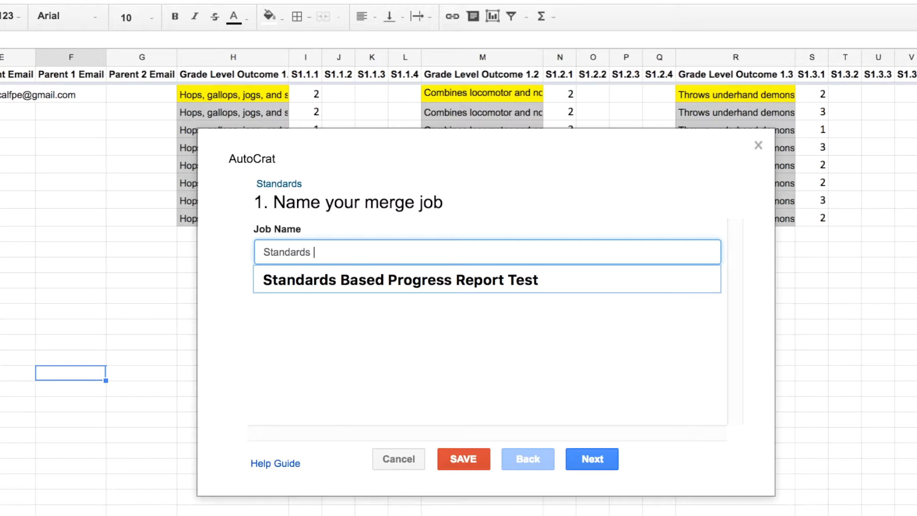
type("Based Sample")
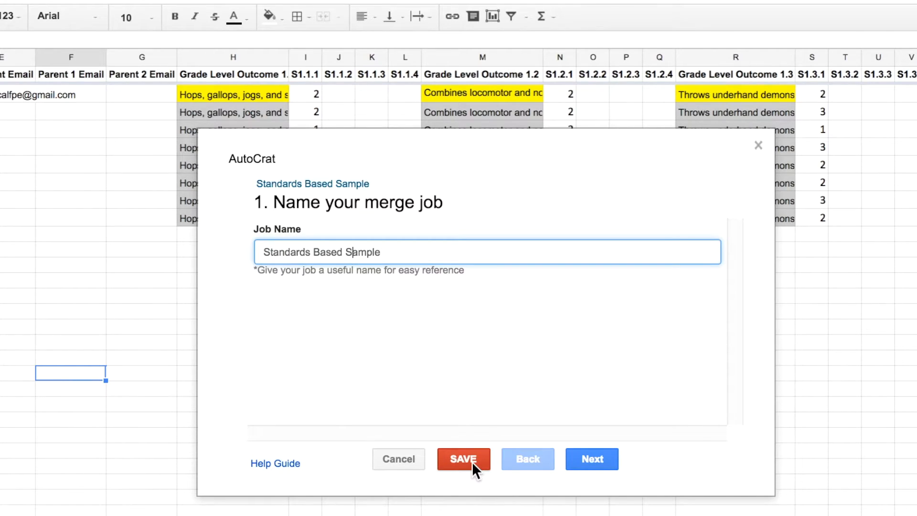
left_click(591, 458)
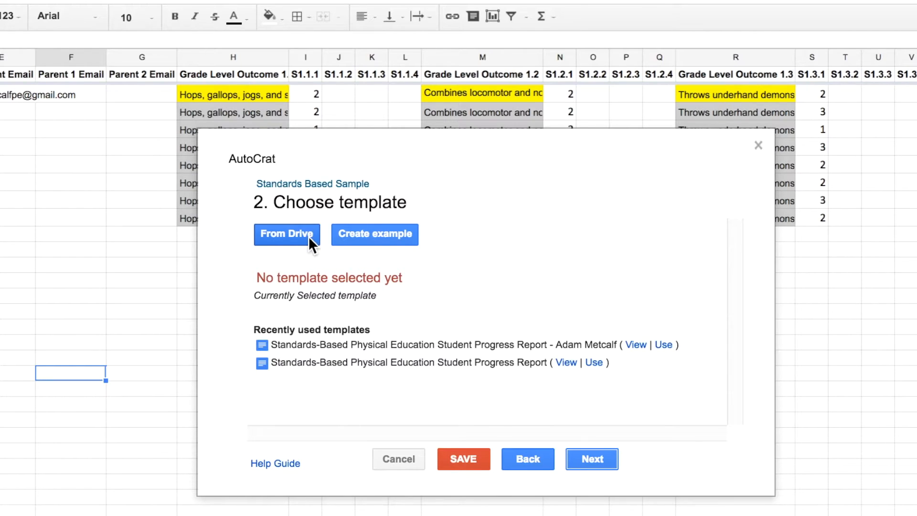
Choose the Standards-Based progress report document from Drive as the job's template and continue.
left_click(287, 235)
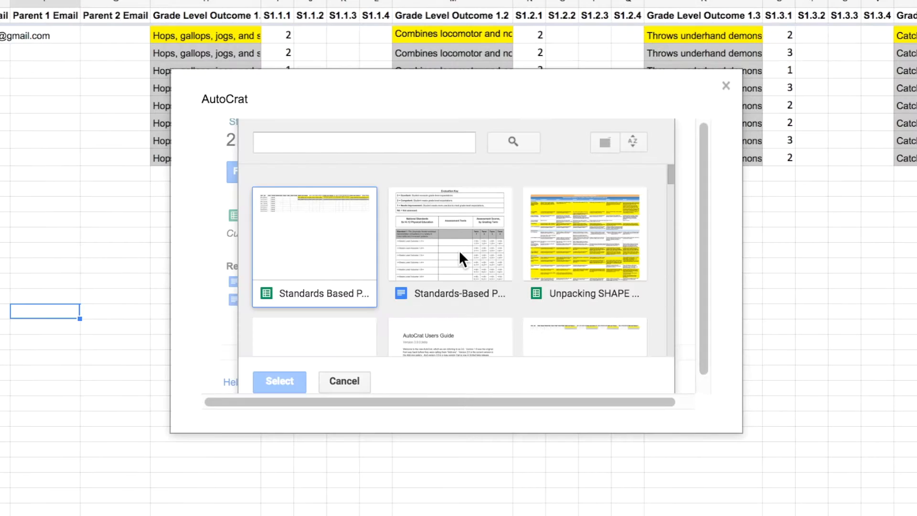
left_click(450, 234)
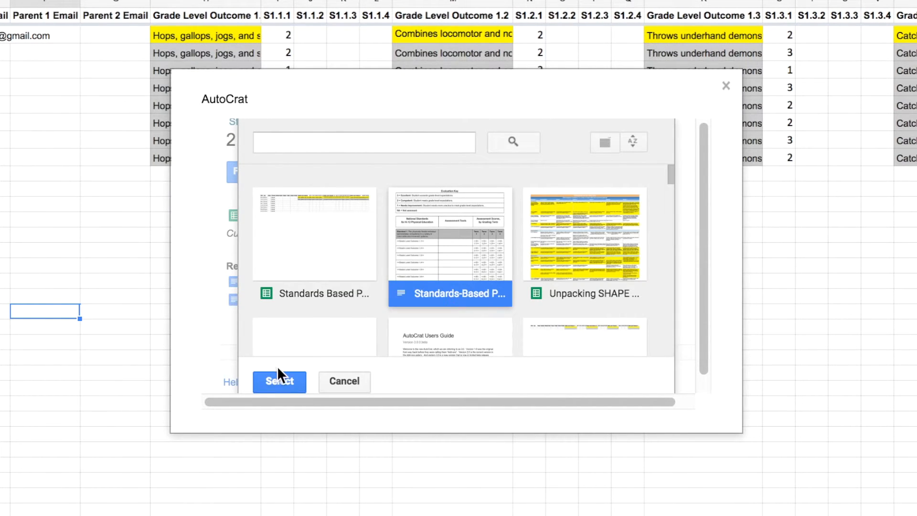
left_click(279, 382)
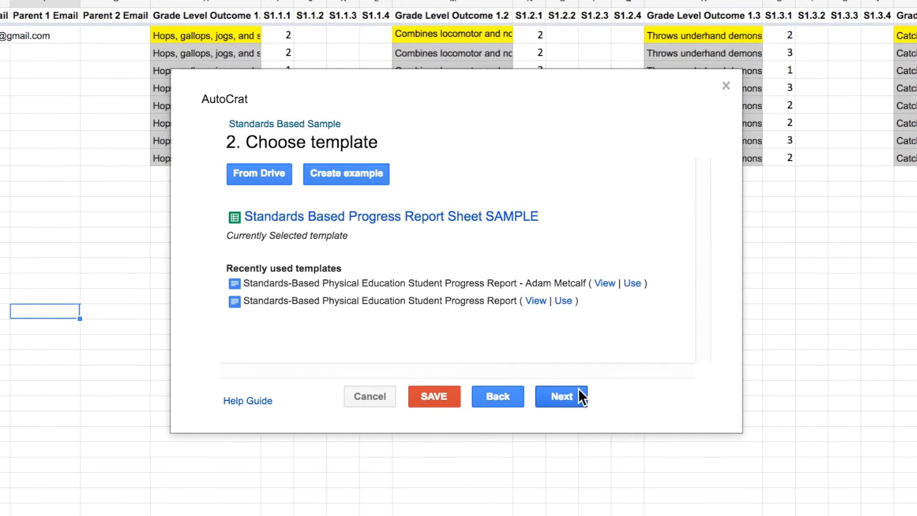
left_click(561, 395)
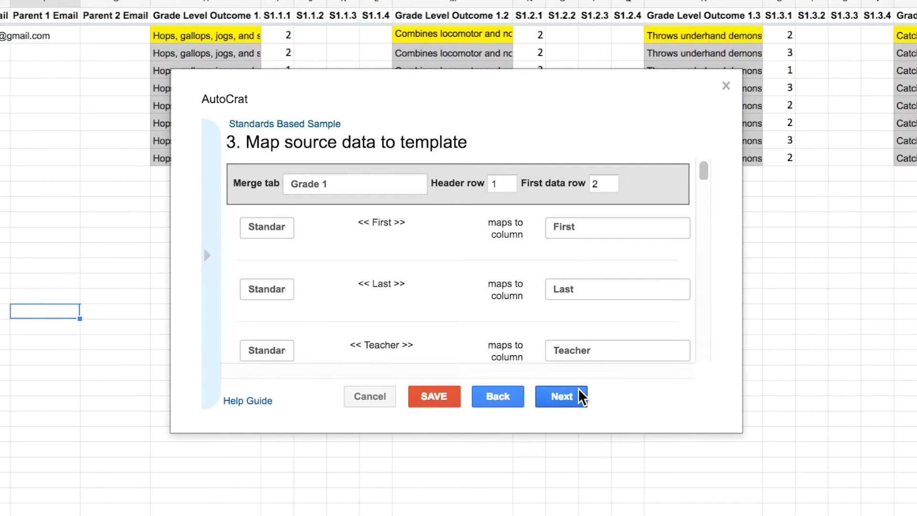
left_click(355, 183)
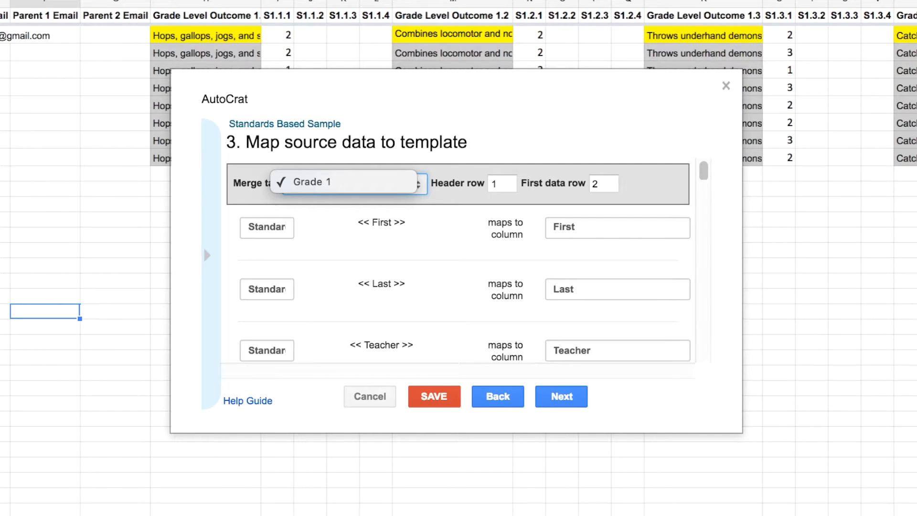
left_click(313, 182)
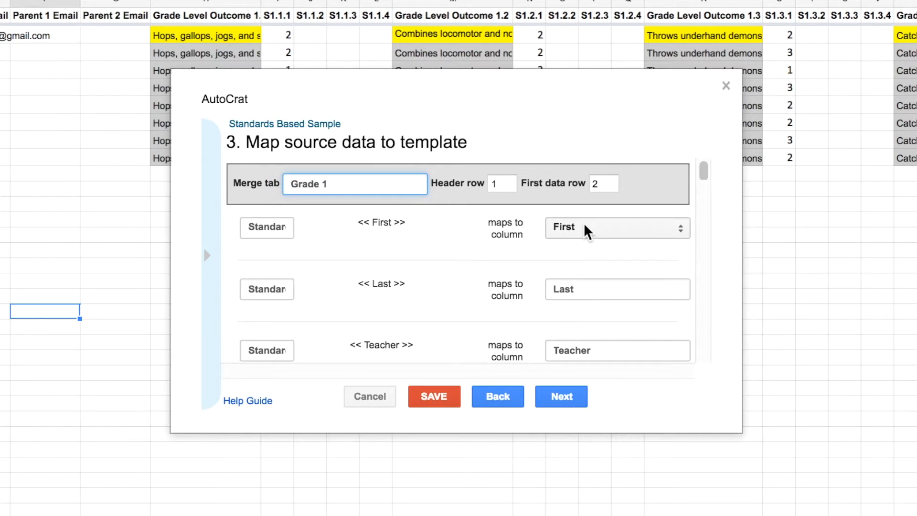
scroll("down", 3)
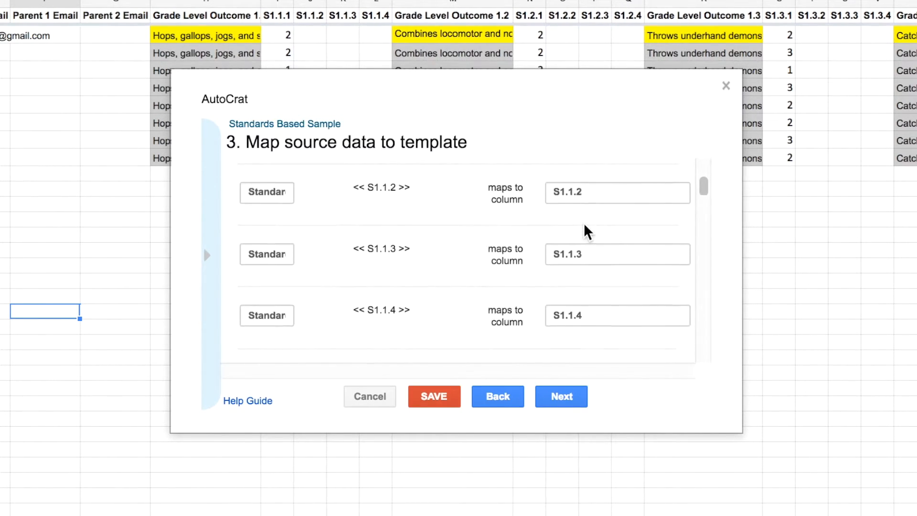
scroll("down", 3)
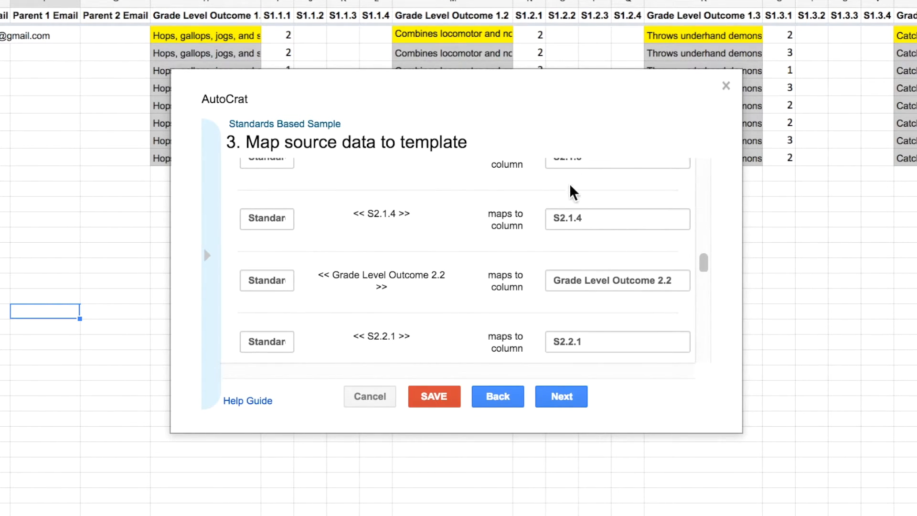
mouse_move(576, 110)
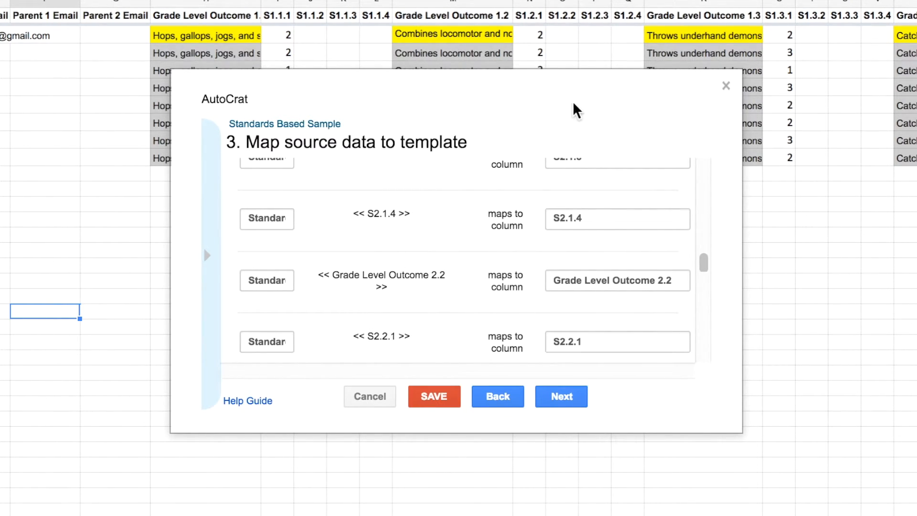
mouse_move(645, 94)
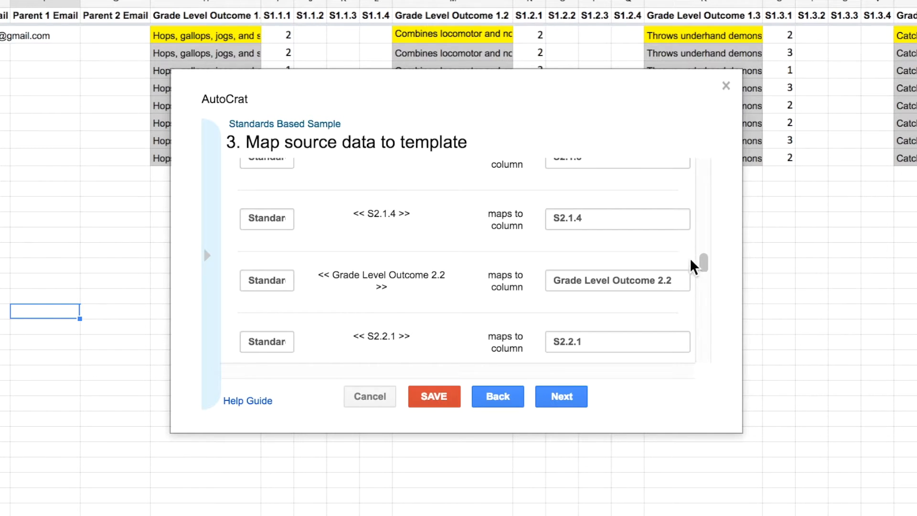
scroll("down", 3)
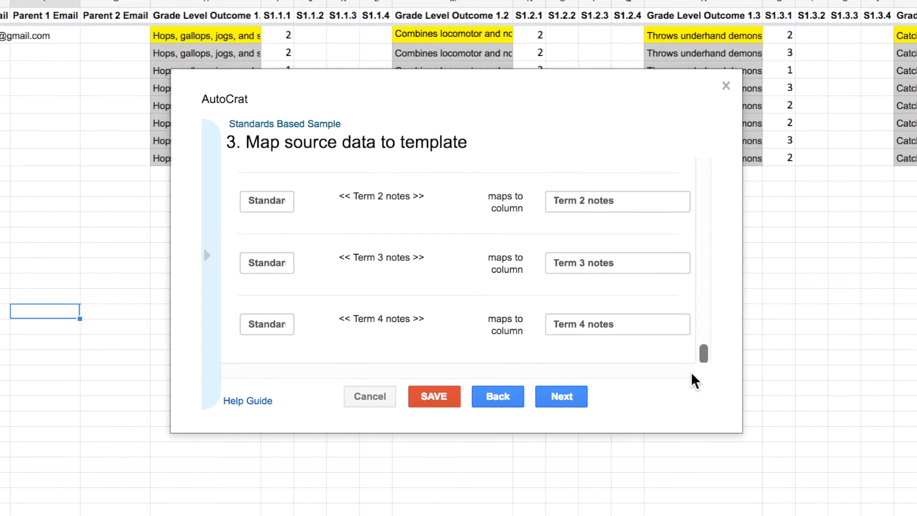
mouse_move(678, 138)
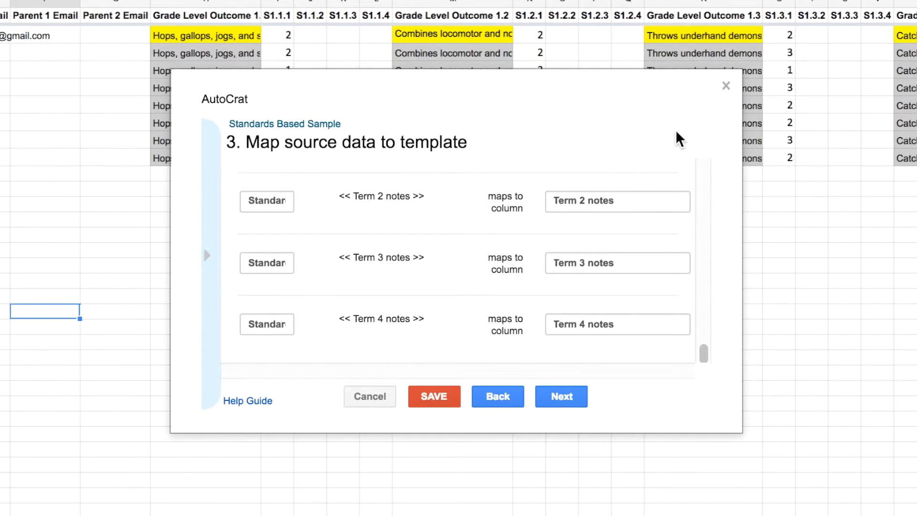
Name the merged files with the pattern 'Sample <<Last>> <<First>>'.
left_click(561, 395)
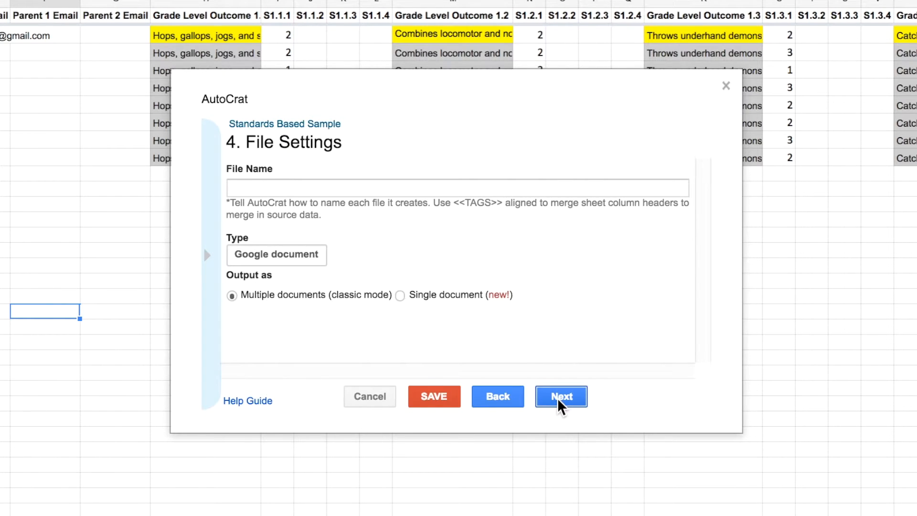
left_click(457, 189)
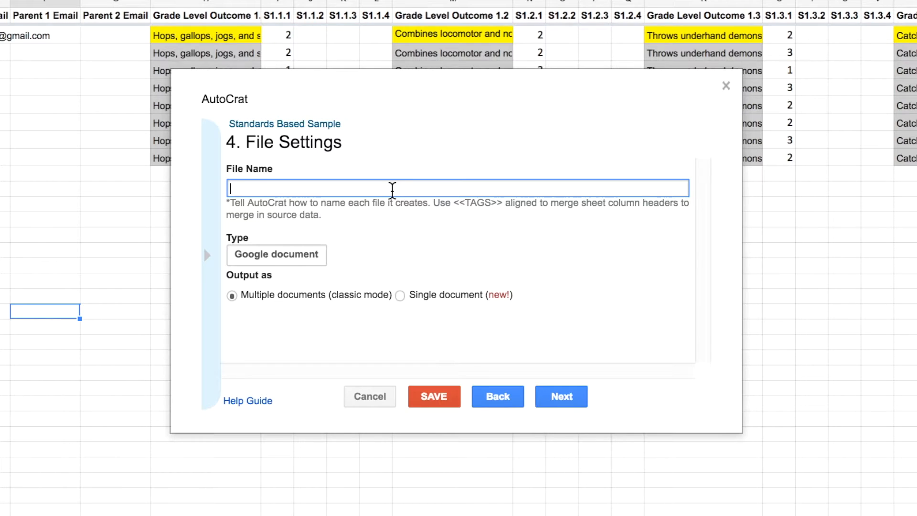
type("SAm")
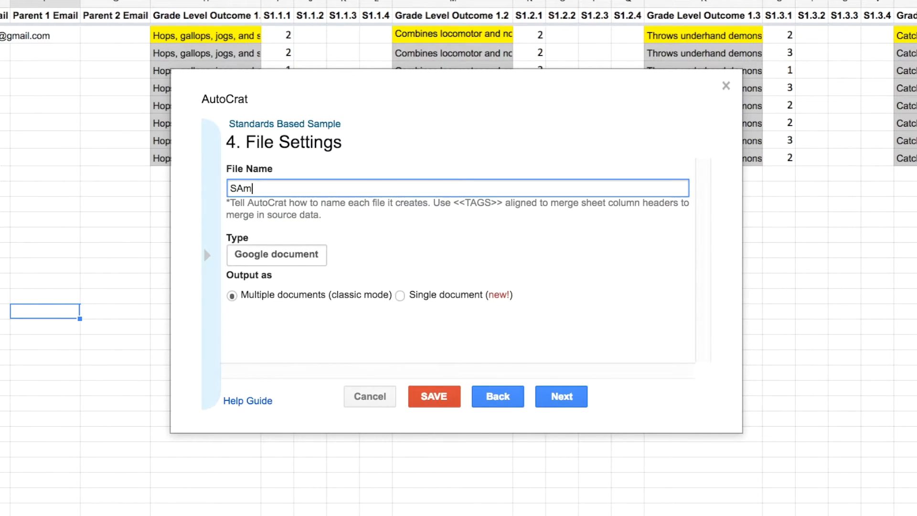
type("Sample")
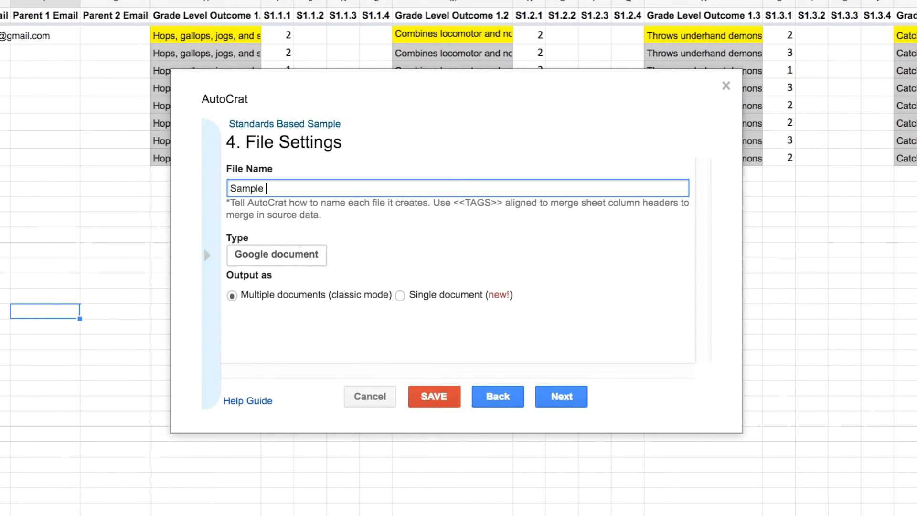
type("<<Last>> <<First>>")
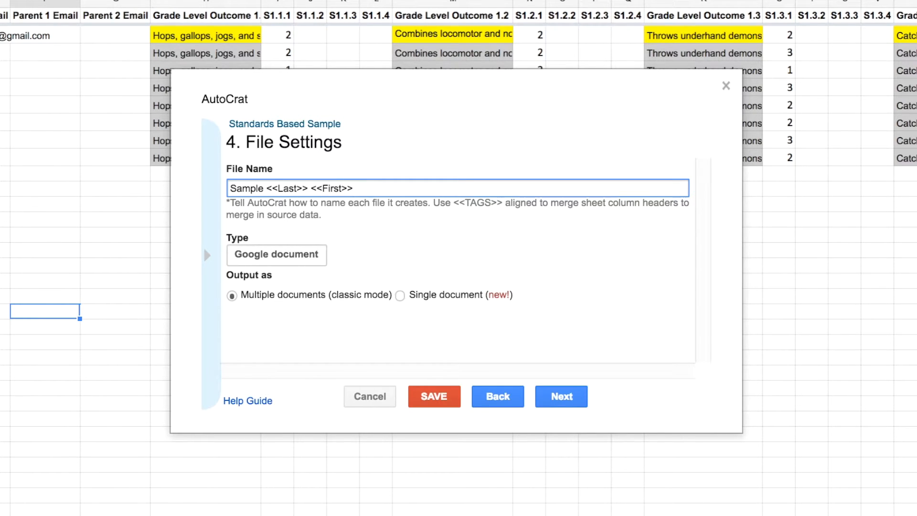
mouse_move(345, 249)
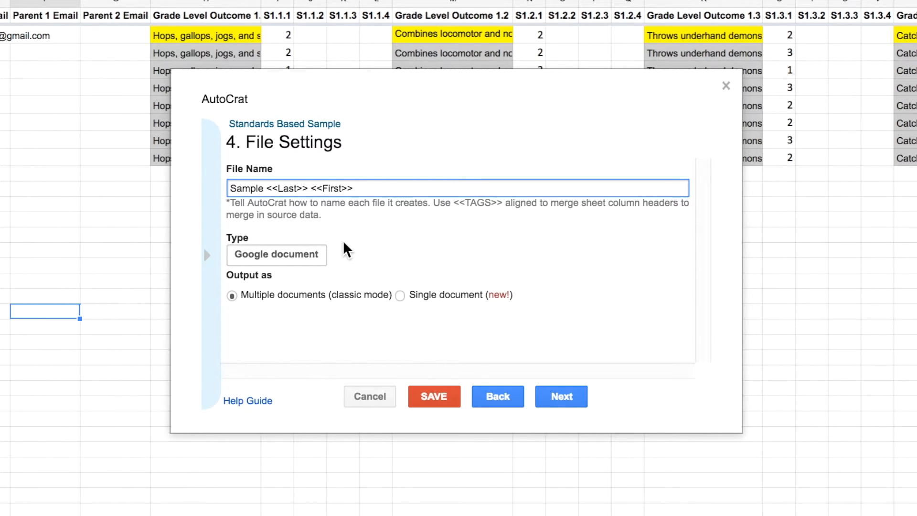
Set the output type to PDF, keeping multiple separate documents, and continue to destination folders.
left_click(275, 254)
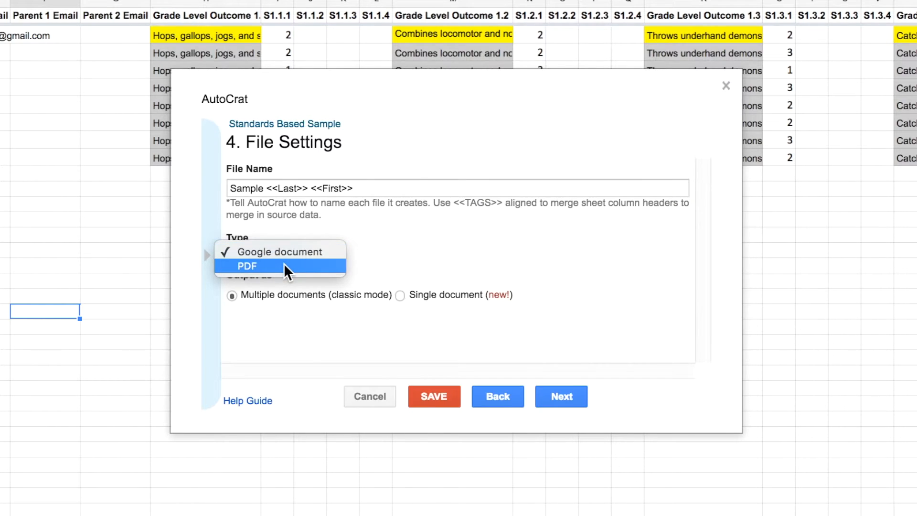
left_click(247, 266)
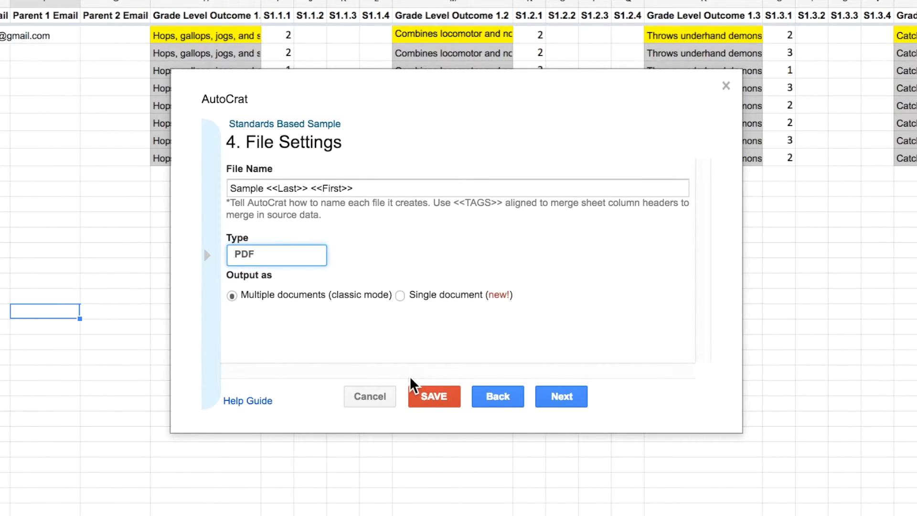
mouse_move(356, 309)
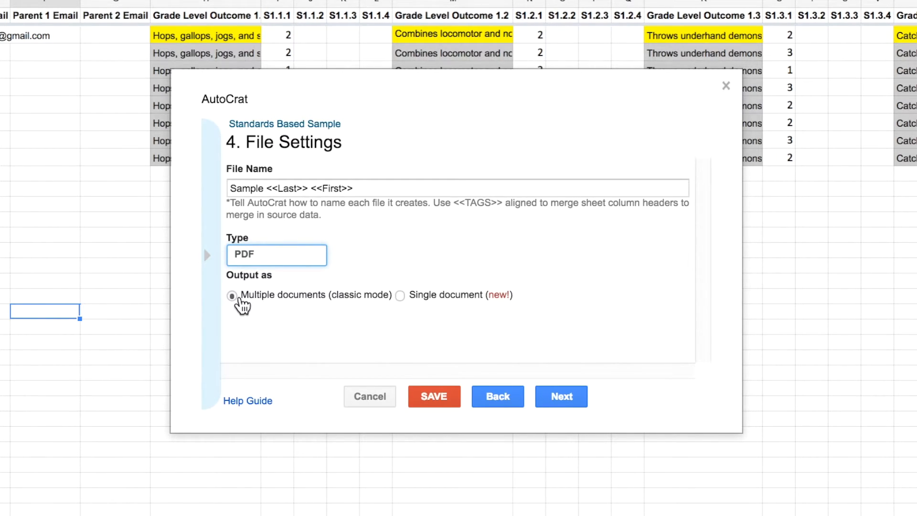
left_click(561, 395)
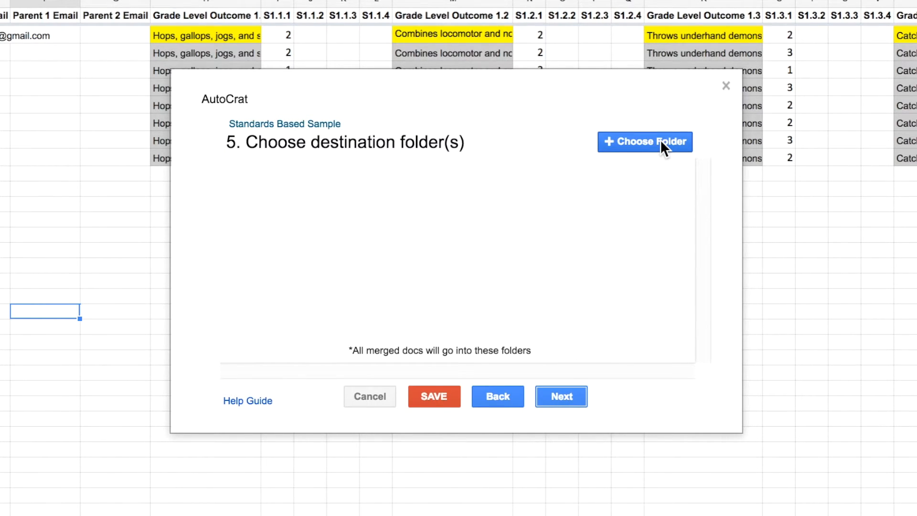
Choose the SHAPE AMERICA TEMPLATE SAMPLE folder as destination and skip the dynamic folder reference.
left_click(644, 142)
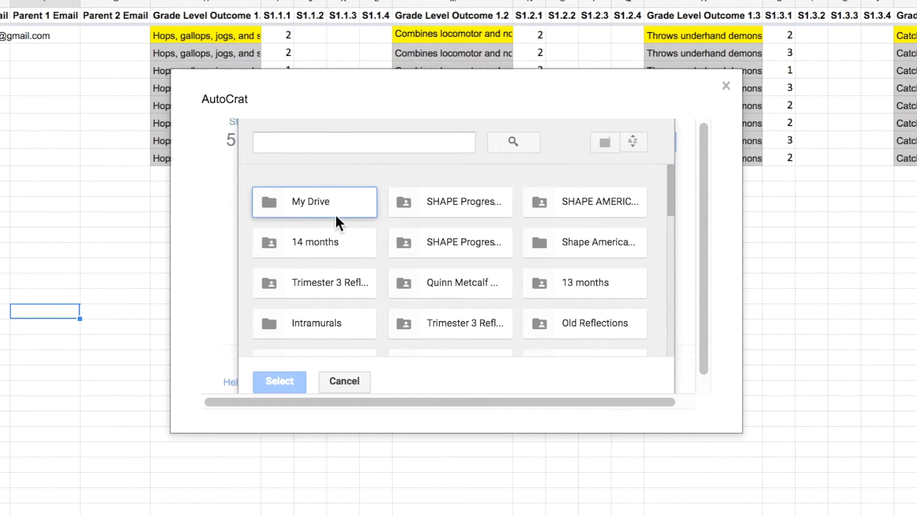
mouse_move(465, 202)
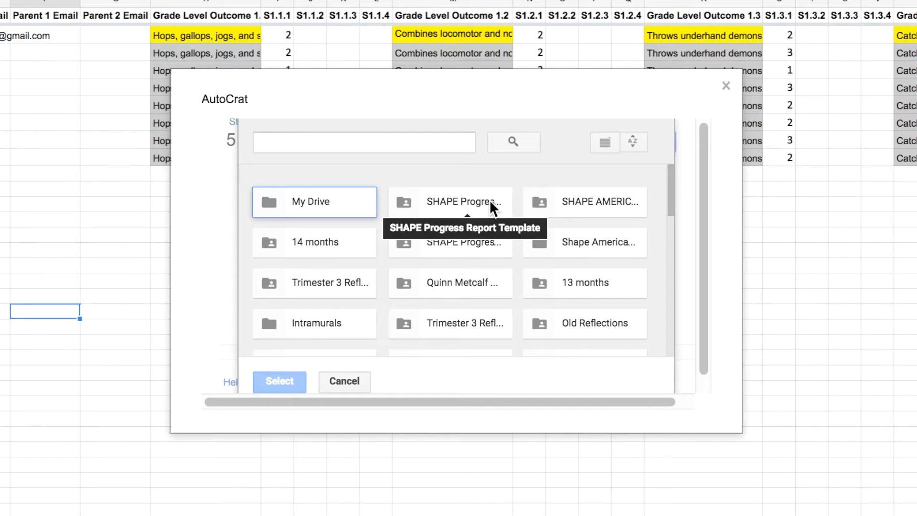
double_click(465, 201)
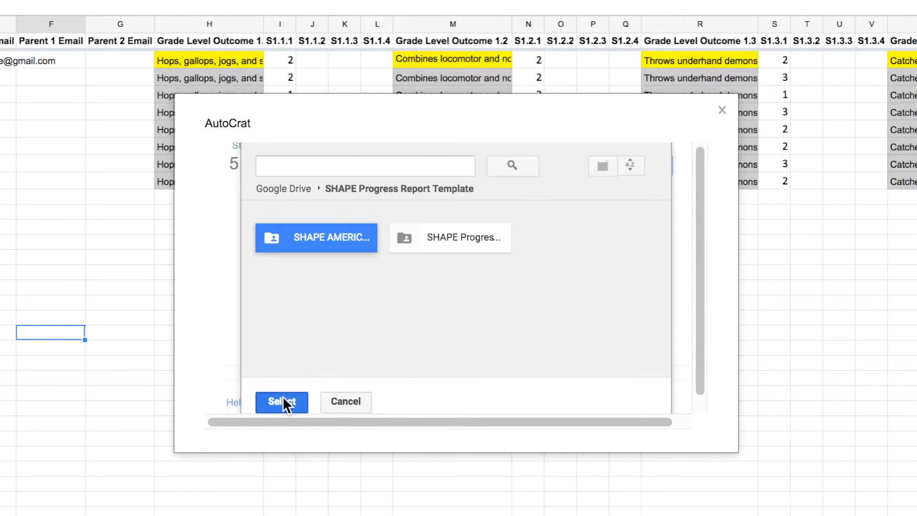
left_click(281, 402)
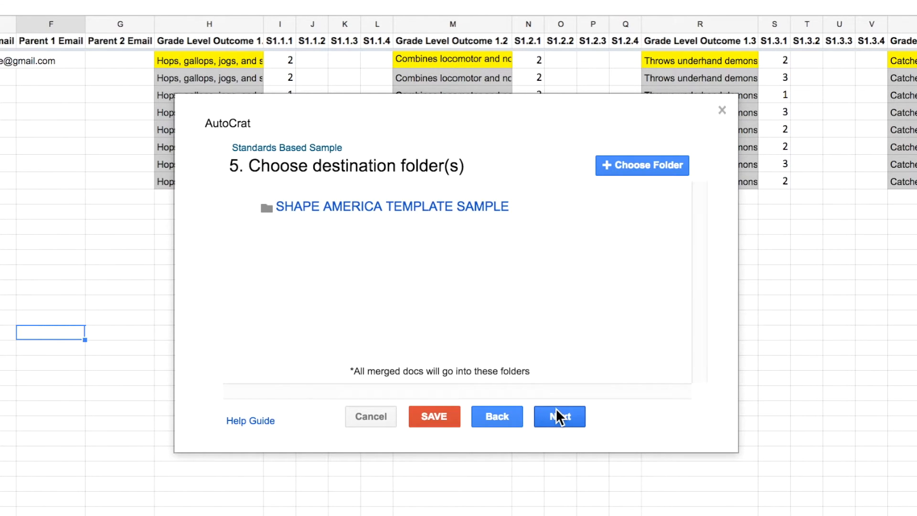
left_click(559, 415)
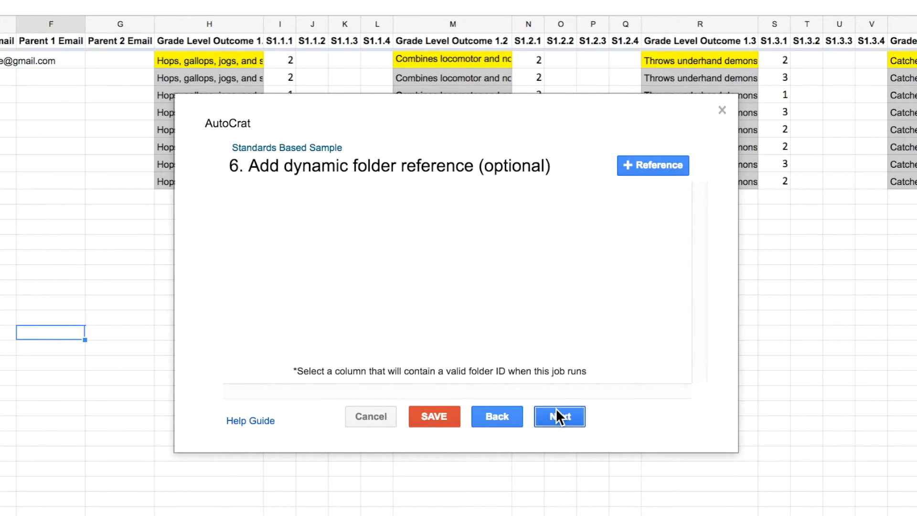
left_click(559, 415)
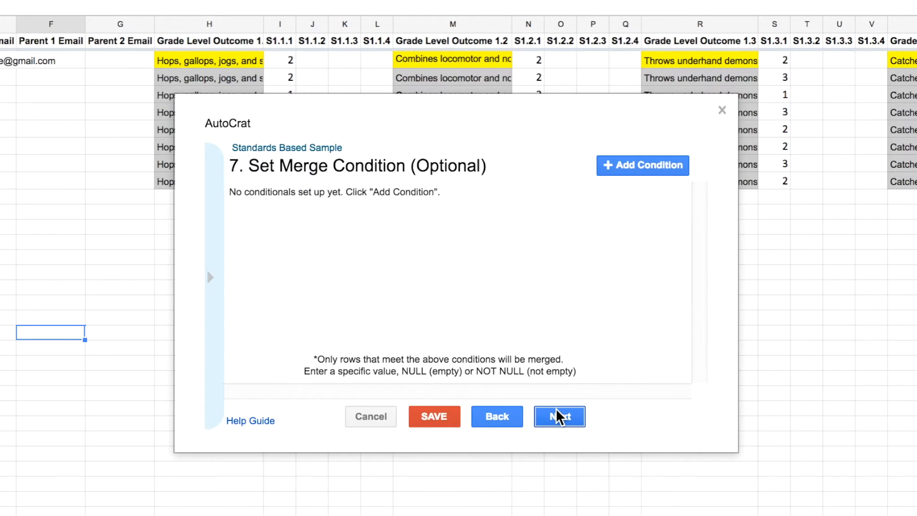
Skip merge conditions, share docs by email with recipient tags and message body, and save the job.
left_click(559, 415)
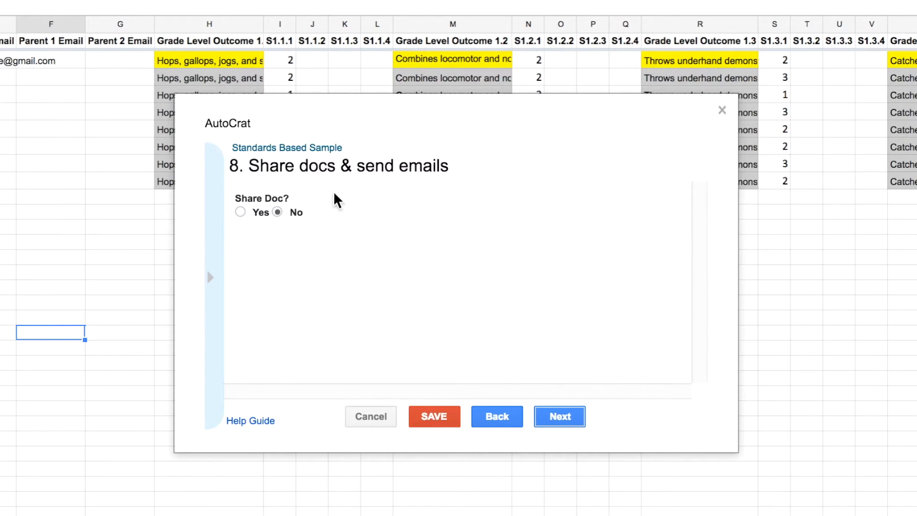
left_click(241, 213)
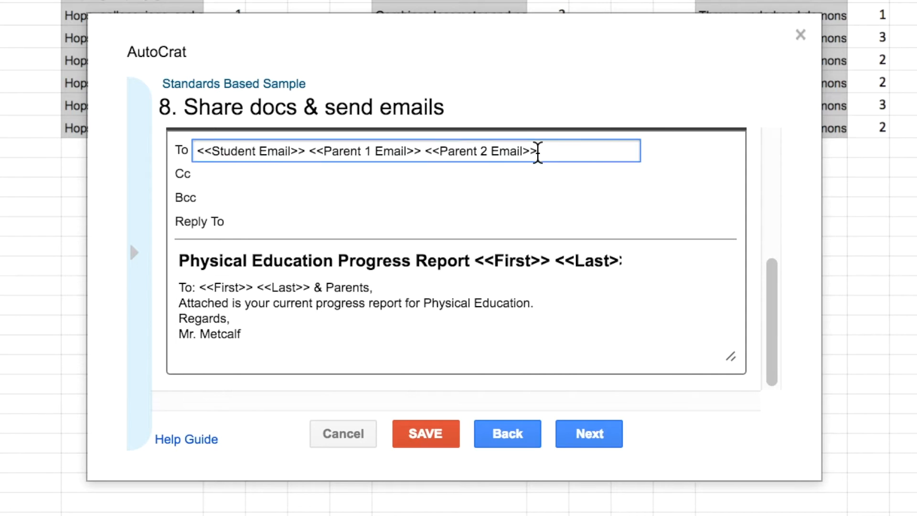
triple_click(362, 151)
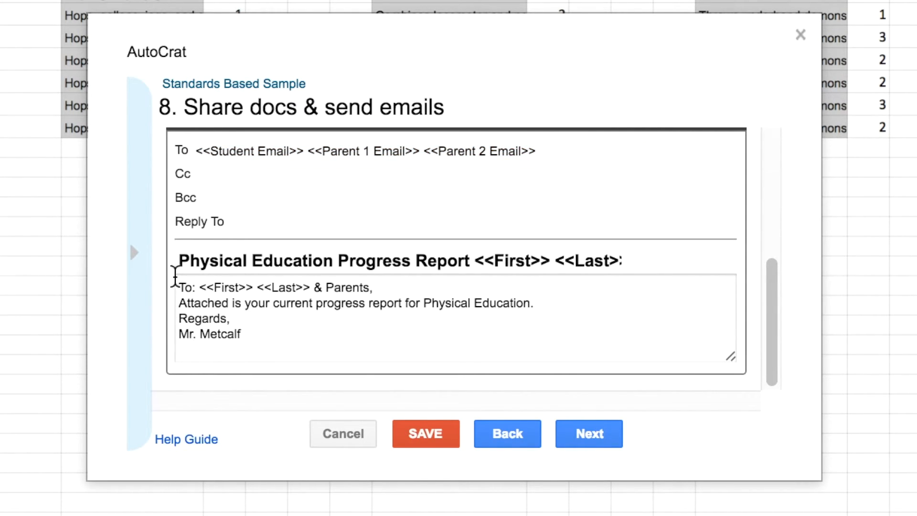
triple_click(399, 260)
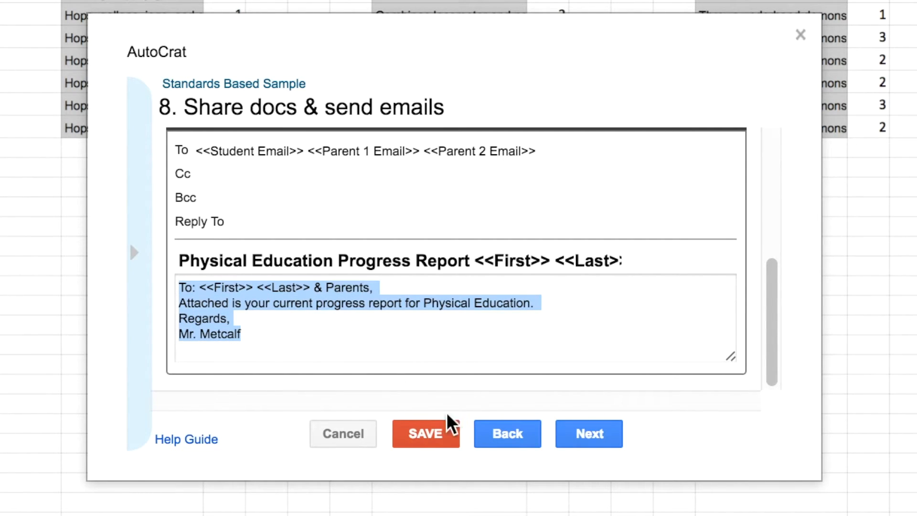
left_click(587, 433)
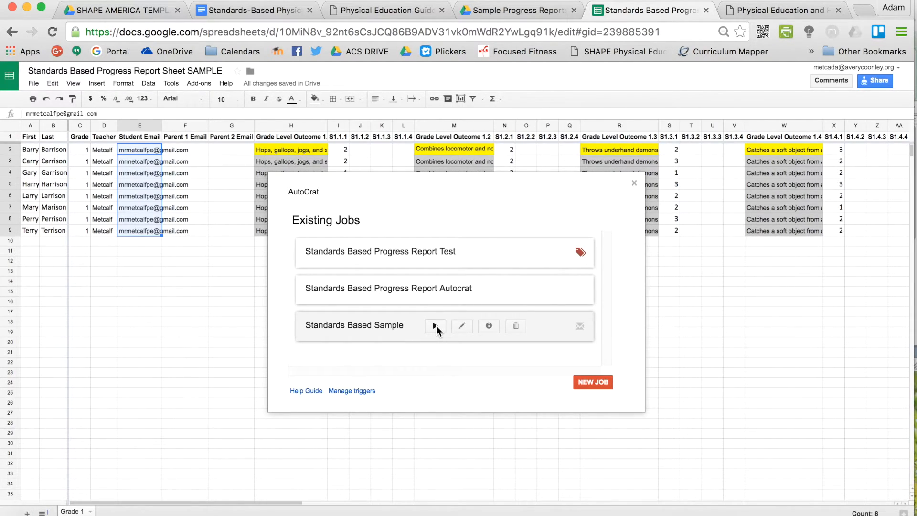
Run the Standards Based Sample merge job from Existing Jobs.
left_click(434, 325)
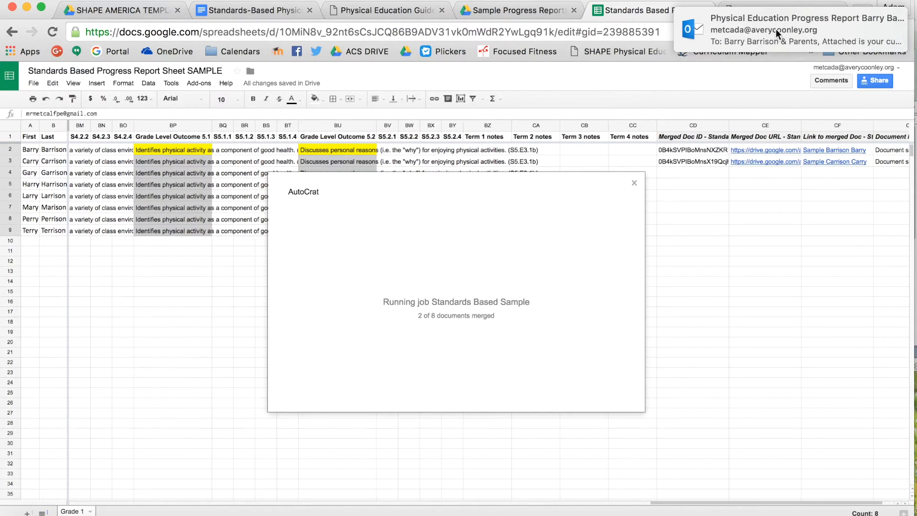
left_click(777, 30)
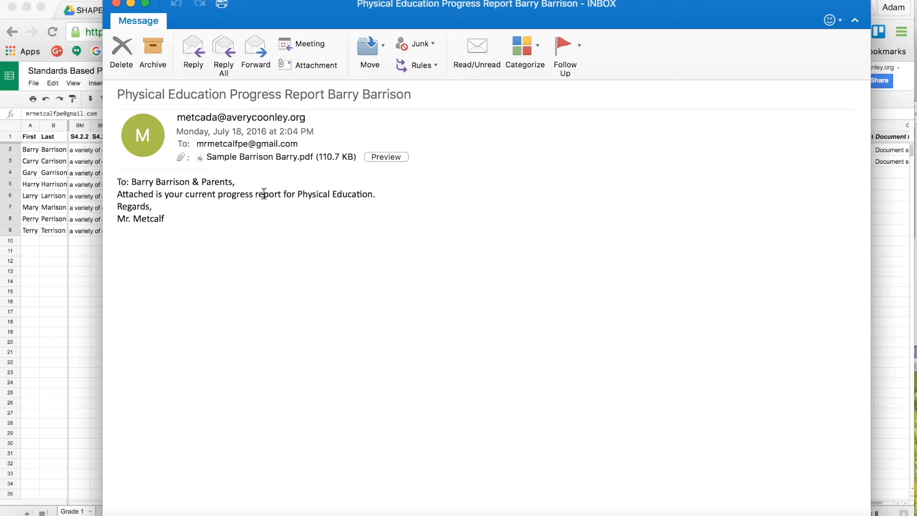
left_click_drag(117, 182, 164, 223)
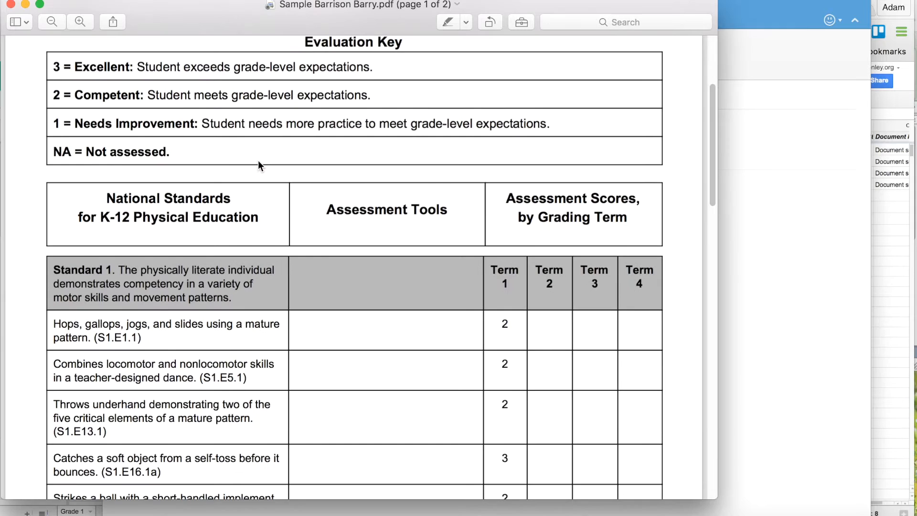
scroll("down", 3)
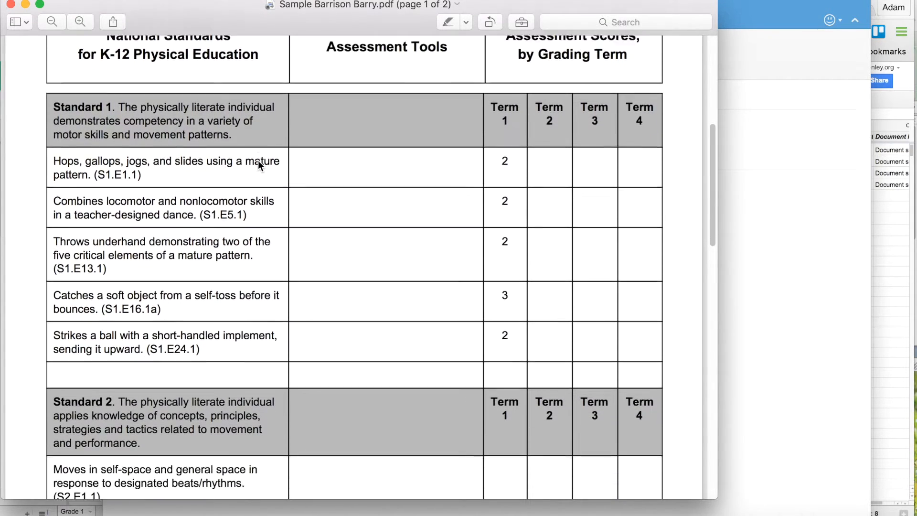
scroll("down", 3)
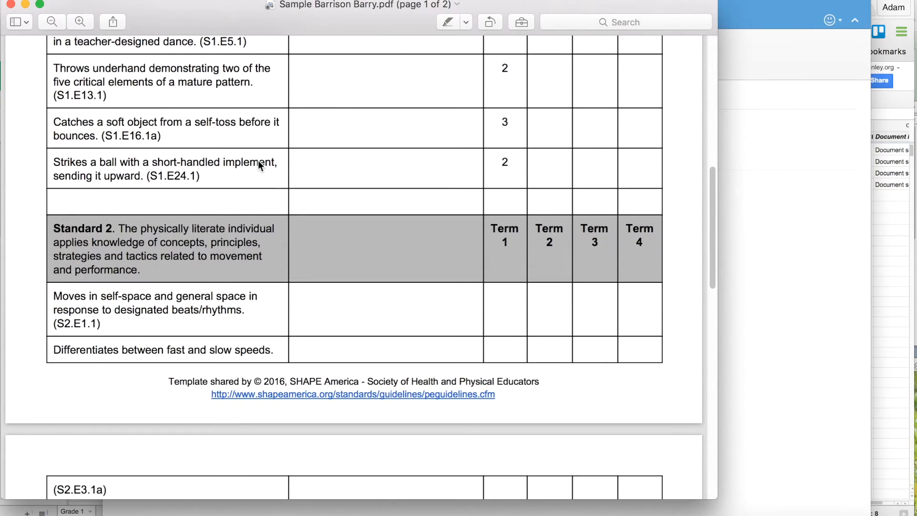
scroll("down", 3)
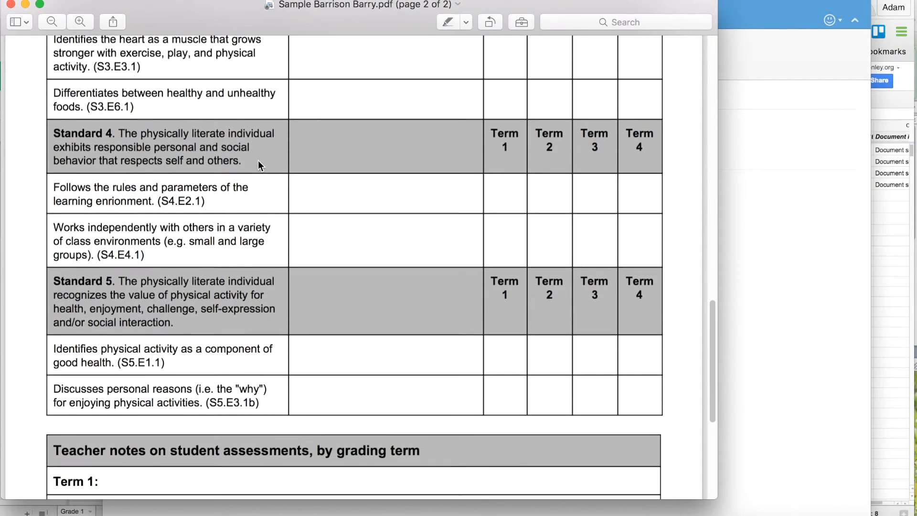
scroll("down", 3)
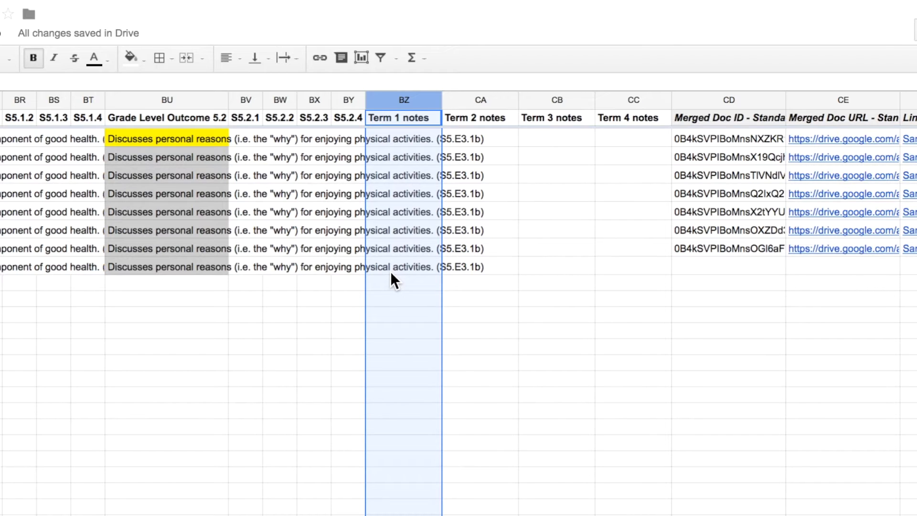
Follow the template's footer link to the SHAPE America guidelines page and scroll to Other Guidance Documents.
left_click(556, 267)
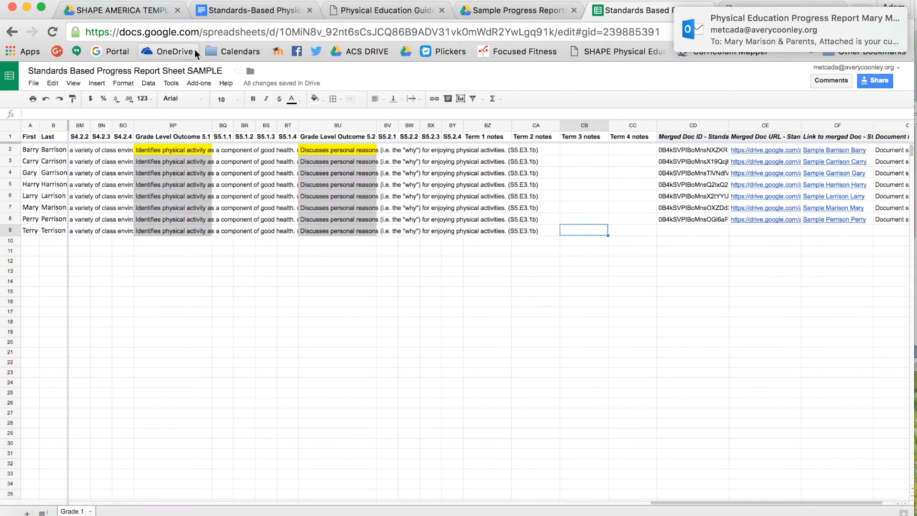
left_click(253, 9)
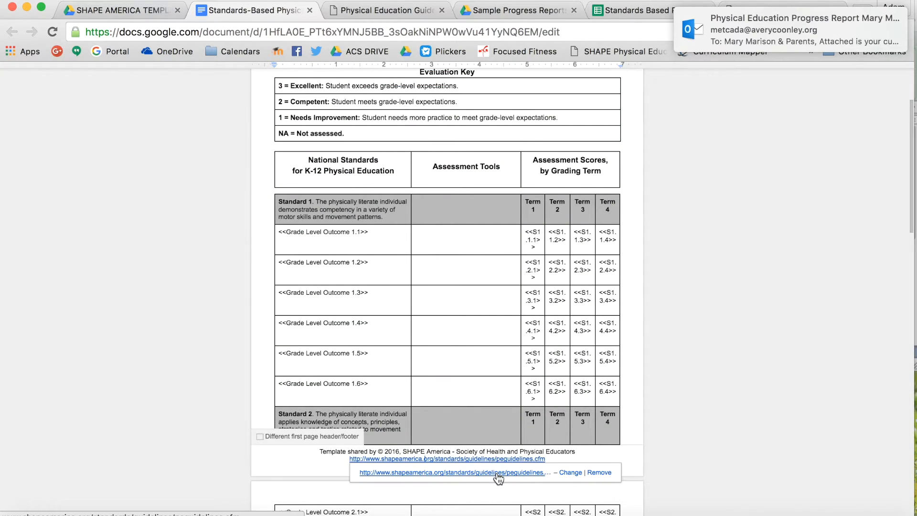
left_click(446, 460)
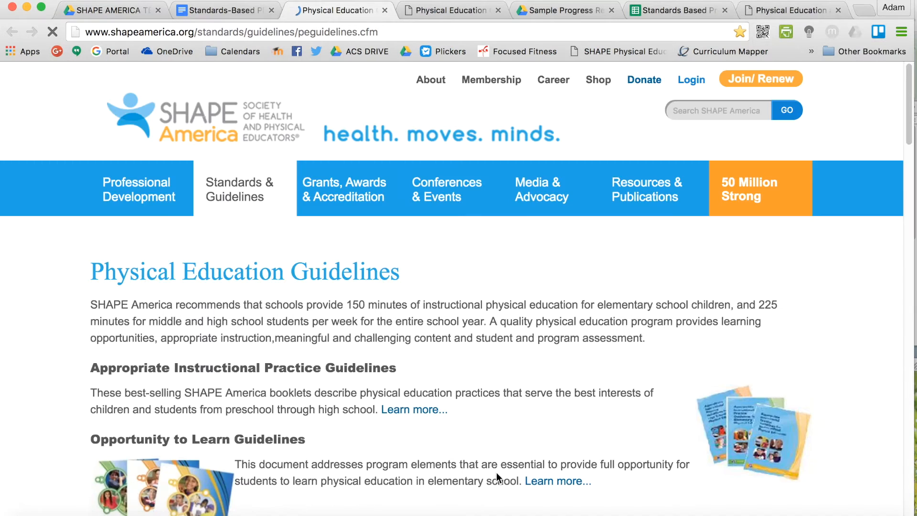
scroll("down", 3)
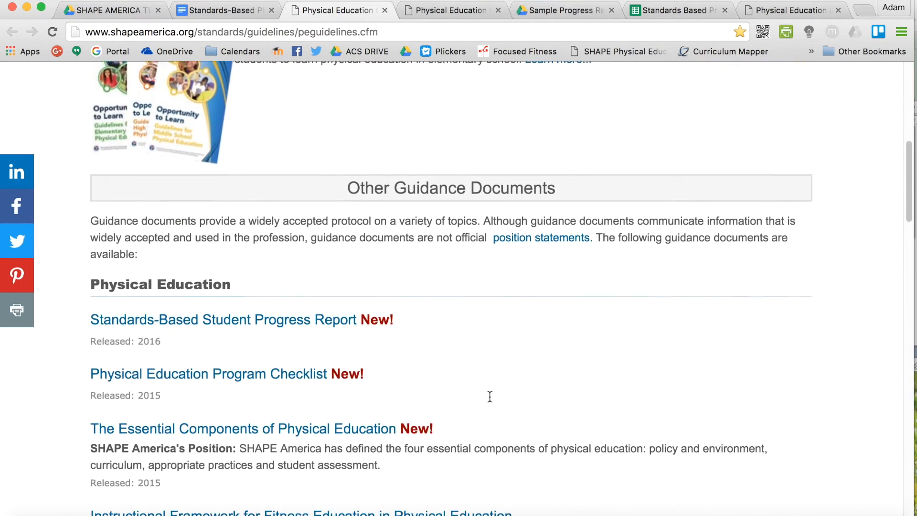
Open the full progress report .docx in Word and scroll through the elementary and middle school examples to the blank template.
left_click(223, 310)
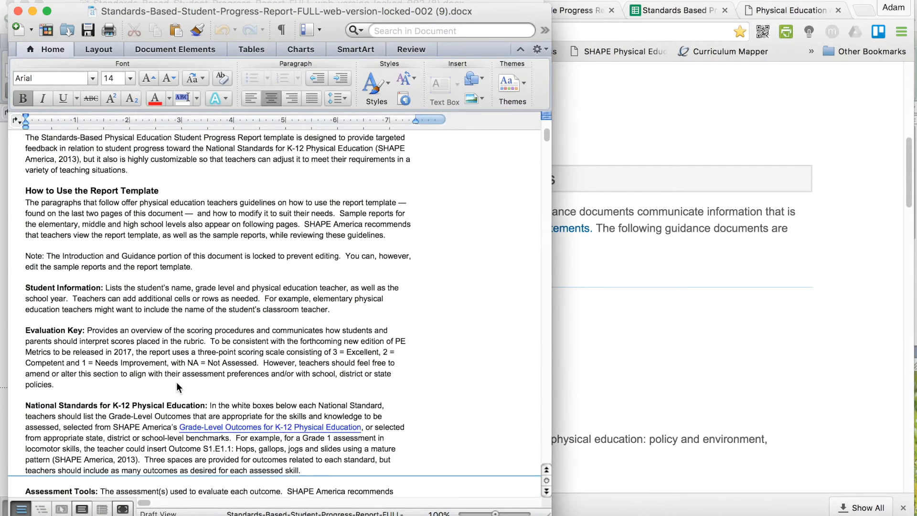
scroll("down", 3)
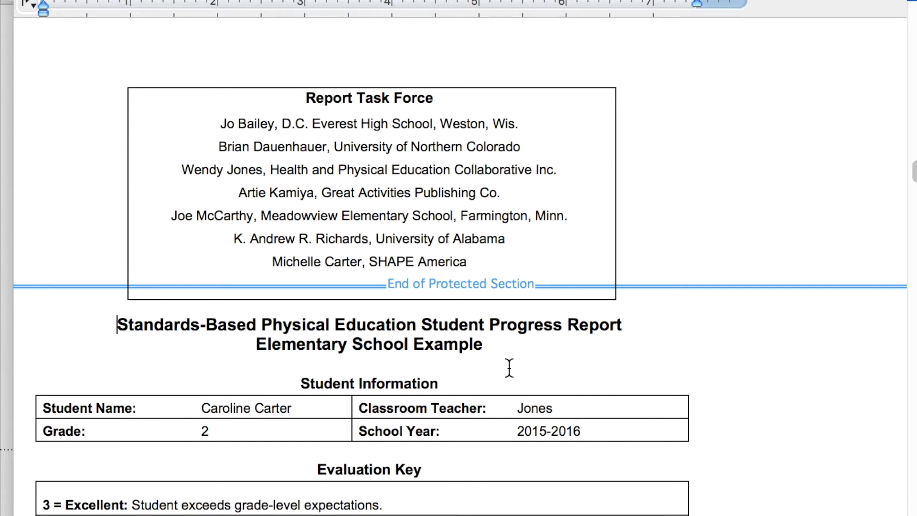
scroll("down", 3)
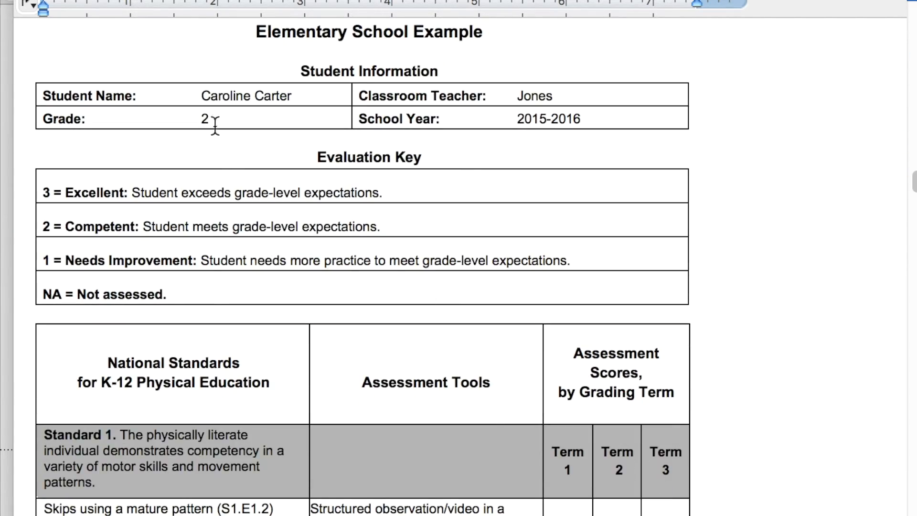
scroll("down", 3)
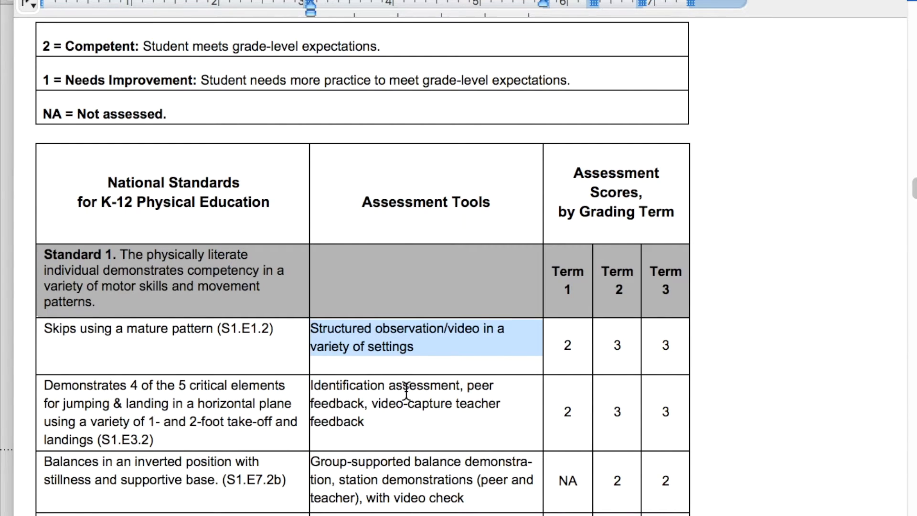
scroll("down", 3)
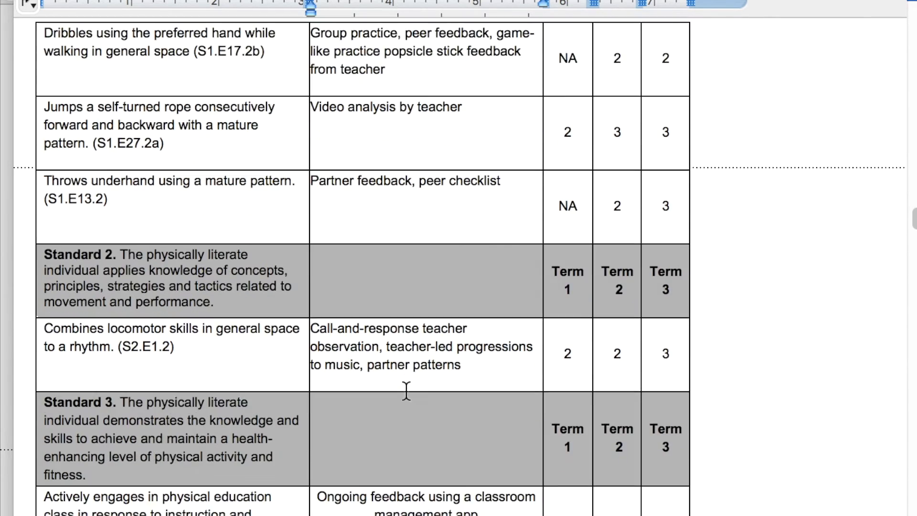
scroll("down", 3)
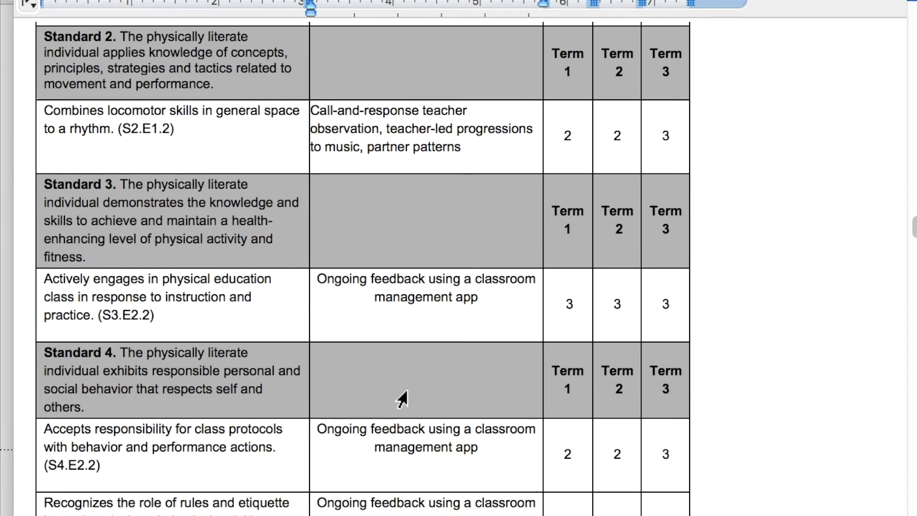
scroll("down", 3)
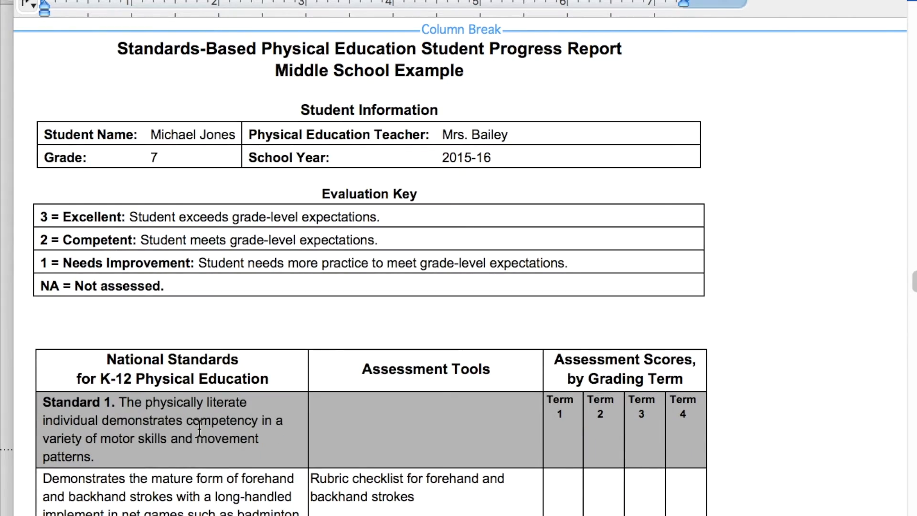
scroll("down", 3)
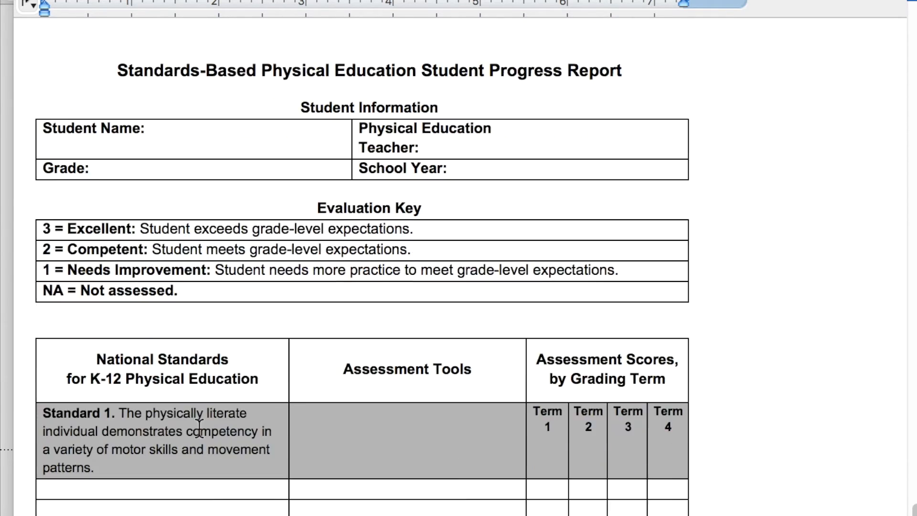
scroll("down", 3)
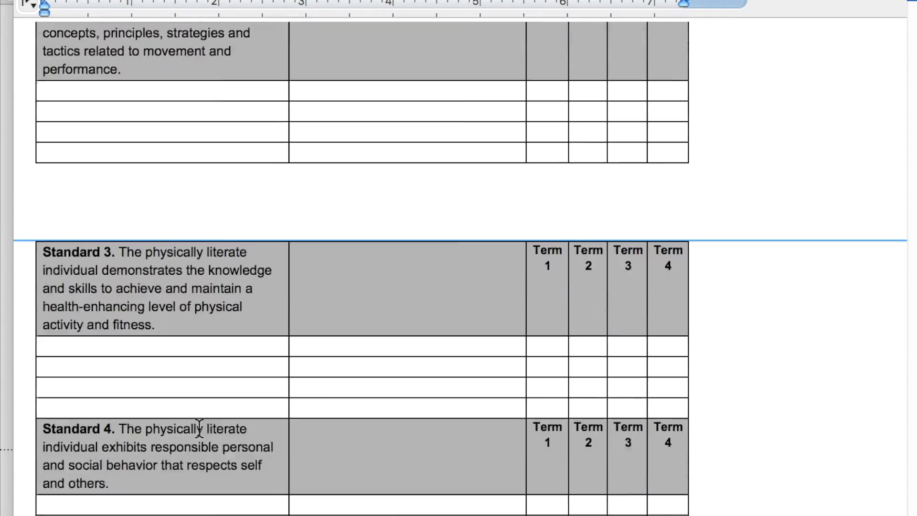
scroll("down", 3)
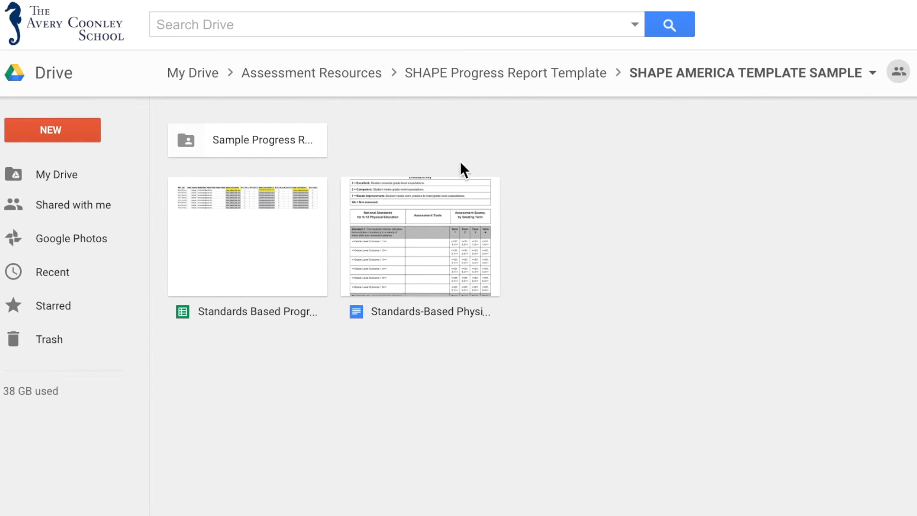
mouse_move(833, 365)
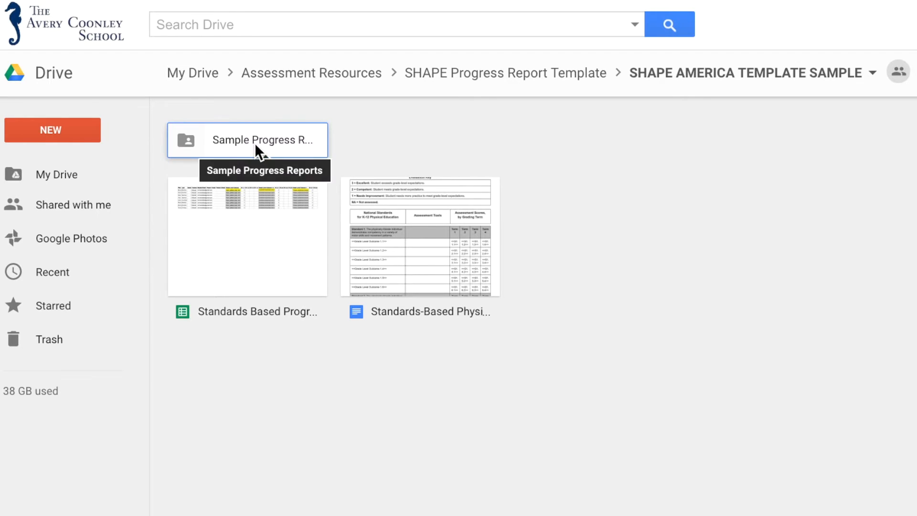
Open the Sample Progress Reports folder and view one student's merged PDF report.
double_click(247, 139)
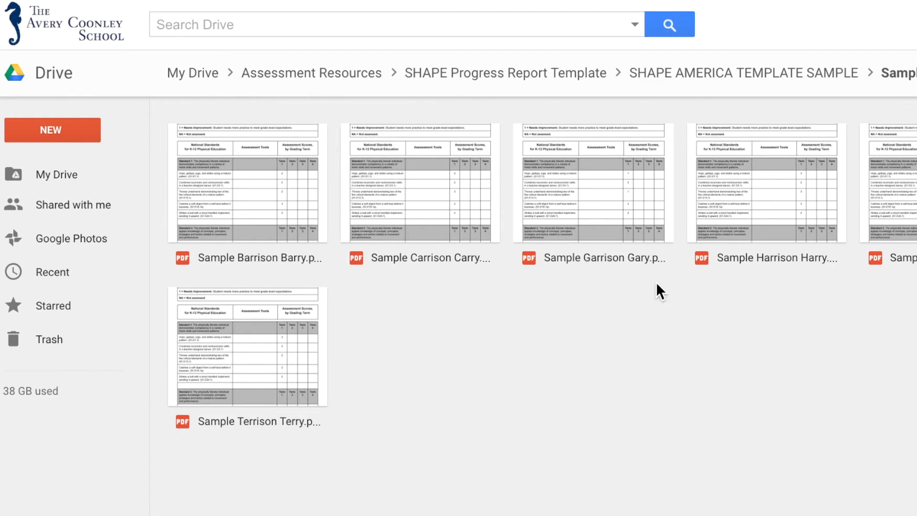
mouse_move(667, 344)
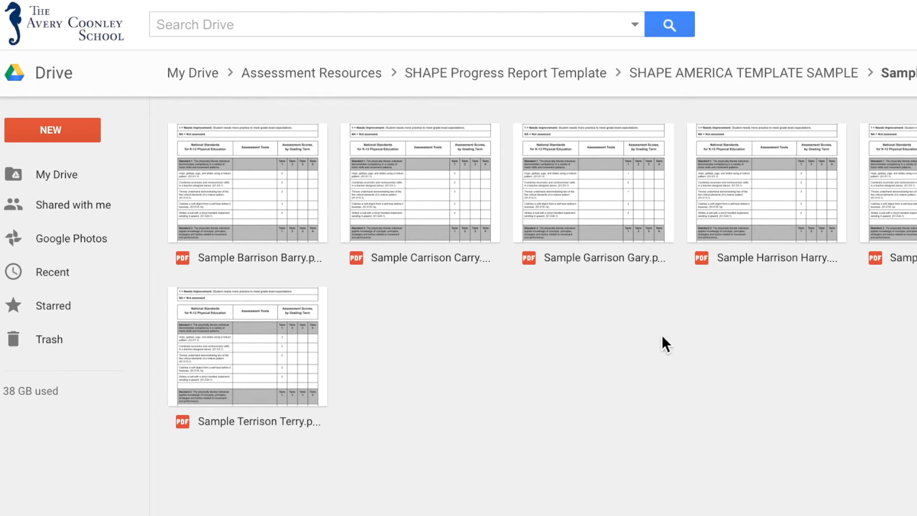
mouse_move(705, 46)
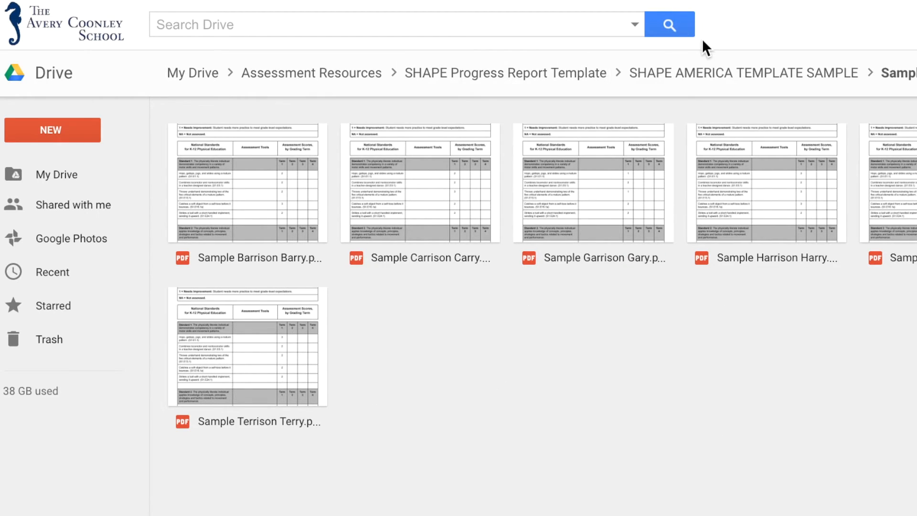
mouse_move(432, 193)
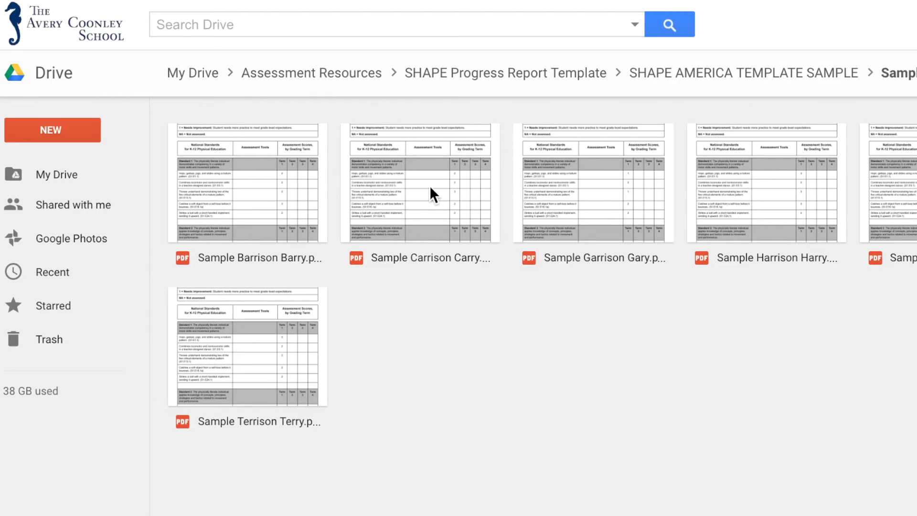
double_click(247, 183)
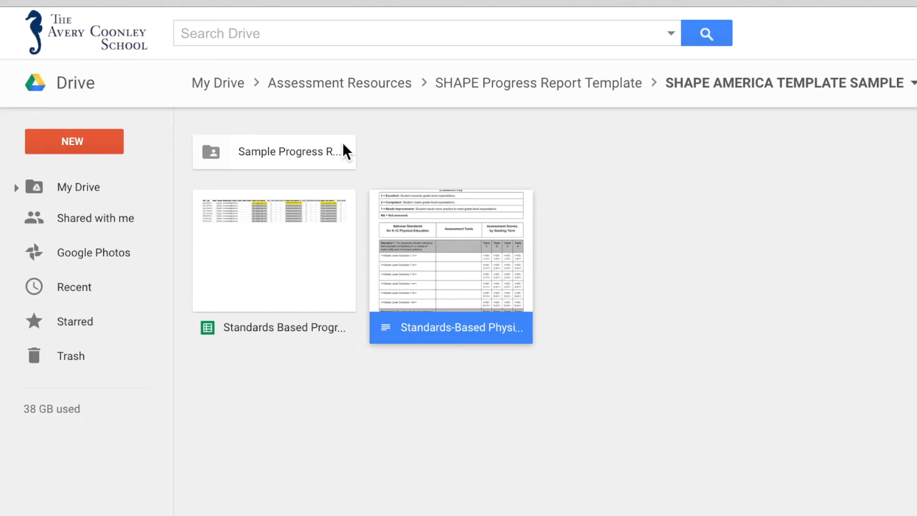
Open the customized trimester template document from the Adam Metcalf Template folder.
left_click(538, 82)
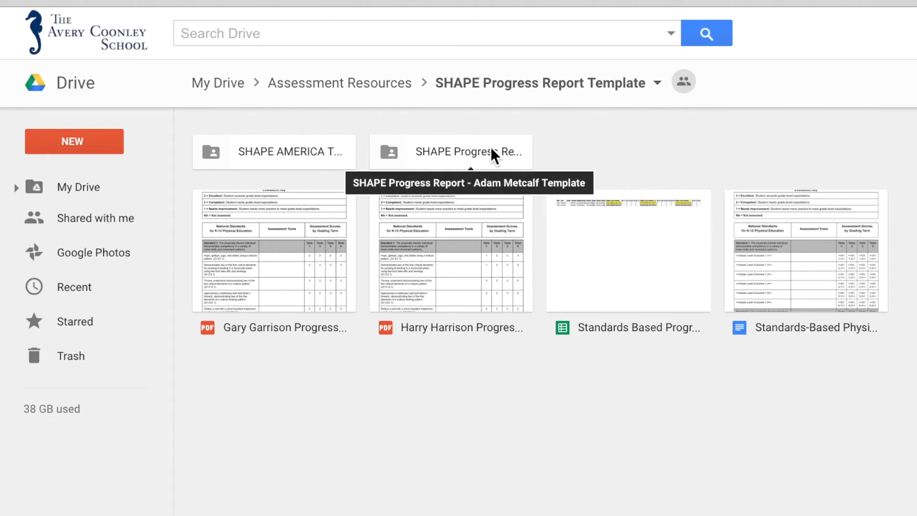
double_click(468, 152)
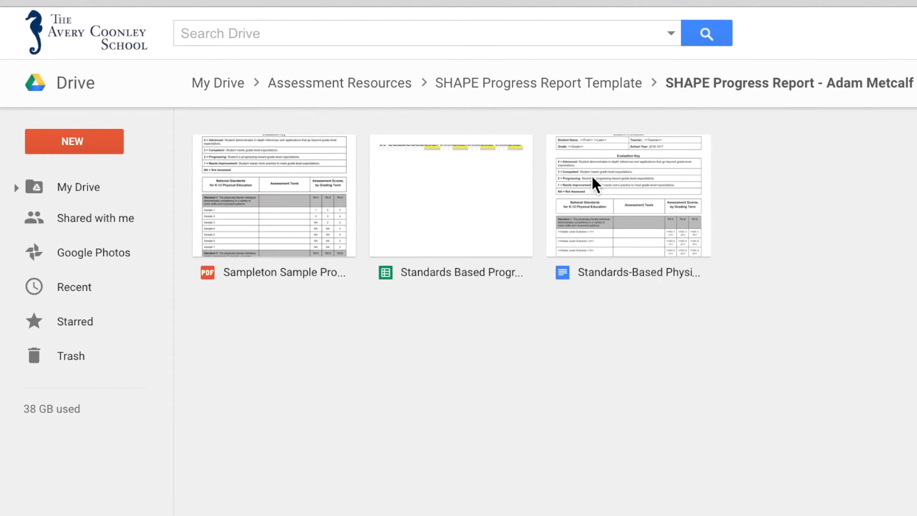
double_click(627, 196)
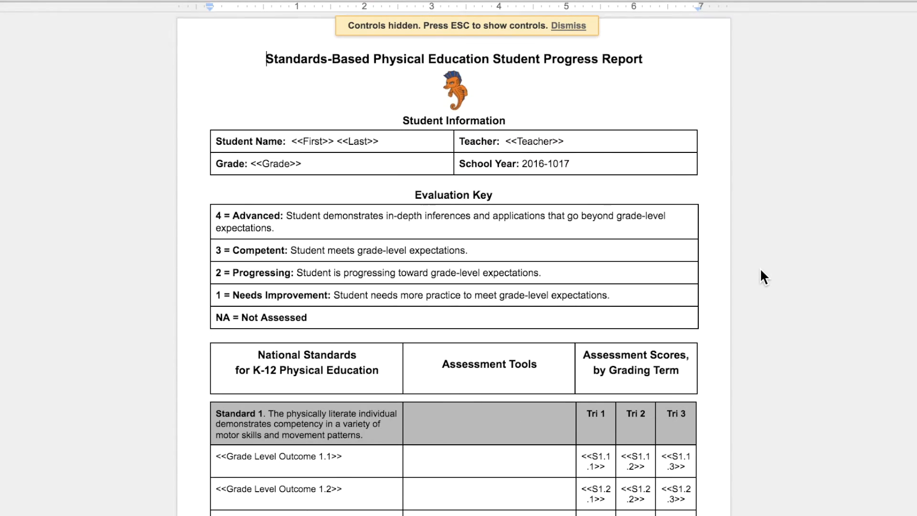
Scroll through the template's Tri 1–3 placeholder sections.
left_click(453, 91)
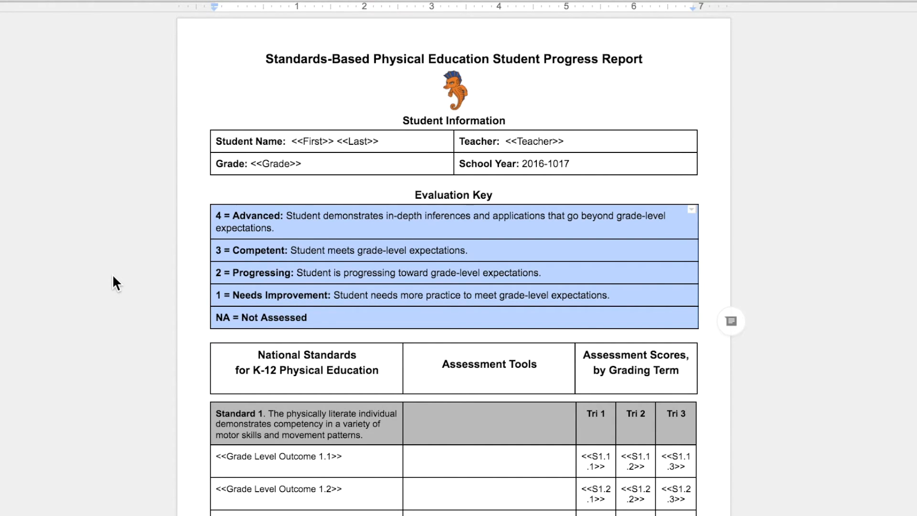
scroll("down", 3)
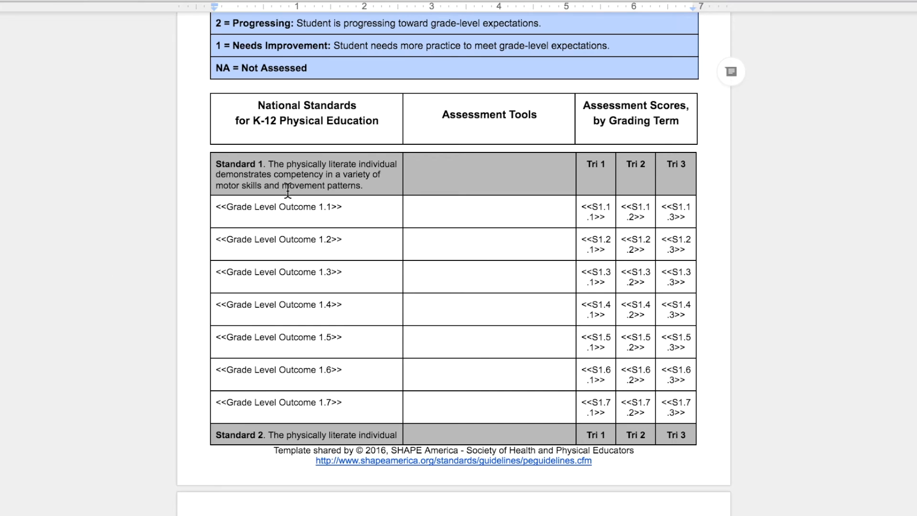
scroll("down", 3)
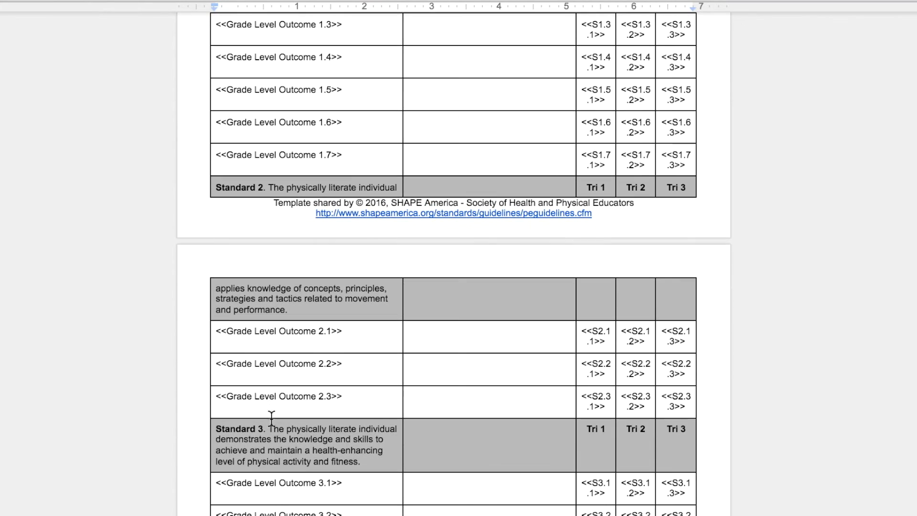
scroll("down", 3)
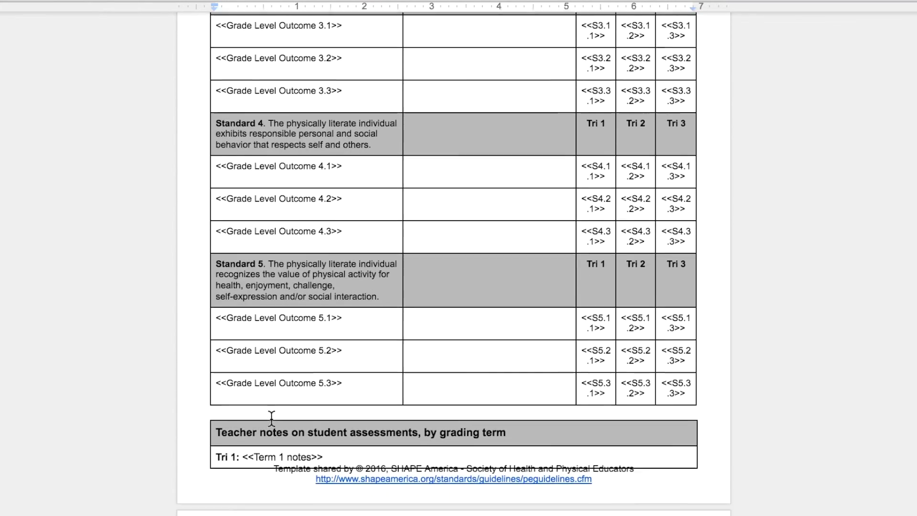
scroll("down", 3)
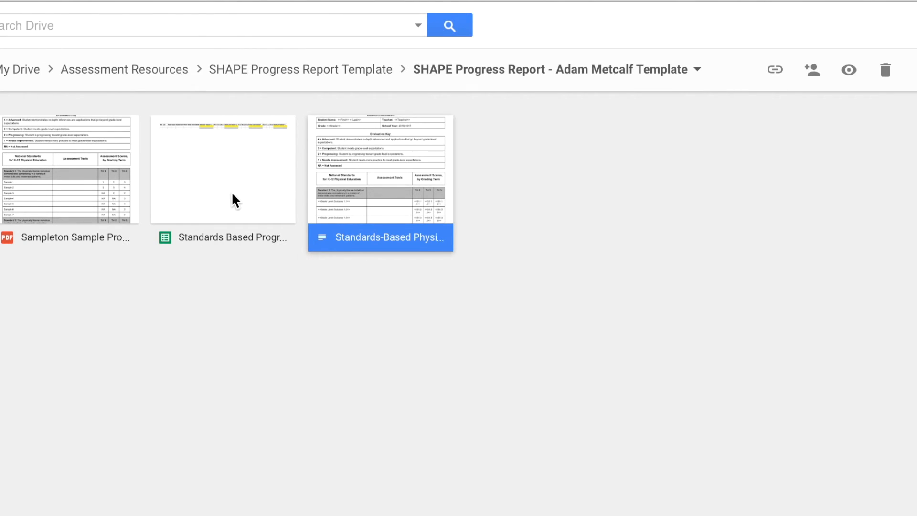
Open the Standards Based Progress Report sheet, inspect its outcome columns and switch to another grade's tab.
double_click(379, 238)
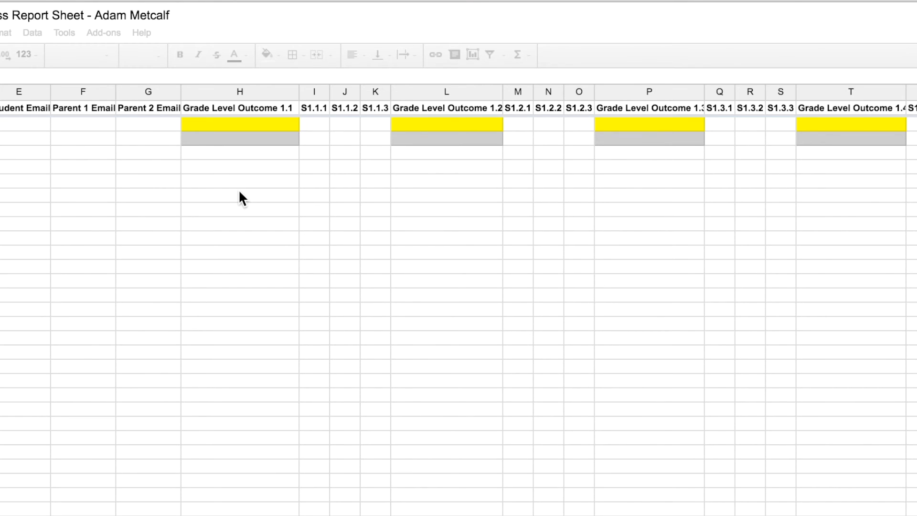
mouse_move(333, 116)
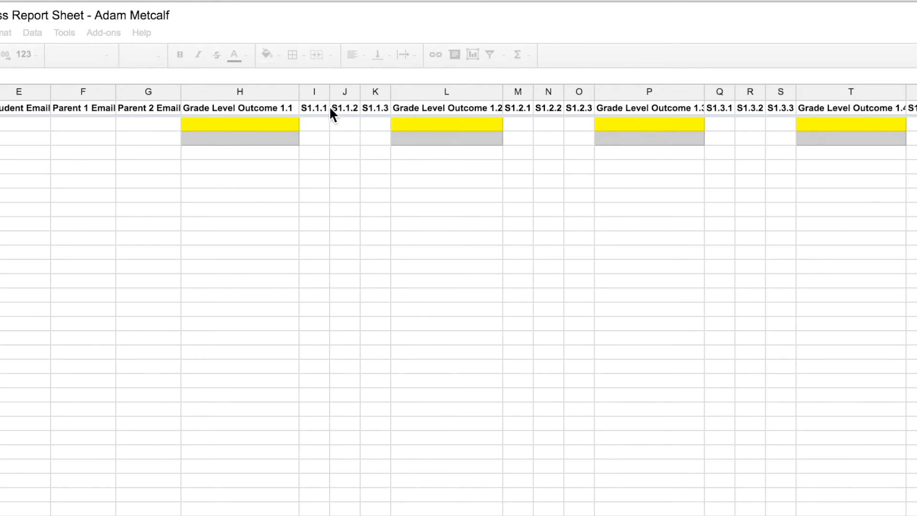
left_click(377, 108)
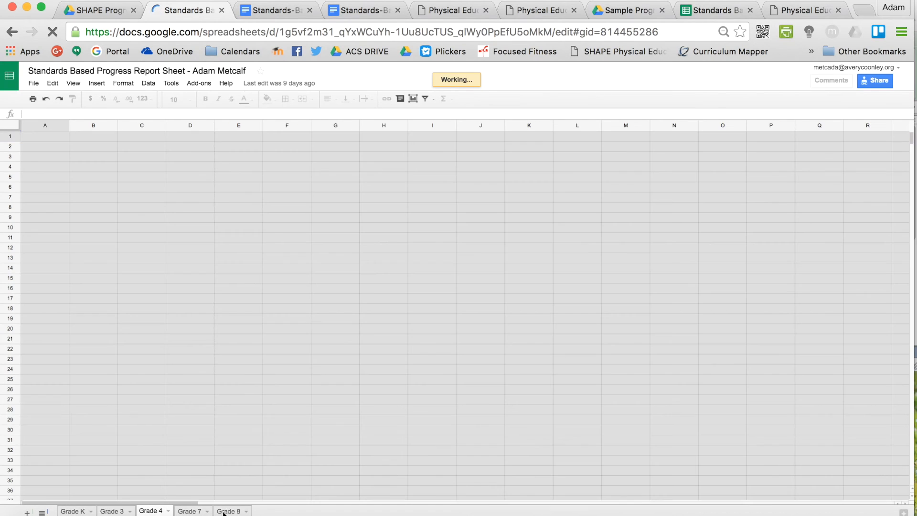
left_click(189, 510)
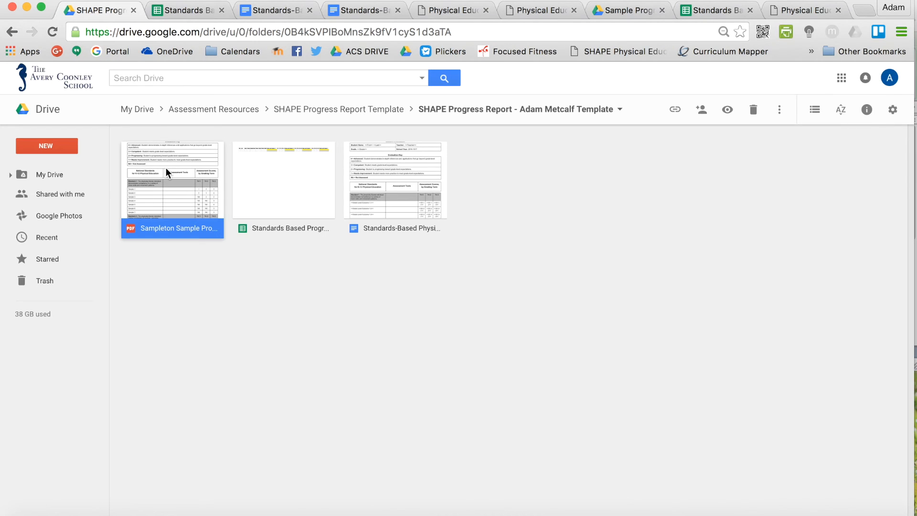
Preview the merged Sampleton trimester sample PDF and review its filled-in scores and teacher notes.
double_click(172, 180)
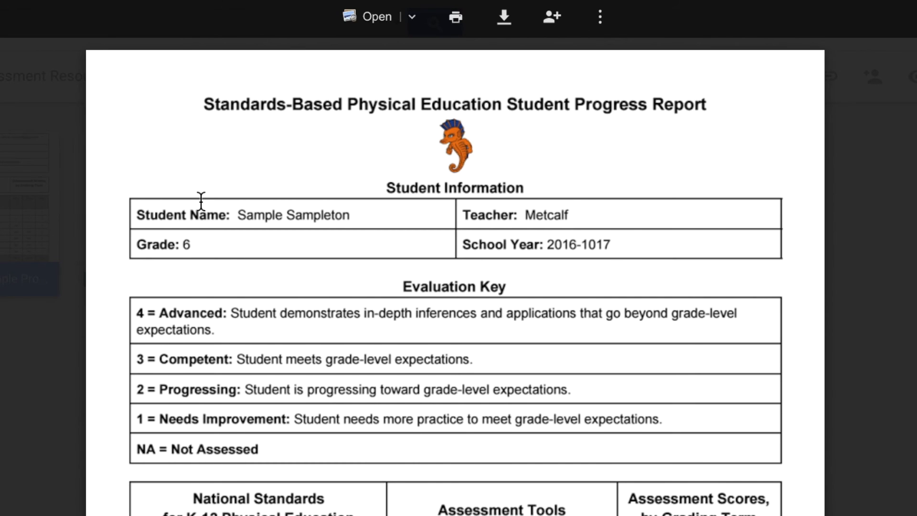
scroll("down", 3)
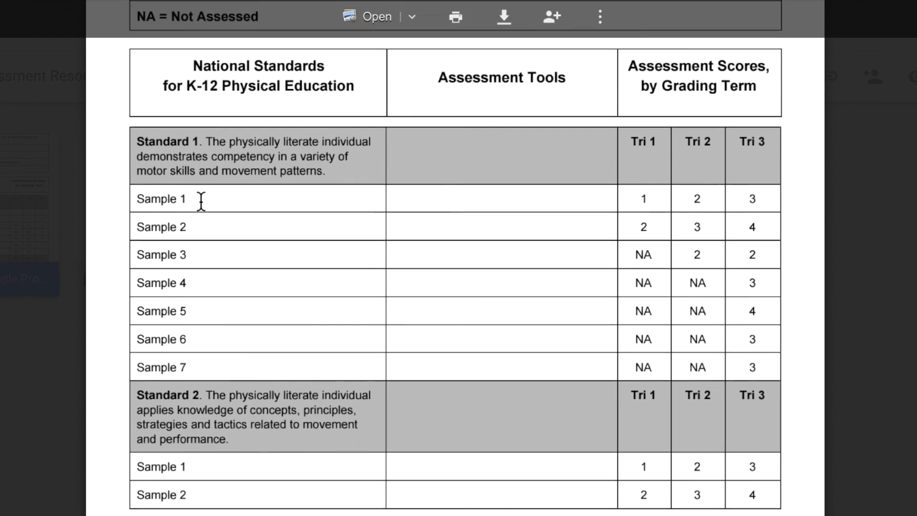
scroll("down", 3)
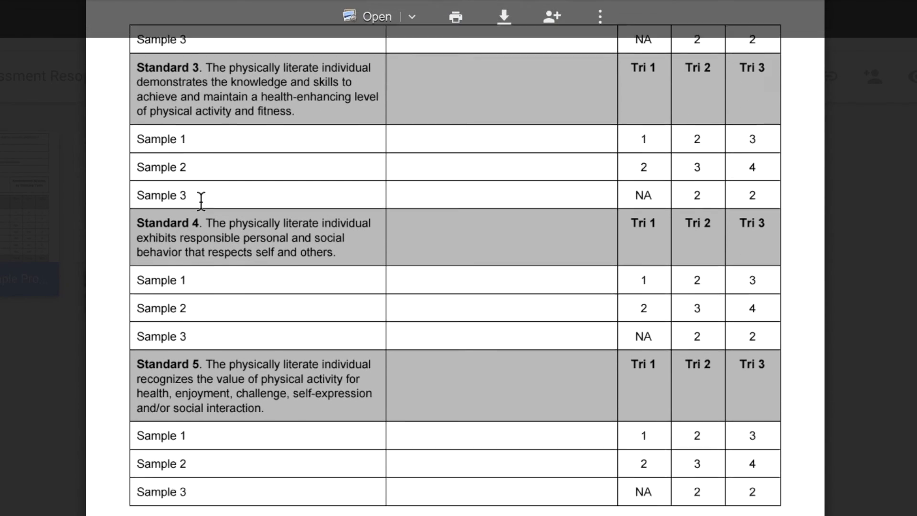
scroll("down", 3)
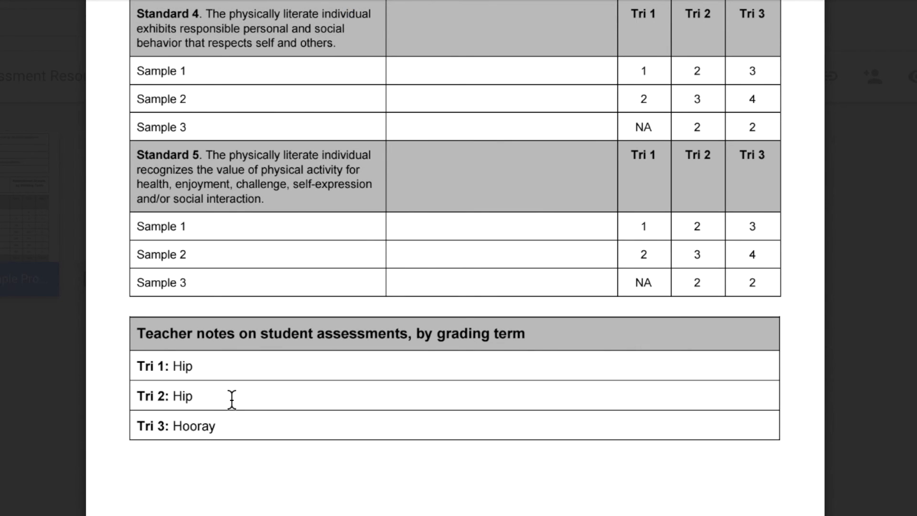
scroll("up", 3)
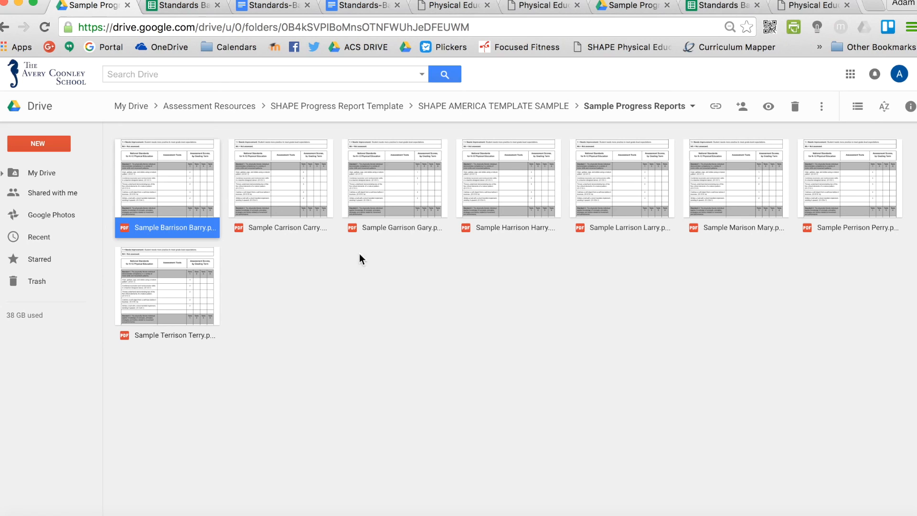
mouse_move(375, 357)
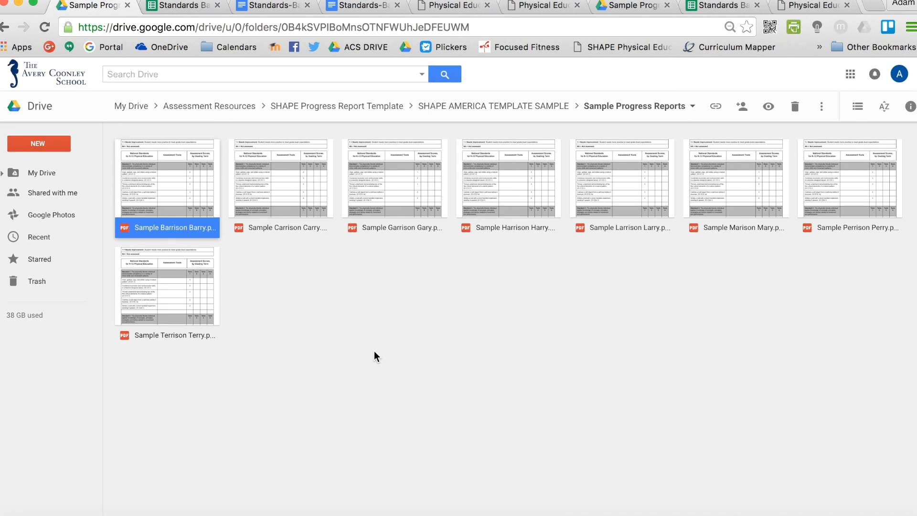
mouse_move(421, 402)
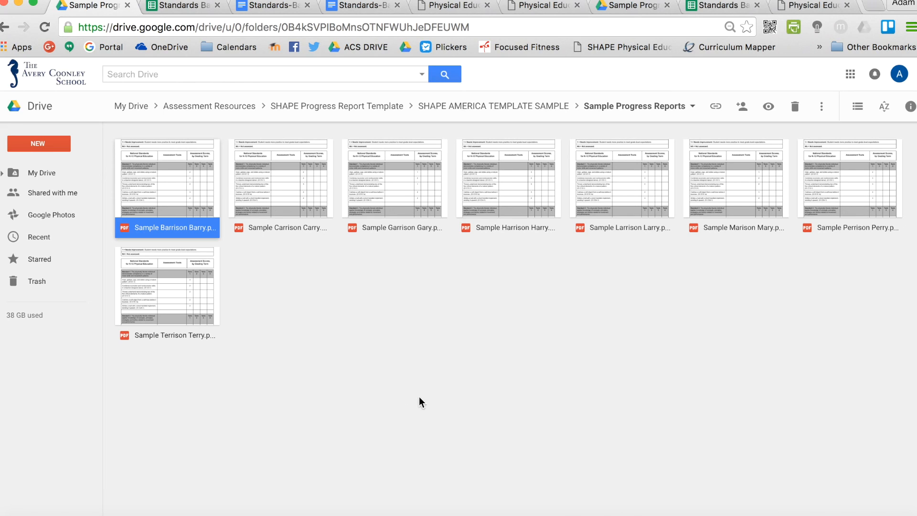
mouse_move(435, 290)
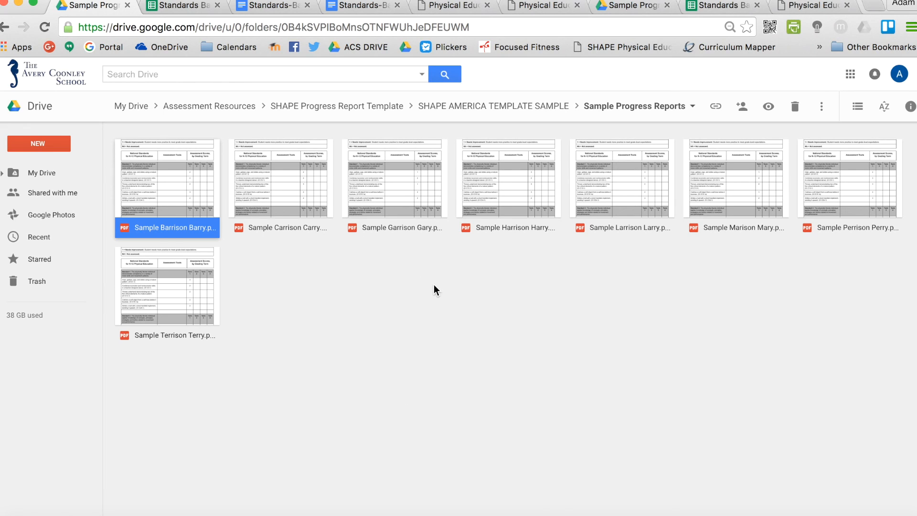